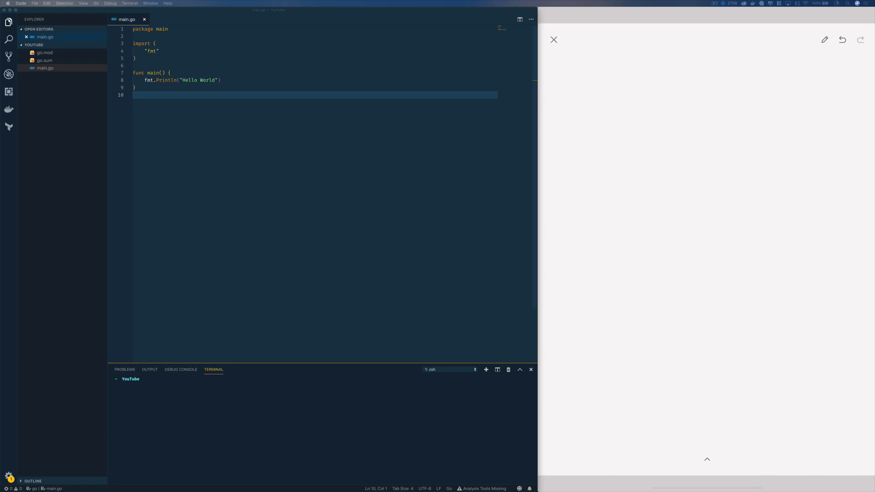
Handwrite type Book struct with Title and Author, plus JSON {"title": "Learning concurrency", "Author": "me"}.
{"action": "left_click_drag", "start_coordinate": [581, 84], "coordinate": [589, 76]}
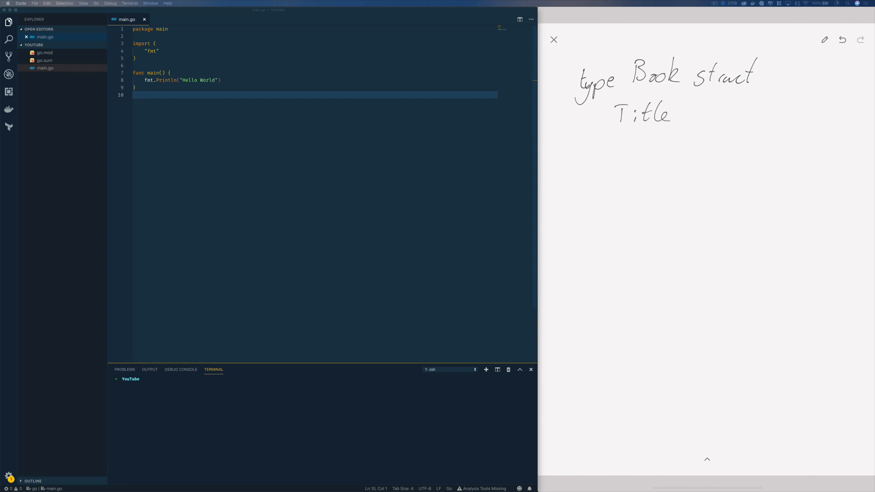
{"action": "left_click_drag", "start_coordinate": [608, 148], "coordinate": [664, 148]}
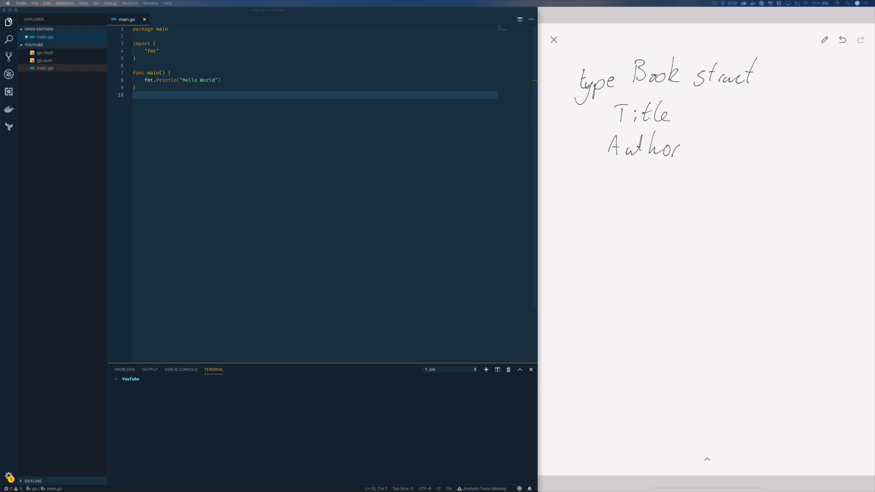
{"action": "left_click_drag", "start_coordinate": [580, 192], "coordinate": [586, 209]}
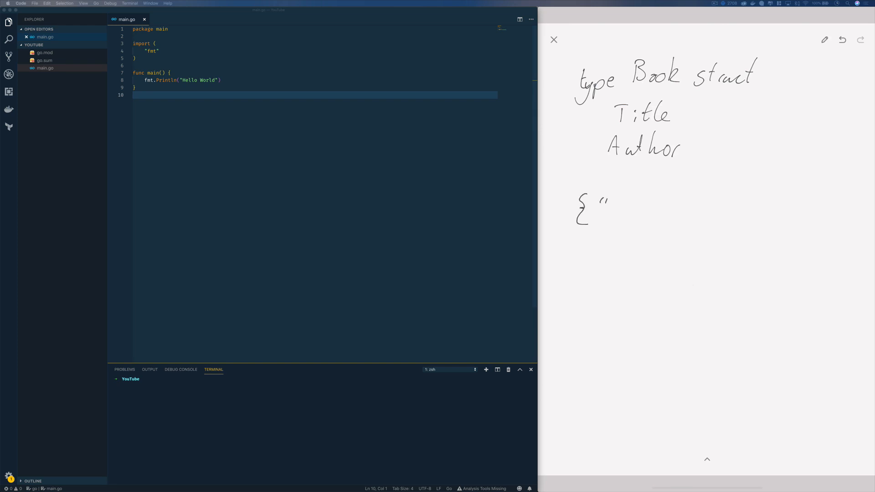
{"action": "left_click_drag", "start_coordinate": [609, 209], "coordinate": [648, 210]}
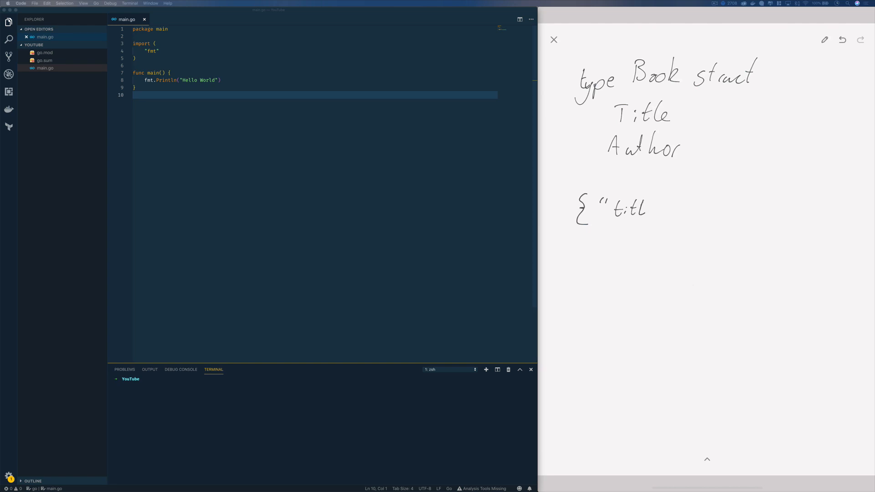
{"action": "left_click_drag", "start_coordinate": [642, 209], "coordinate": [692, 201]}
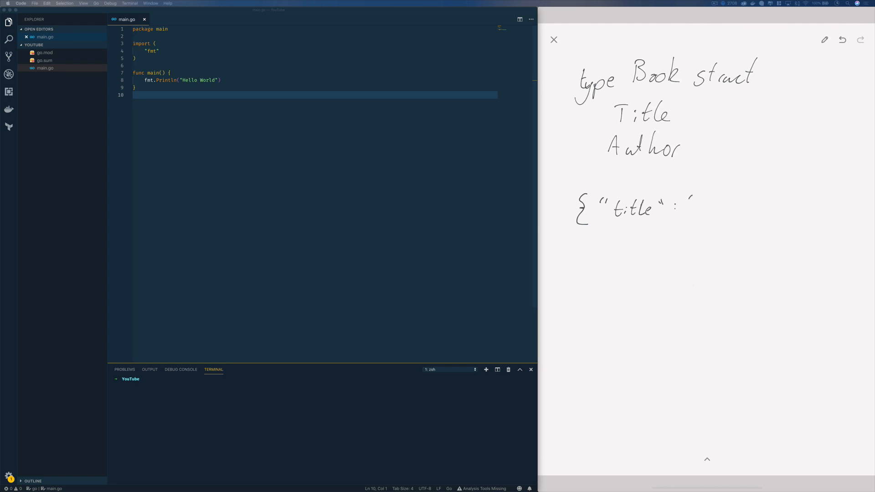
{"action": "left_click_drag", "start_coordinate": [692, 210], "coordinate": [721, 210]}
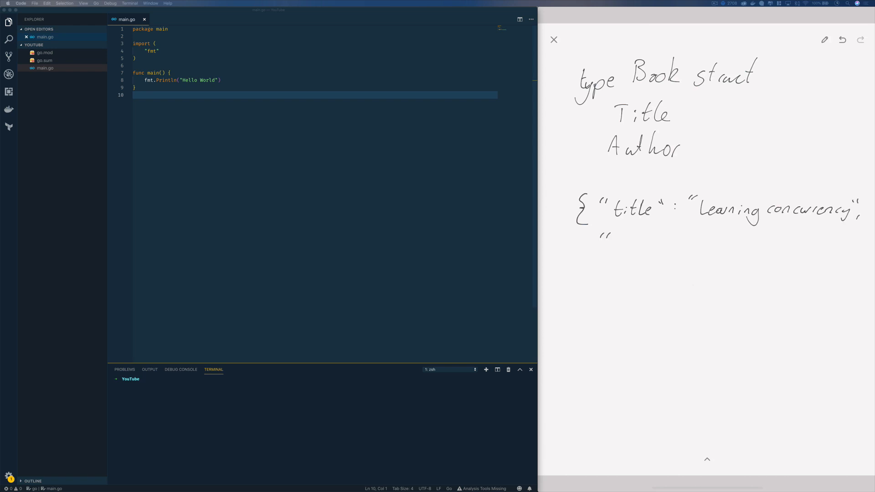
{"action": "left_click_drag", "start_coordinate": [606, 245], "coordinate": [650, 245]}
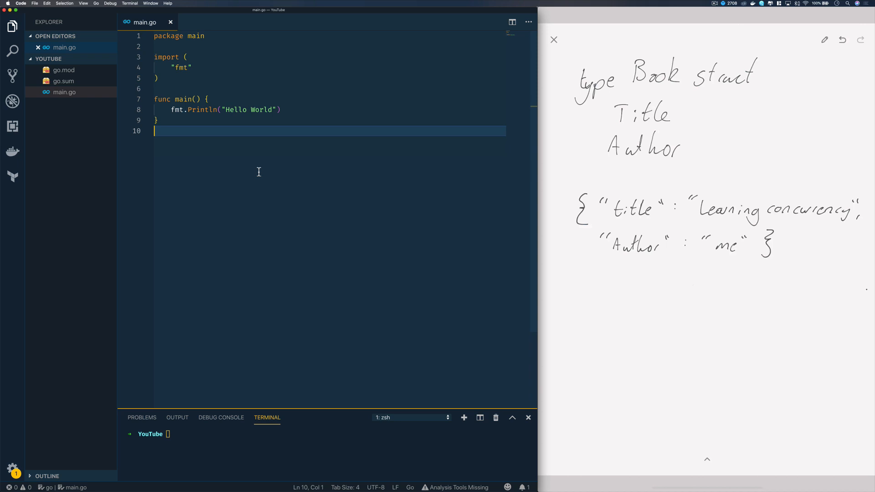
Run Hello World with go run, then declare Book struct with Title and Author strings.
{"action": "type", "text": "go run"}
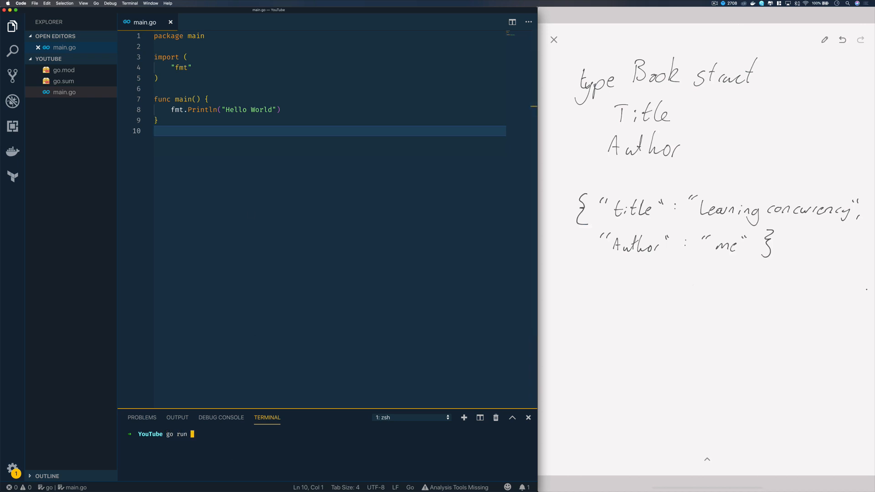
{"action": "key", "text": "enter"}
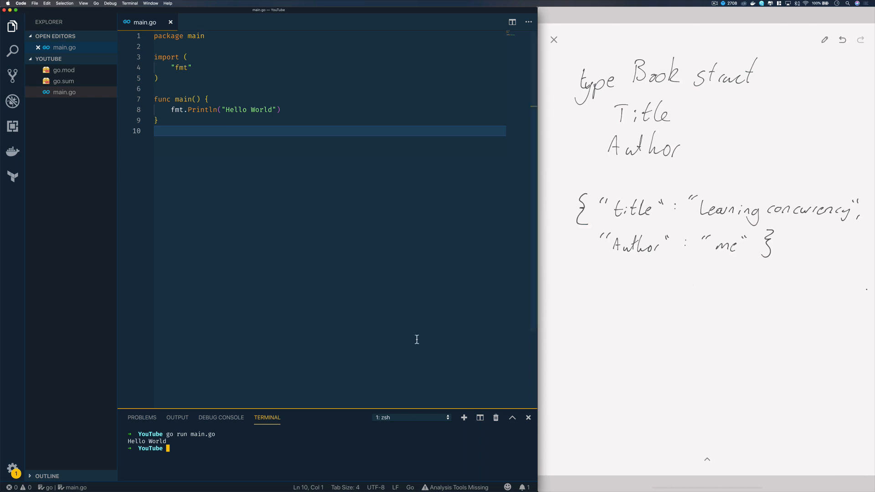
{"action": "left_click", "coordinate": [157, 77]}
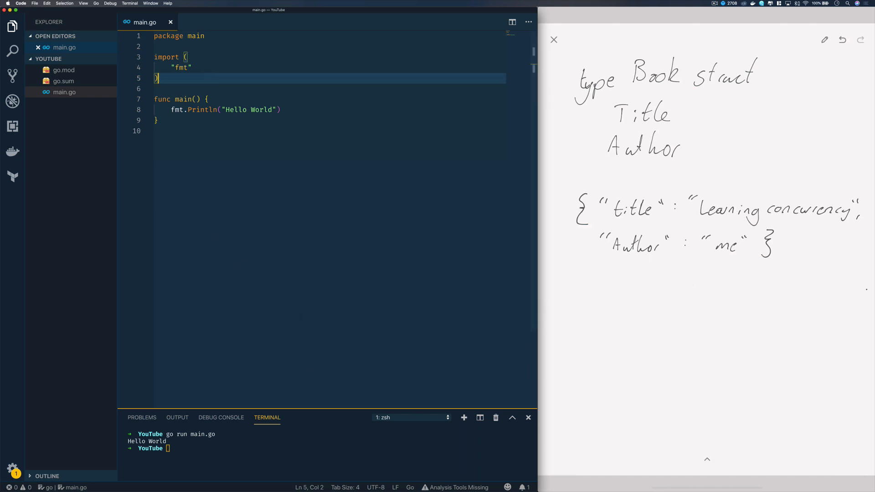
{"action": "type", "text": "type B"}
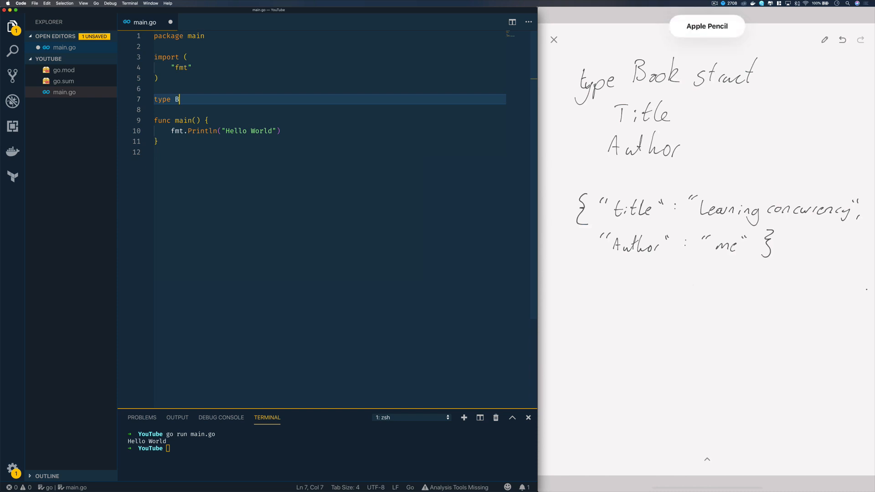
{"action": "type", "text": "ook struct {"}
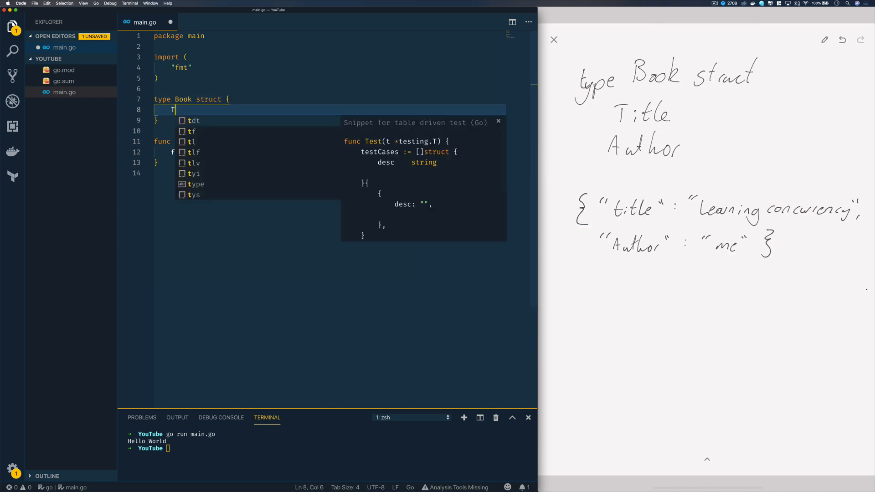
{"action": "type", "text": "itle string"}
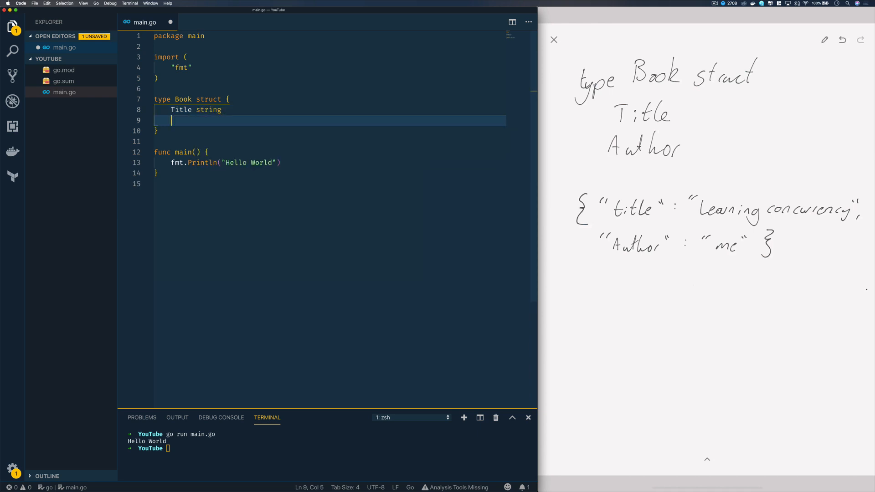
{"action": "type", "text": "Author string"}
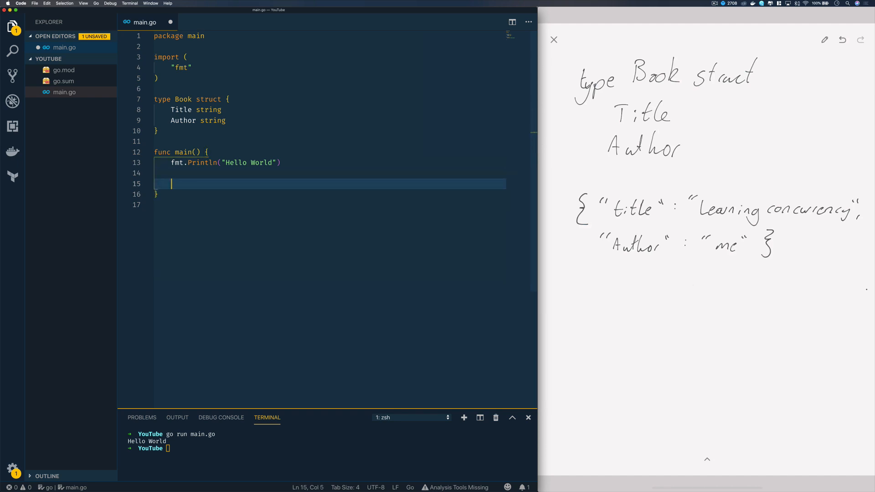
Create a book literal titled 'Learning Concurrency in Python' with author Forbes.
{"action": "type", "text": "book"}
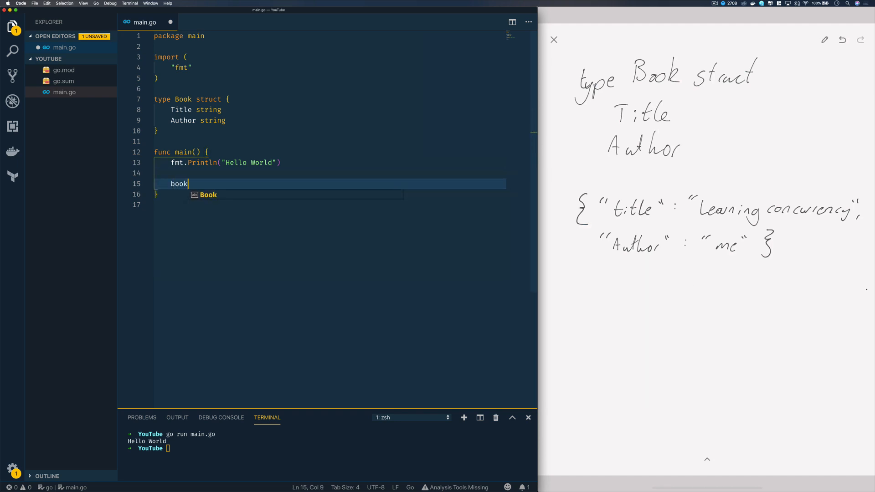
{"action": "type", "text": ":= Book{Title:"}
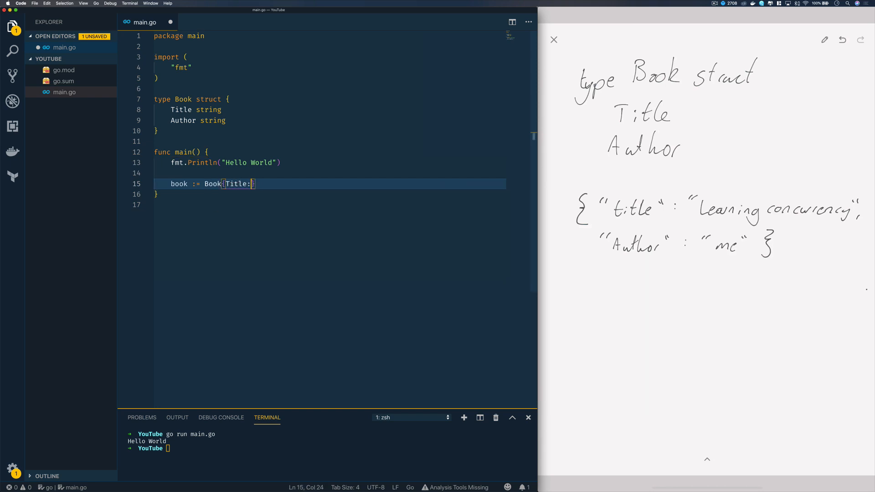
{"action": "type", "text": "\"Learning Concurrency in"}
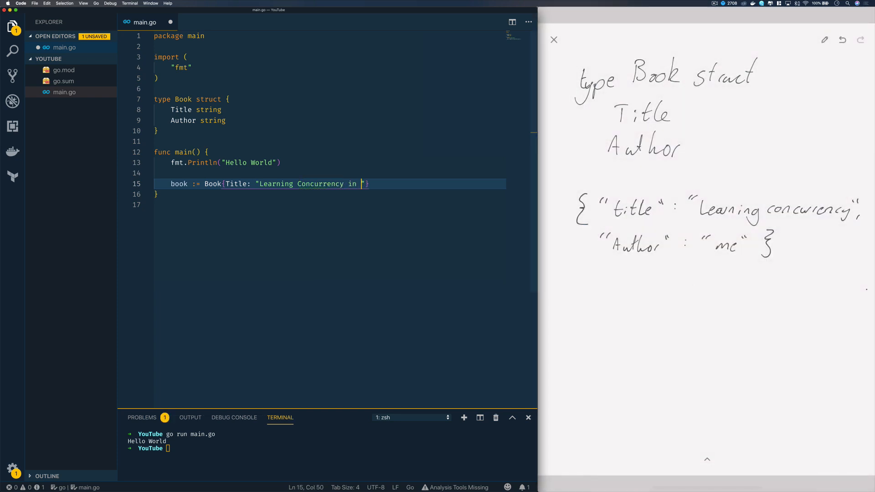
{"action": "type", "text": "Python"}
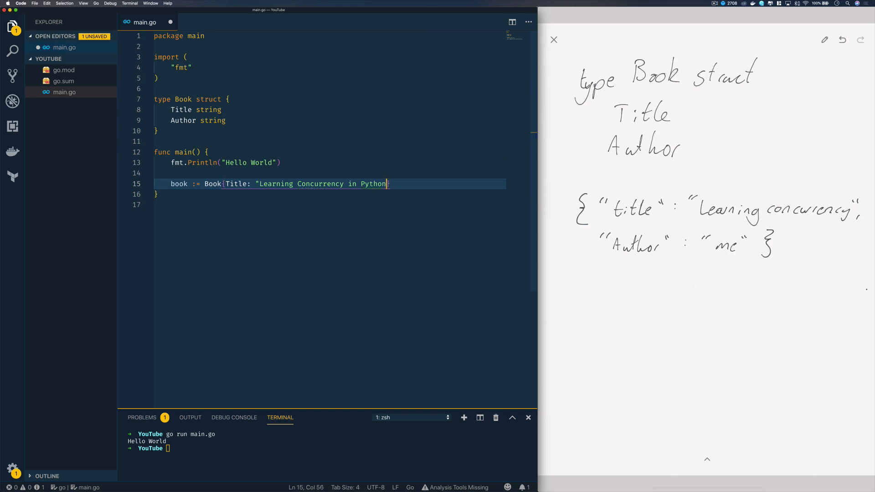
{"action": "type", "text": ", Author: \"Elliot\""}
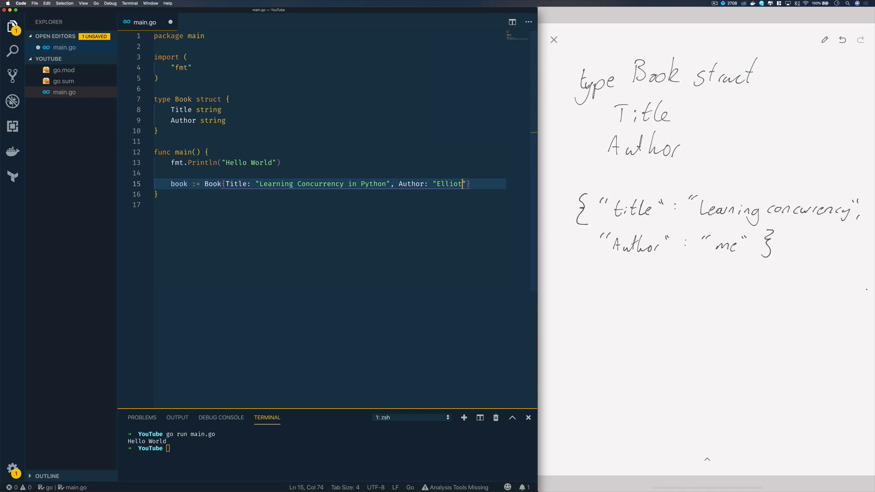
{"action": "type", "text": "Forbes"}
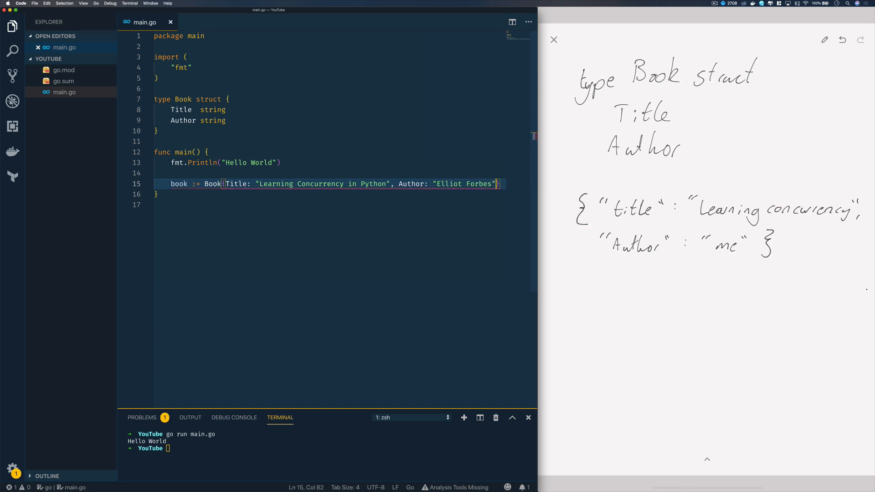
{"action": "key", "text": "enter"}
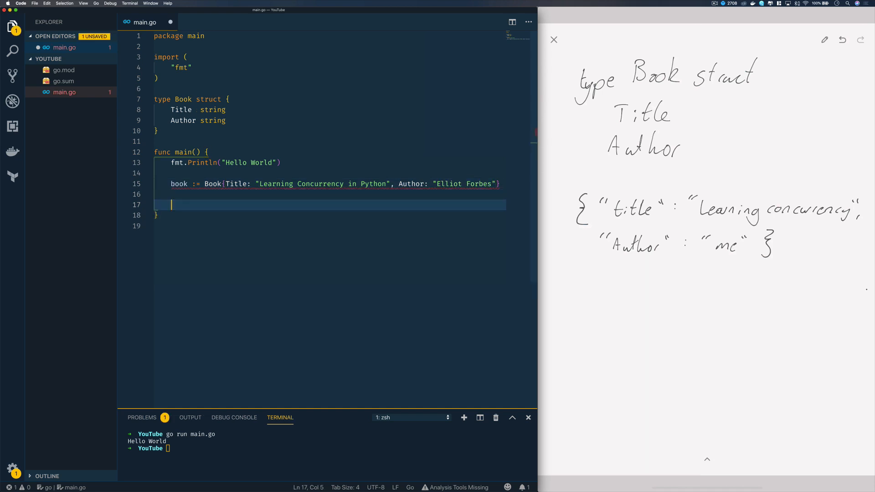
Add fmt.Printf("%+v\n", book) and run go run main.go.
{"action": "type", "text": "fmt.Pr"}
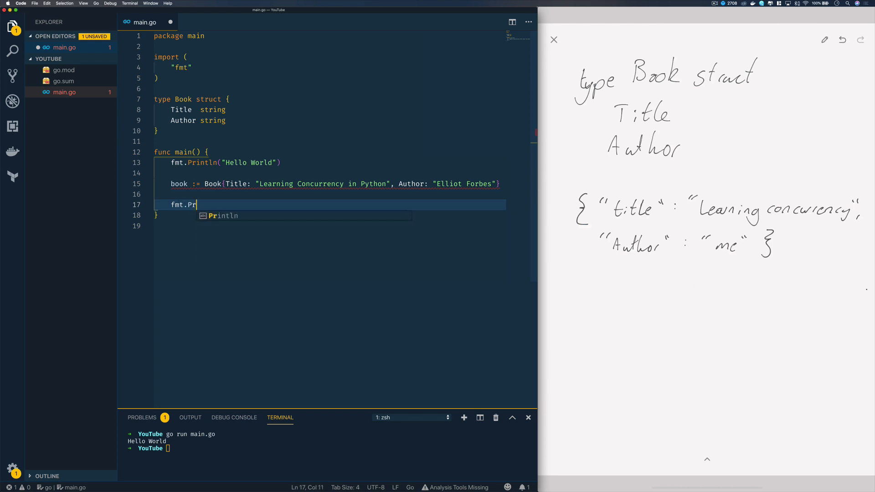
{"action": "type", "text": "intf(\"\")"}
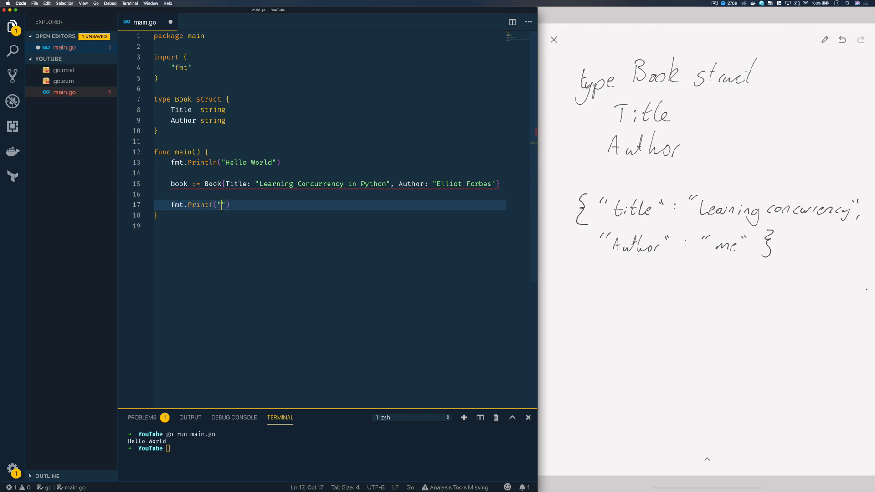
{"action": "type", "text": "%+v\\n"}
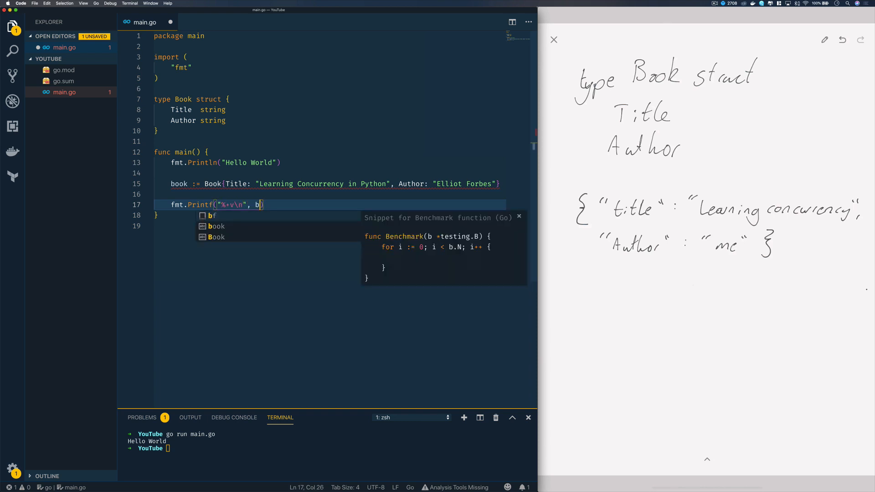
{"action": "type", "text": "ook"}
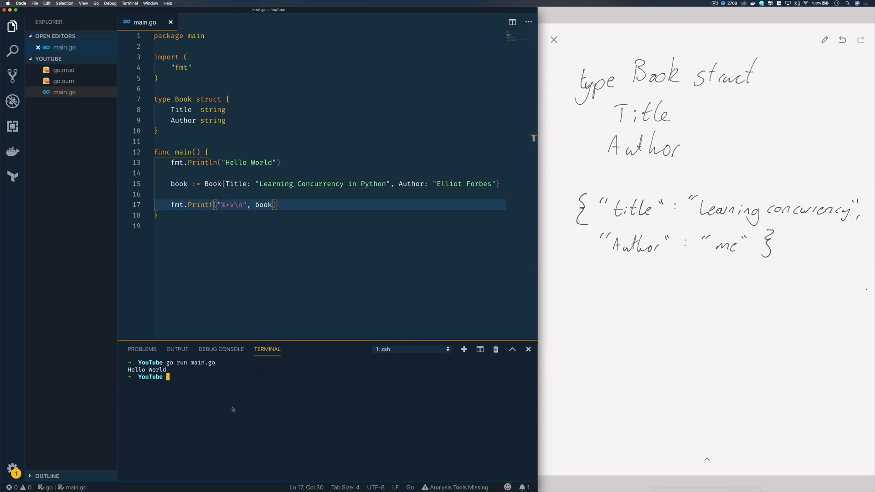
{"action": "type", "text": "go run main.go"}
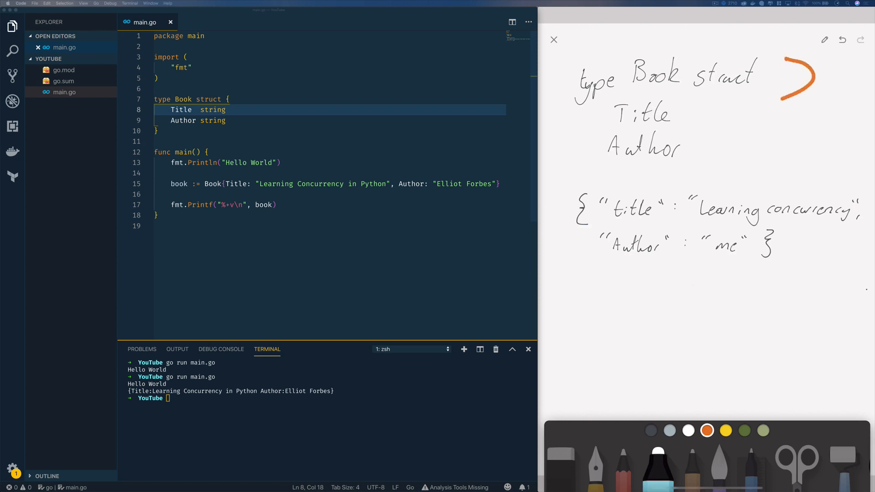
Draw an orange brace beside the struct and circle the JSON Author key.
{"action": "left_click_drag", "start_coordinate": [572, 274], "coordinate": [768, 275]}
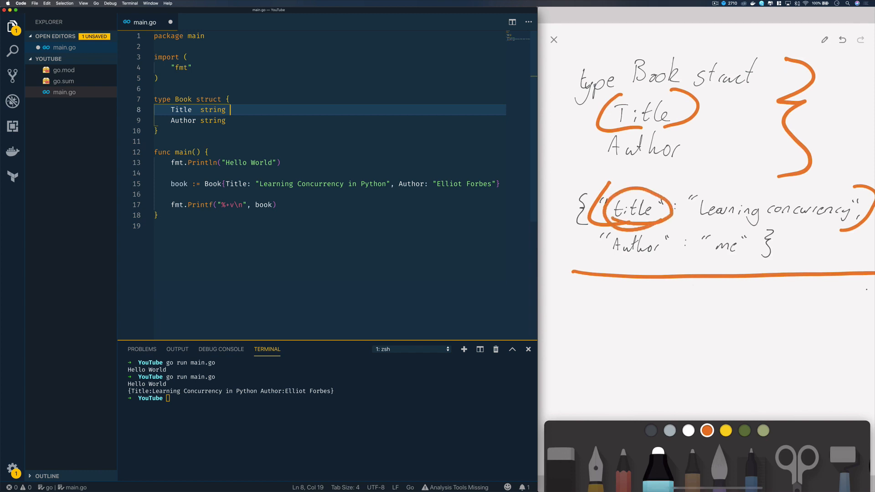
{"action": "left_click_drag", "start_coordinate": [609, 246], "coordinate": [693, 257]}
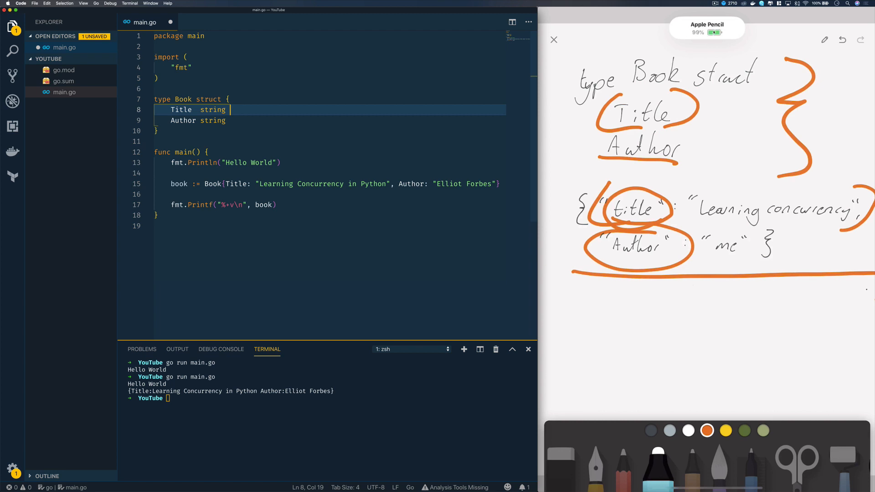
Tag Book's Title and Author fields with json keys title and author.
{"action": "type", "text": "`jo"}
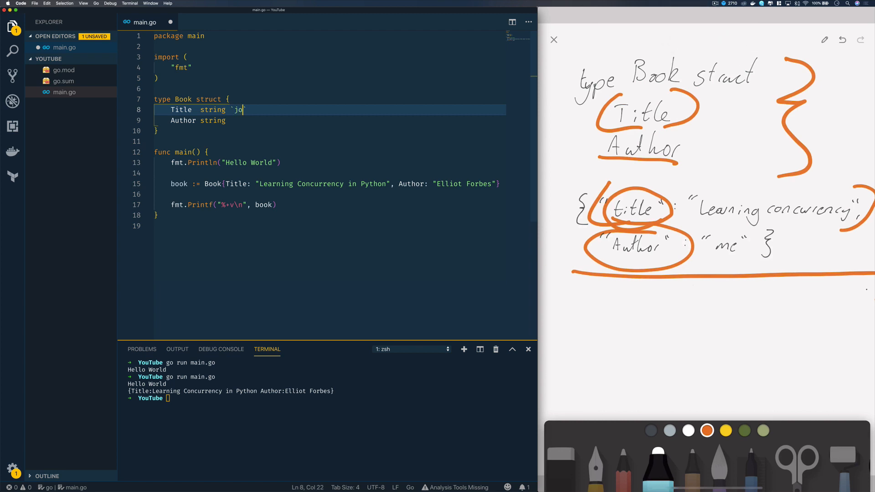
{"action": "type", "text": "son:\""}
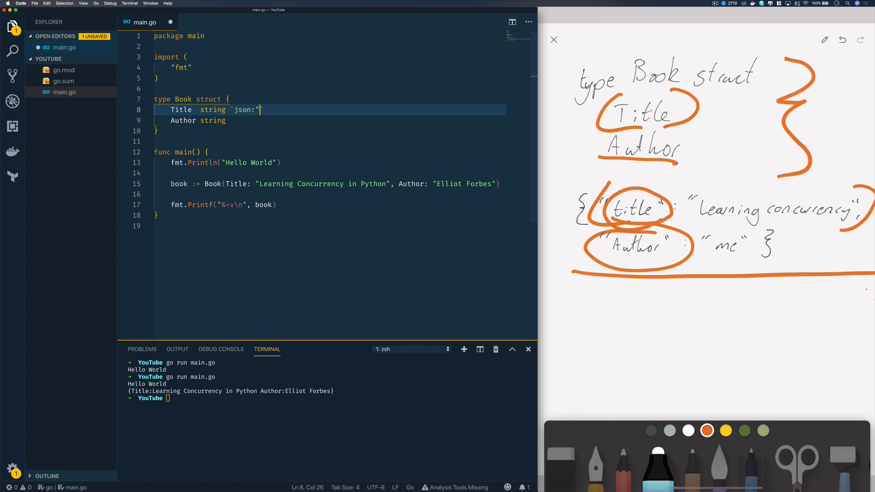
{"action": "type", "text": "title"}
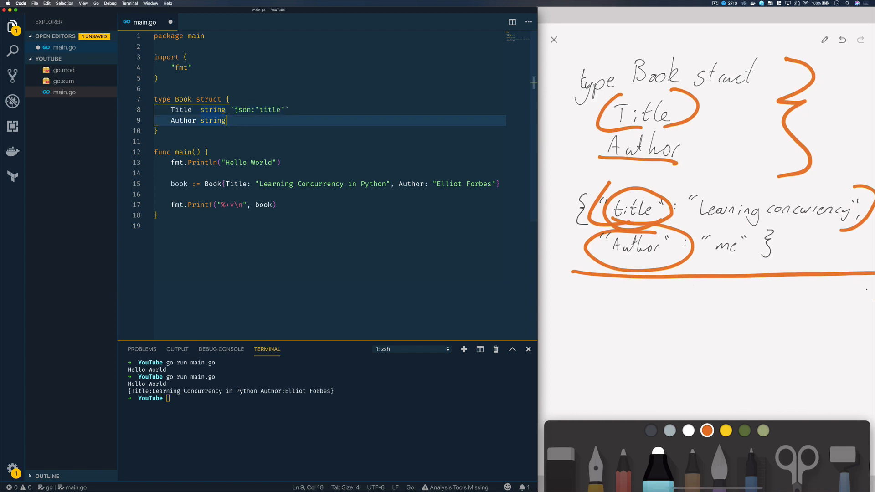
{"action": "type", "text": "`json:\""}
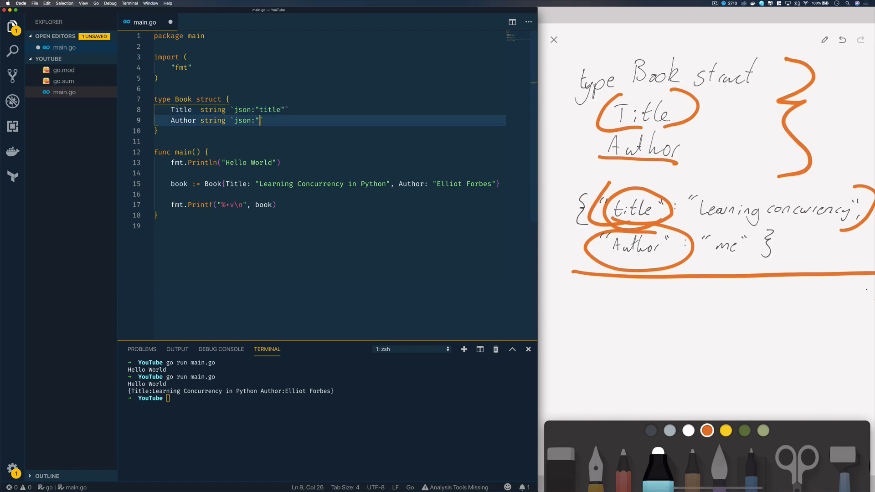
{"action": "type", "text": "author:"}
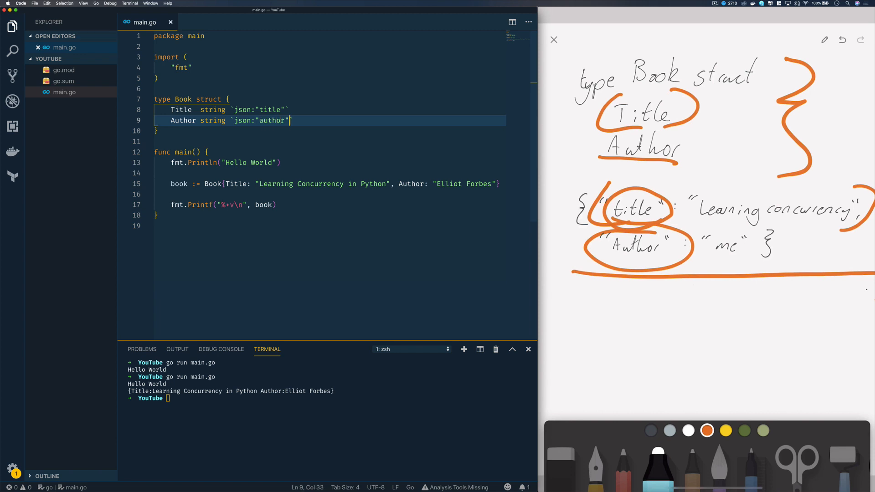
Add byteArray, err := json.Marshal(book) after the book printout.
{"action": "left_click", "coordinate": [277, 204]}
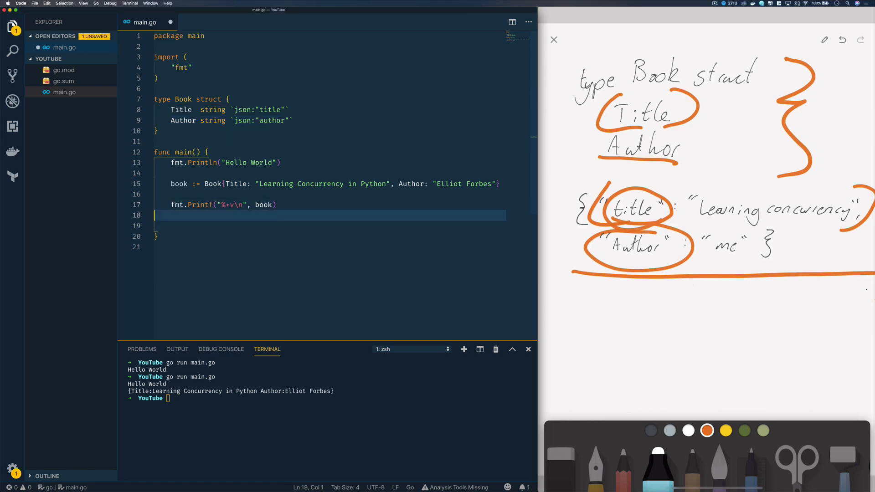
{"action": "type", "text": "byte"}
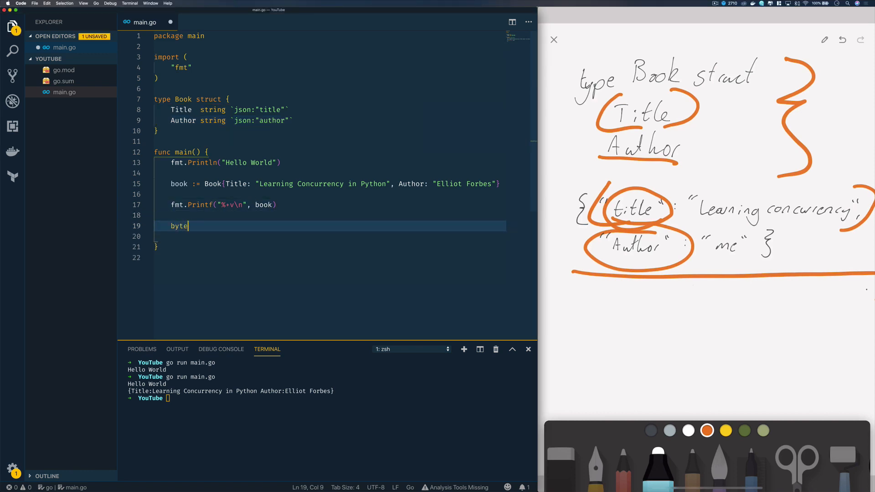
{"action": "type", "text": "Array,"}
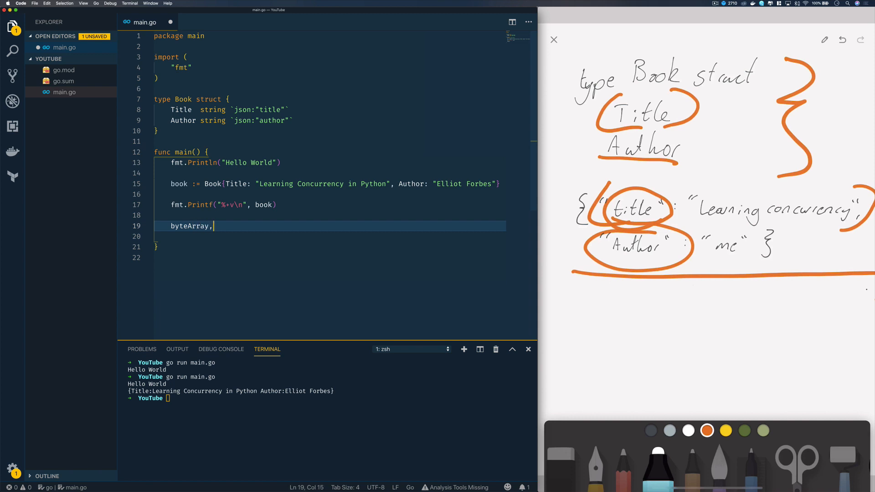
{"action": "type", "text": "err"}
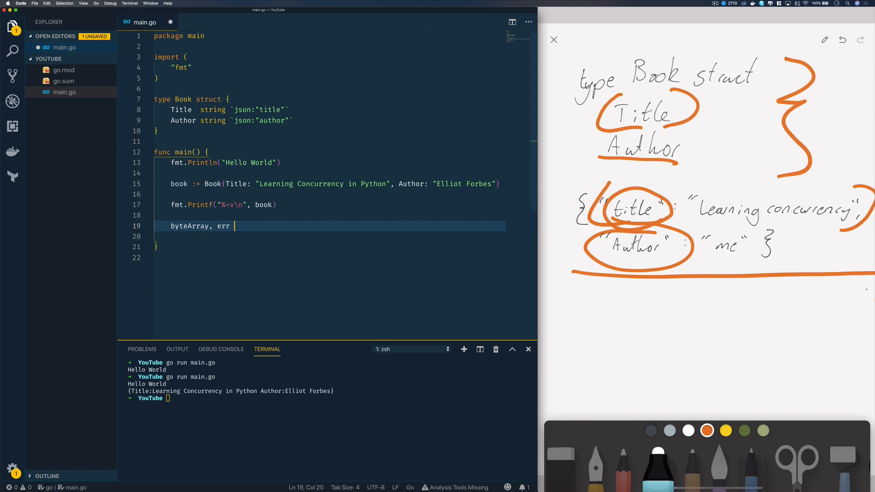
{"action": "type", "text": ":= j"}
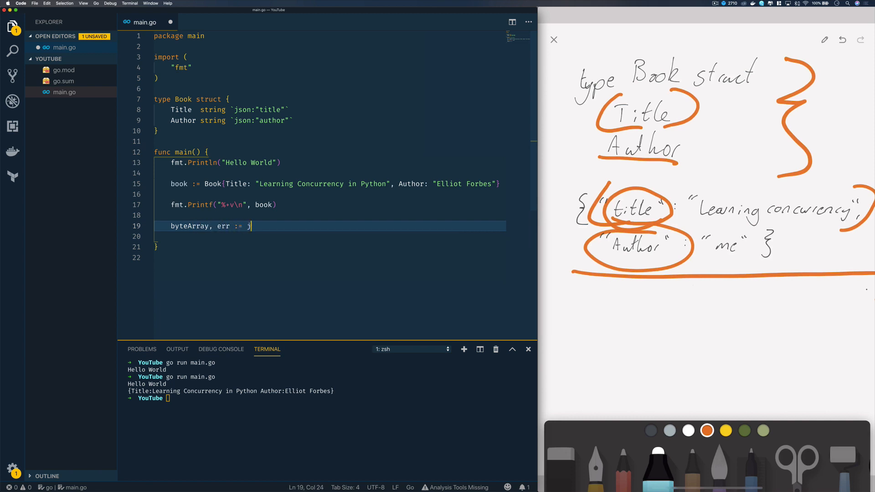
{"action": "type", "text": "son"}
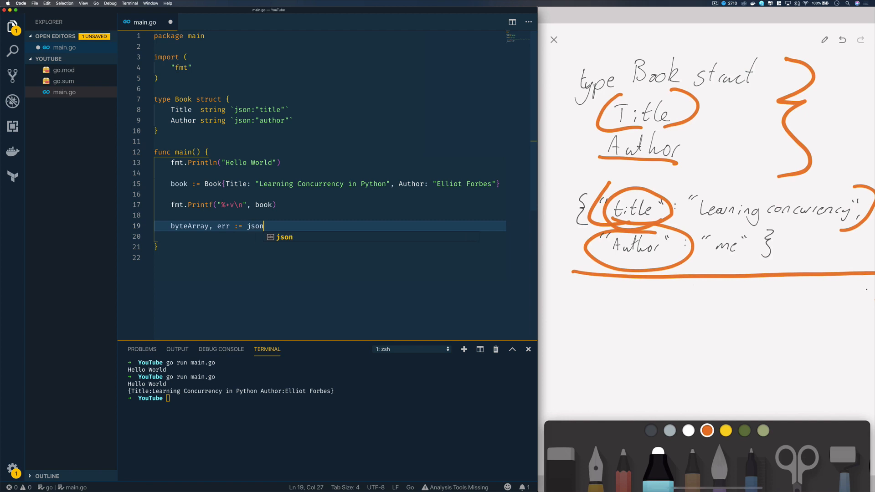
{"action": "type", "text": ".Marsha"}
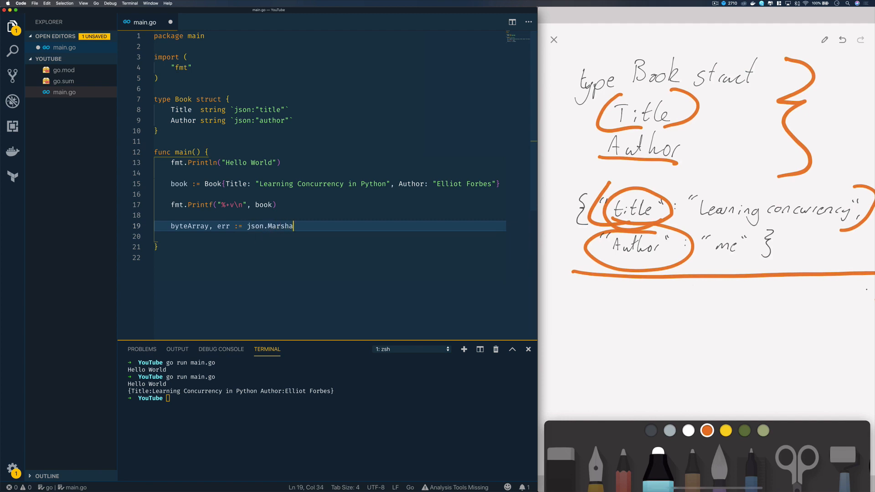
{"action": "type", "text": "l(book)"}
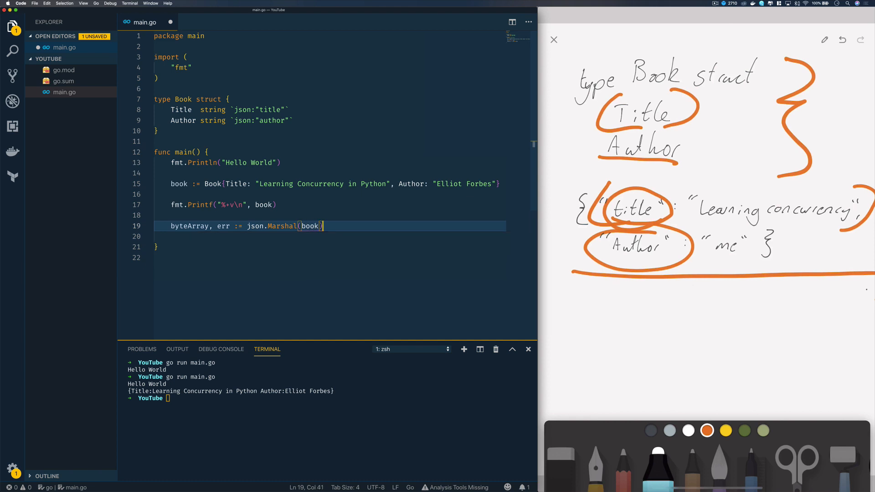
Print err if err != nil, then print string(byteArray).
{"action": "type", "text": "if e"}
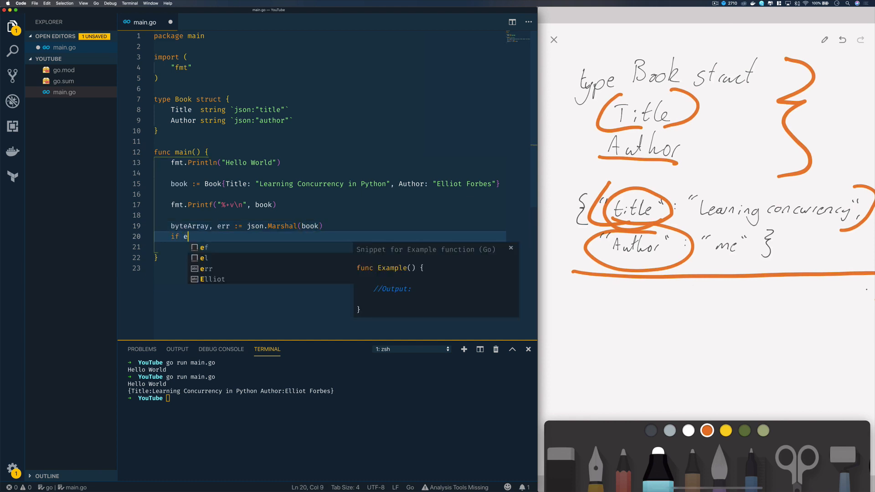
{"action": "type", "text": "rr != nil"}
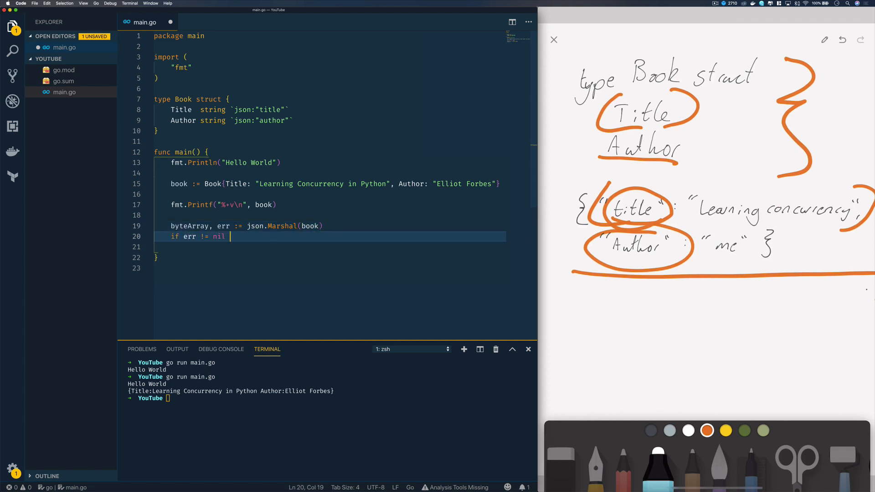
{"action": "type", "text": "fmt.Print"}
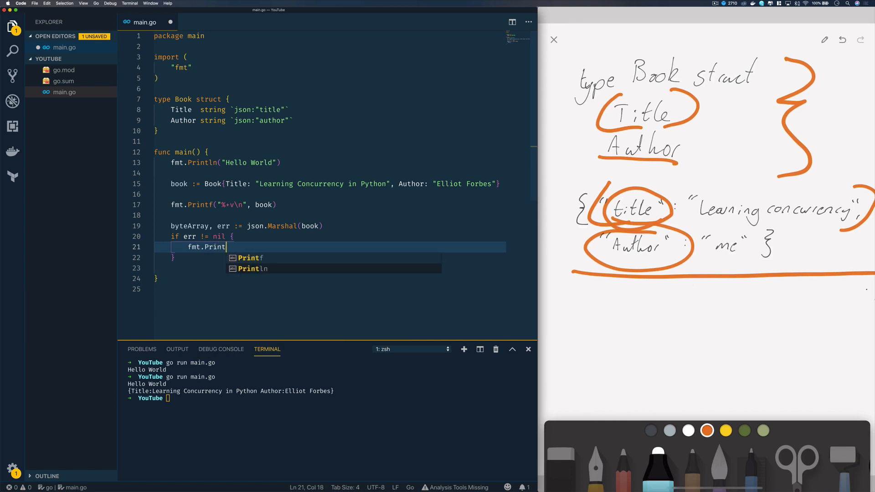
{"action": "type", "text": "ln(err)"}
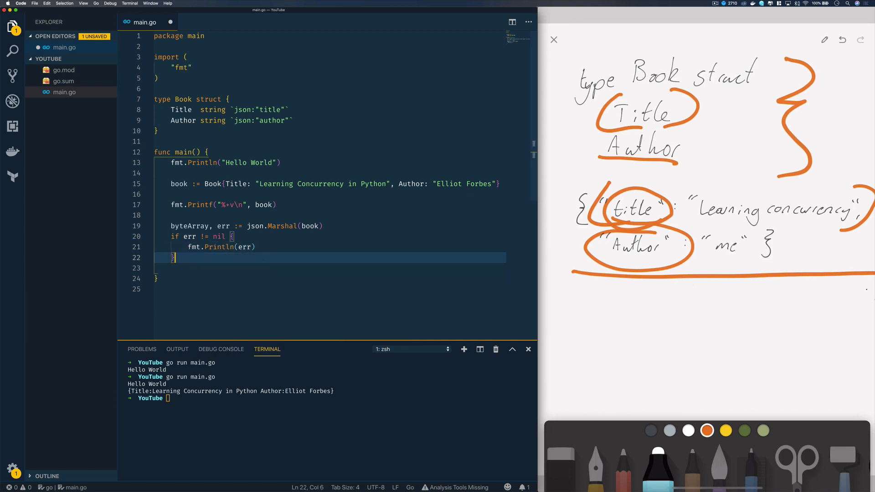
{"action": "type", "text": "fmt.Println("}
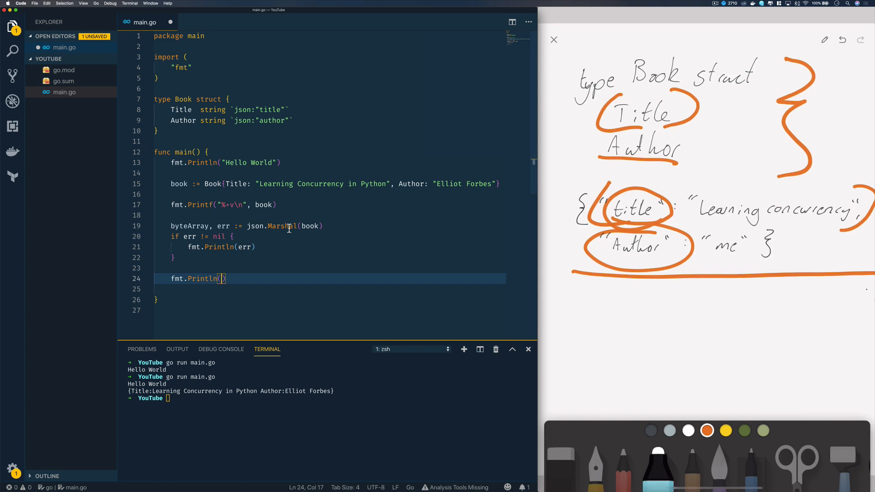
{"action": "type", "text": "string("}
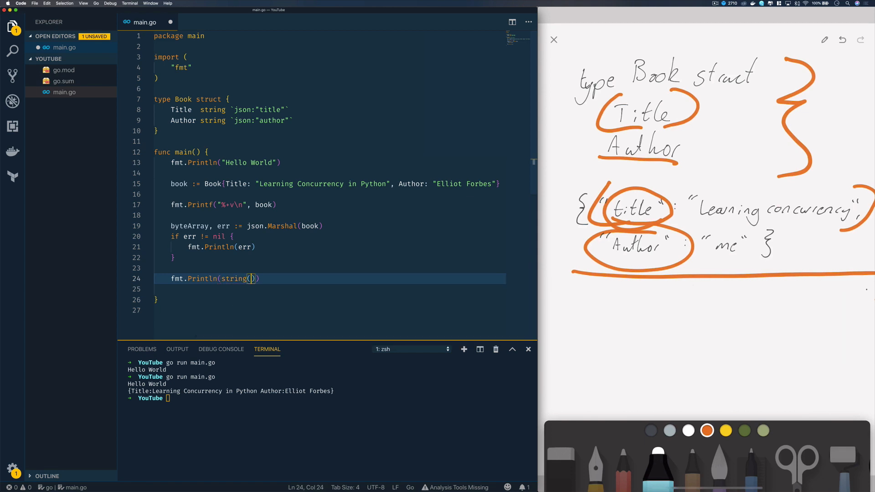
{"action": "type", "text": "byteArray"}
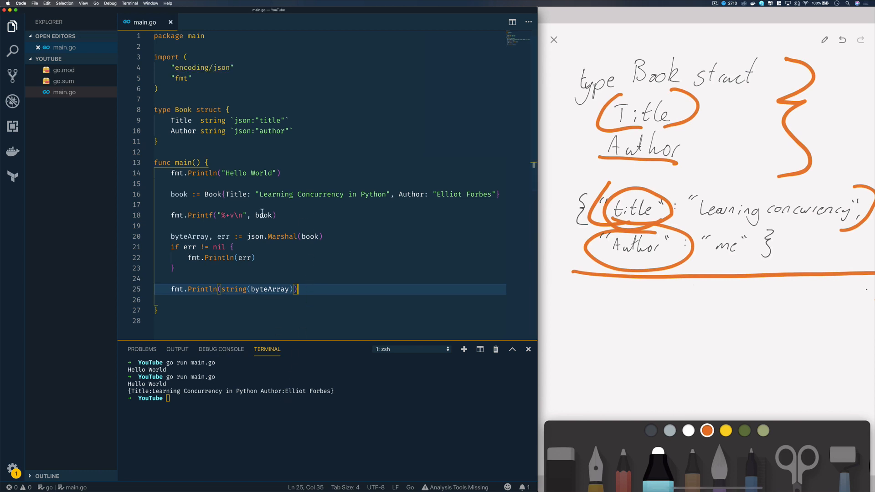
{"action": "mouse_move", "coordinate": [239, 72]}
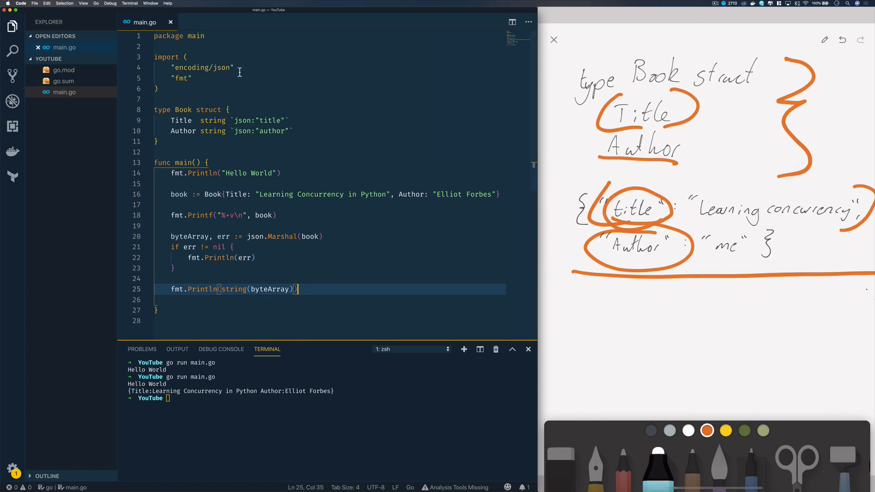
Run go run main.go in the integrated terminal.
{"action": "double_click", "coordinate": [201, 67]}
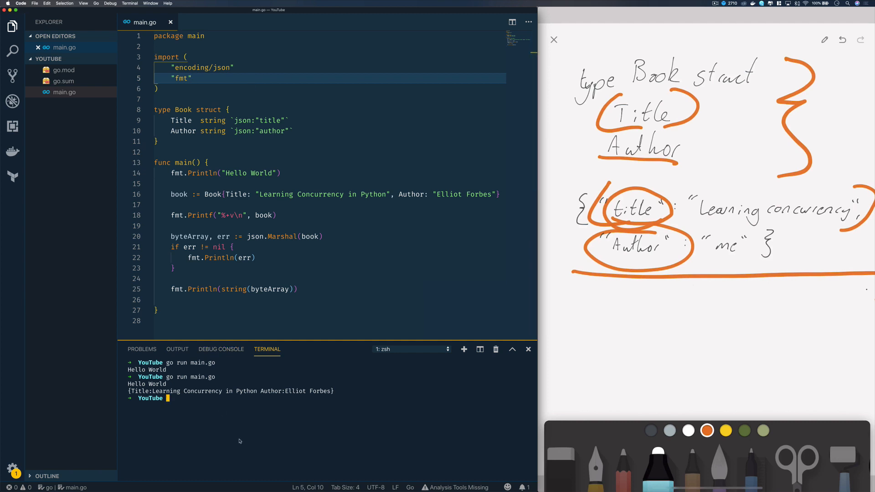
{"action": "type", "text": "go run main.go"}
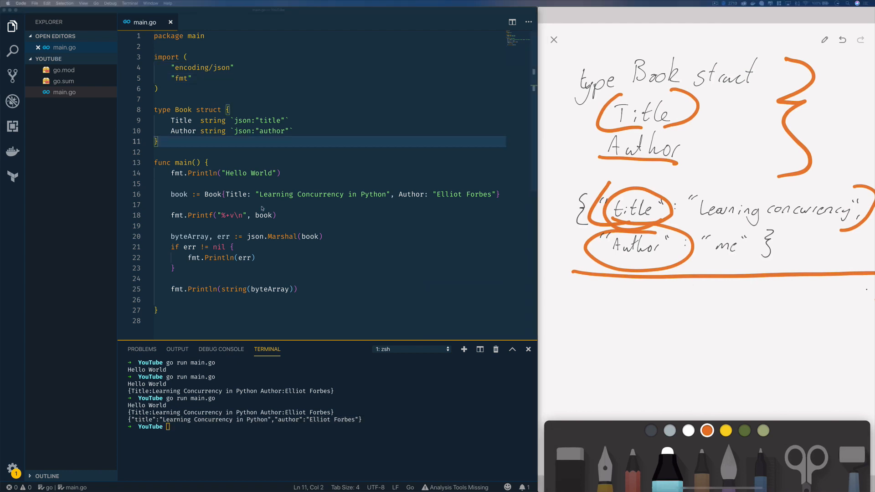
Add an Author struct below Book with Name string tagged json:"name".
{"action": "left_click_drag", "start_coordinate": [158, 109], "coordinate": [158, 141]}
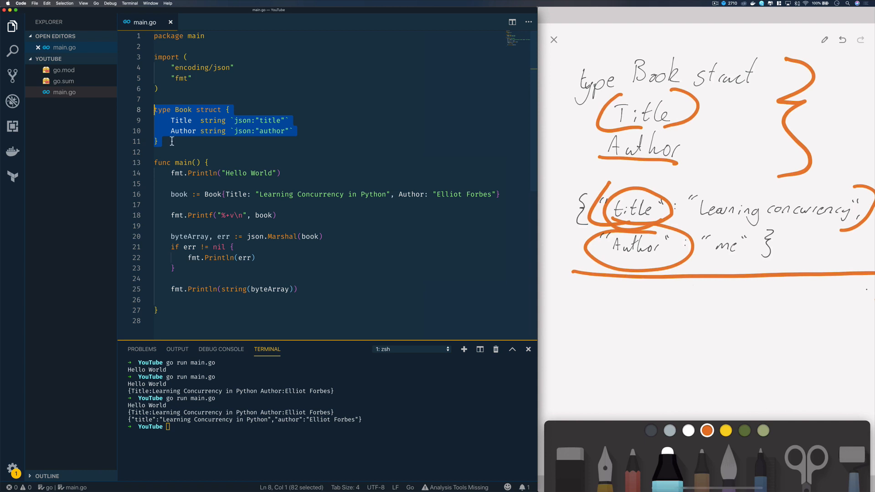
{"action": "key", "text": "enter"}
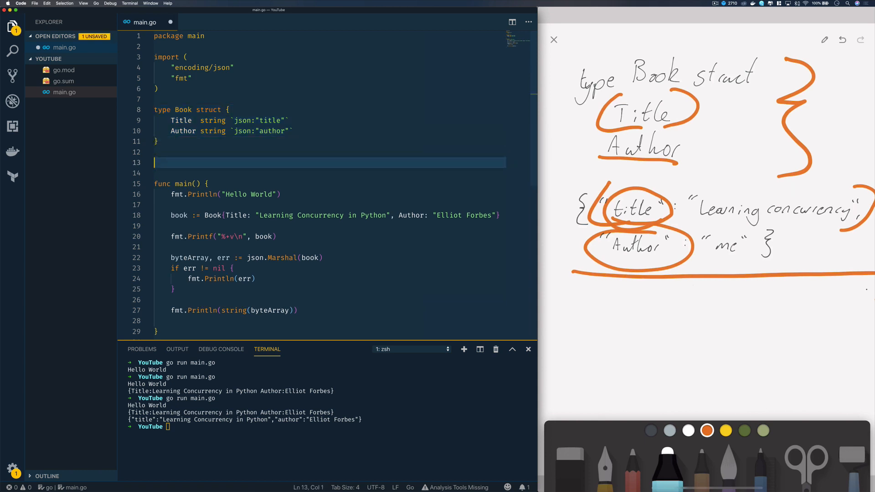
{"action": "type", "text": "type"}
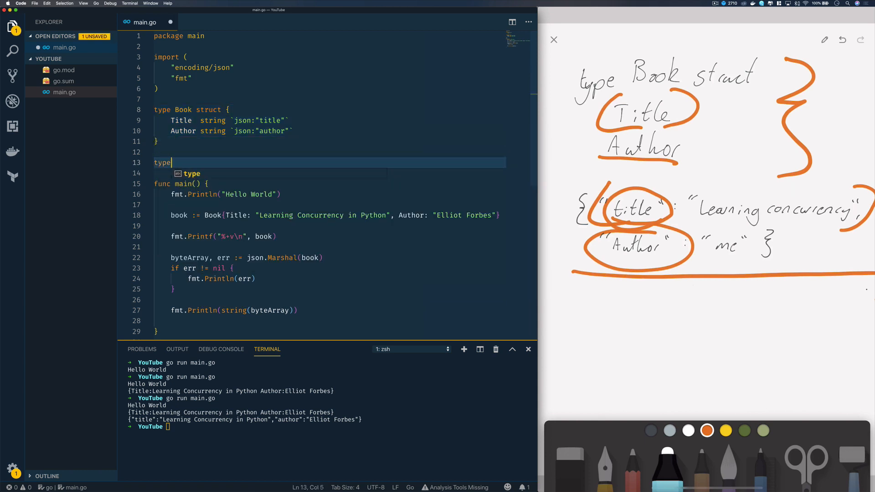
{"action": "type", "text": "Author struct {"}
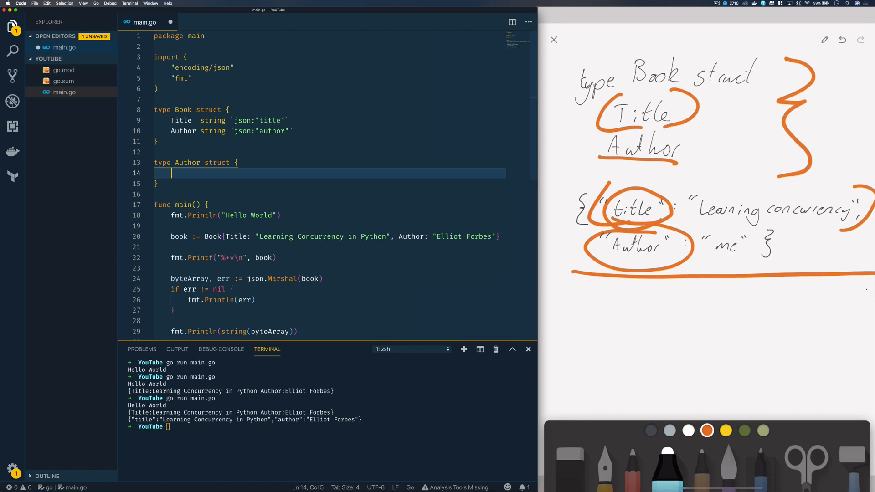
{"action": "type", "text": "Name string `jso"}
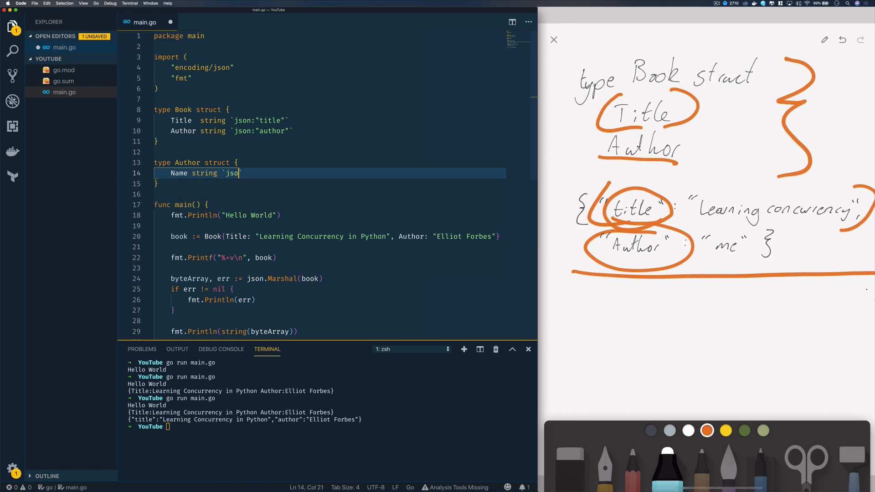
{"action": "type", "text": ":\""}
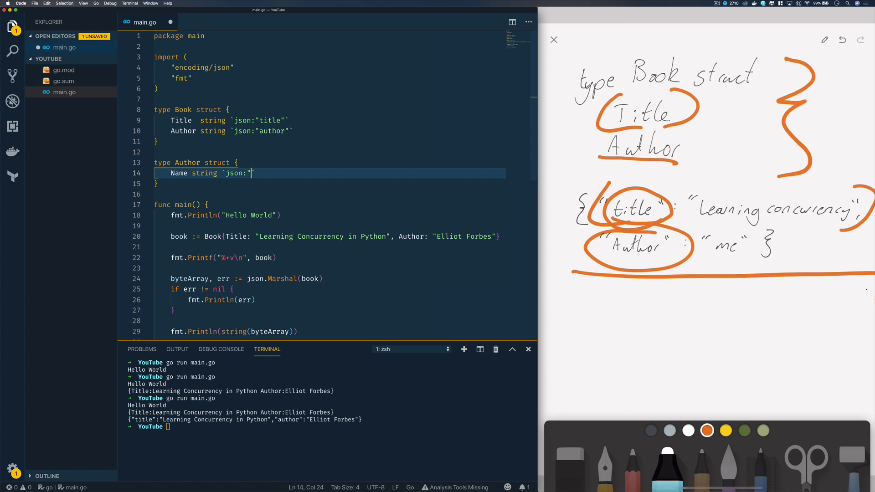
{"action": "type", "text": "name\""}
{"action": "type", "text": "Age i"}
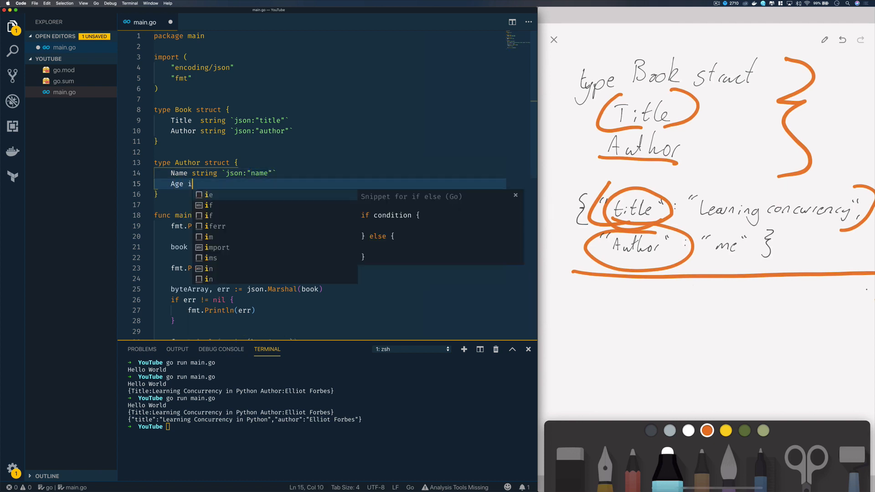
Add Age int tagged age and Developer bool tagged is_developer.
{"action": "type", "text": "nt `json:\"ag"}
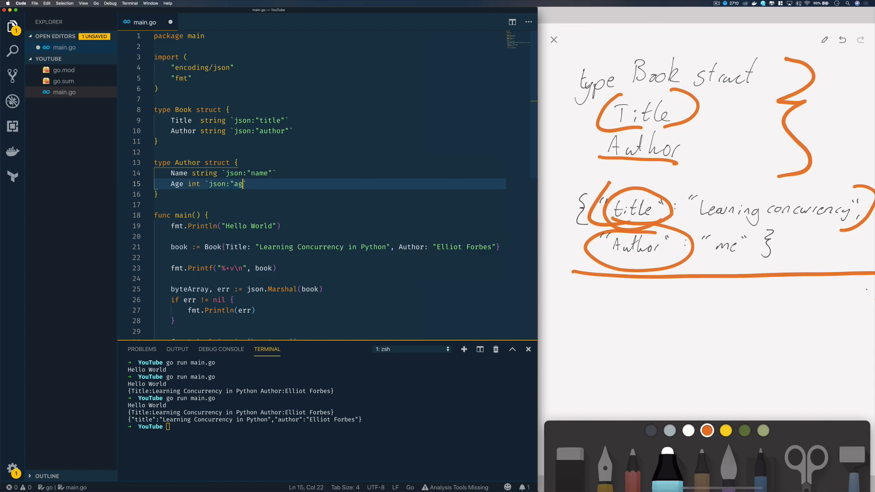
{"action": "key", "text": "Enter"}
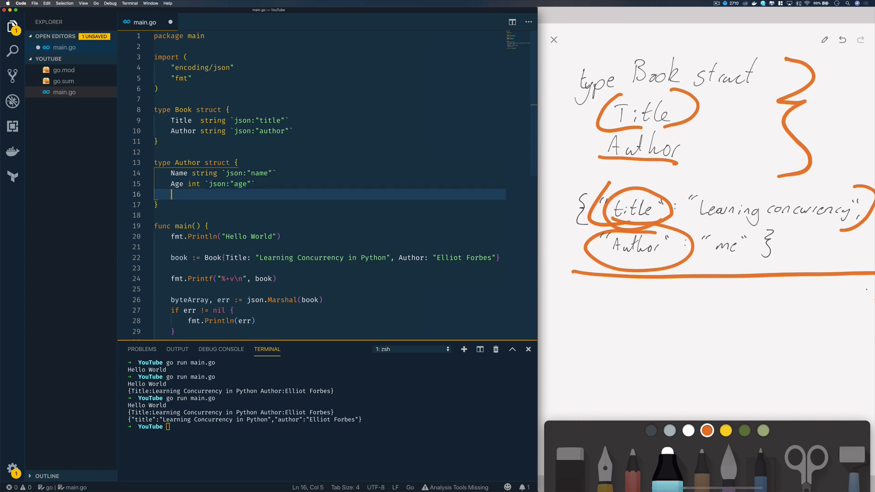
{"action": "type", "text": "De"}
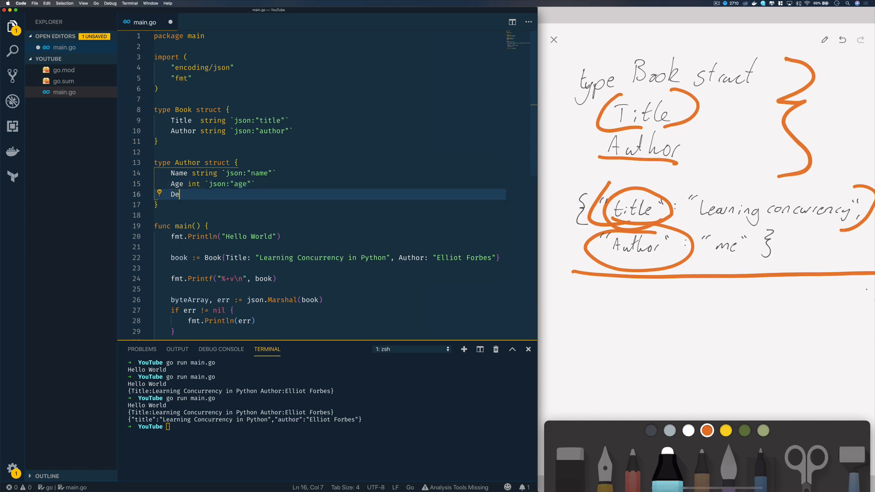
{"action": "type", "text": "veloper bool"}
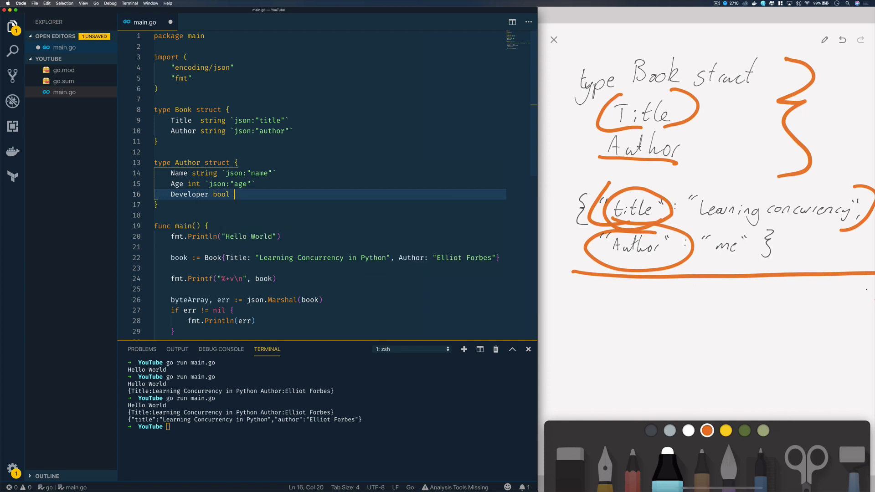
{"action": "type", "text": "`json:"}
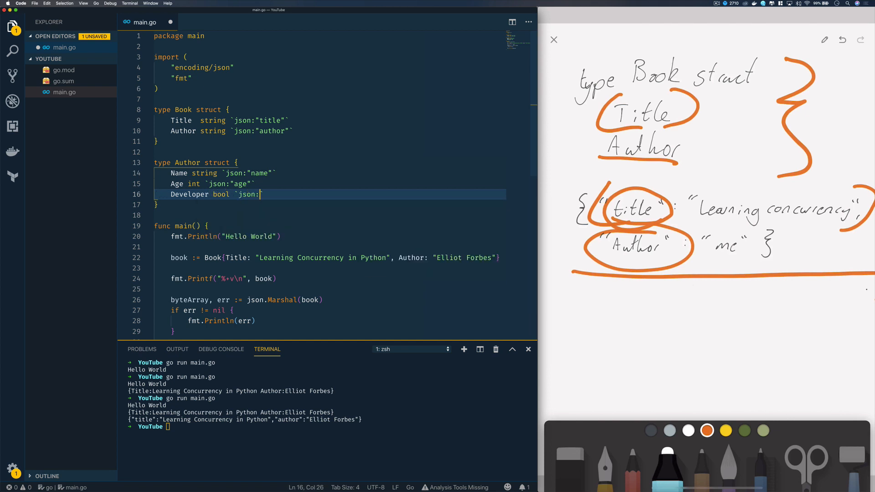
{"action": "type", "text": "i"}
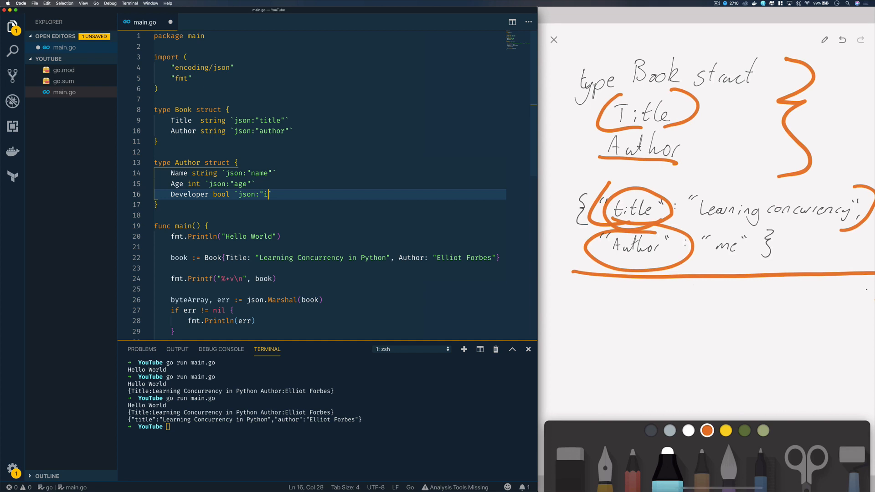
{"action": "type", "text": "s_developer\""}
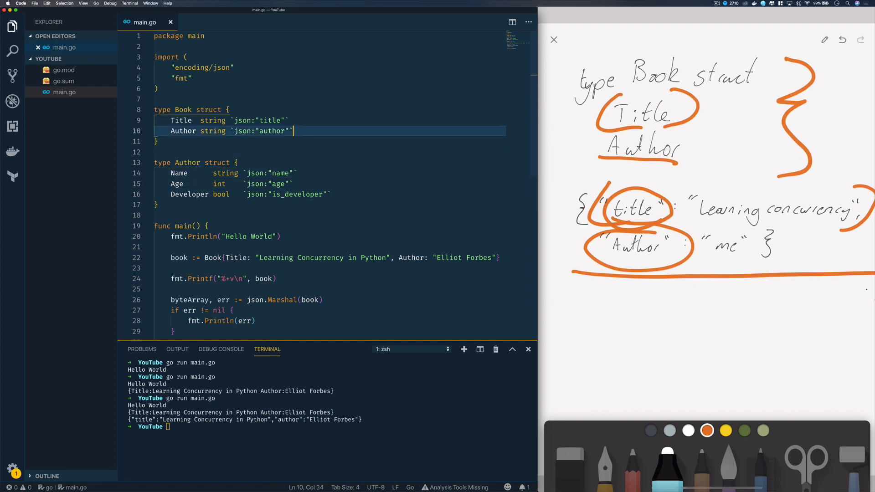
Change Book's Author field type from string to Author.
{"action": "left_click", "coordinate": [201, 131]}
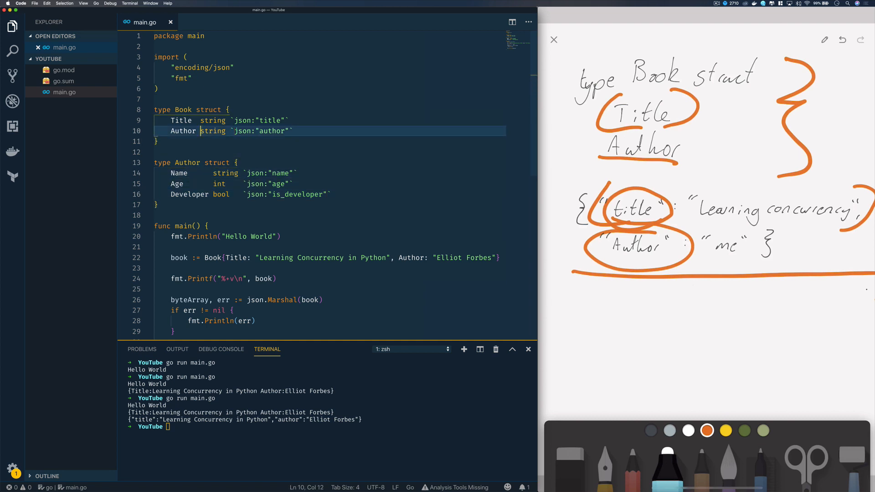
{"action": "double_click", "coordinate": [213, 131]}
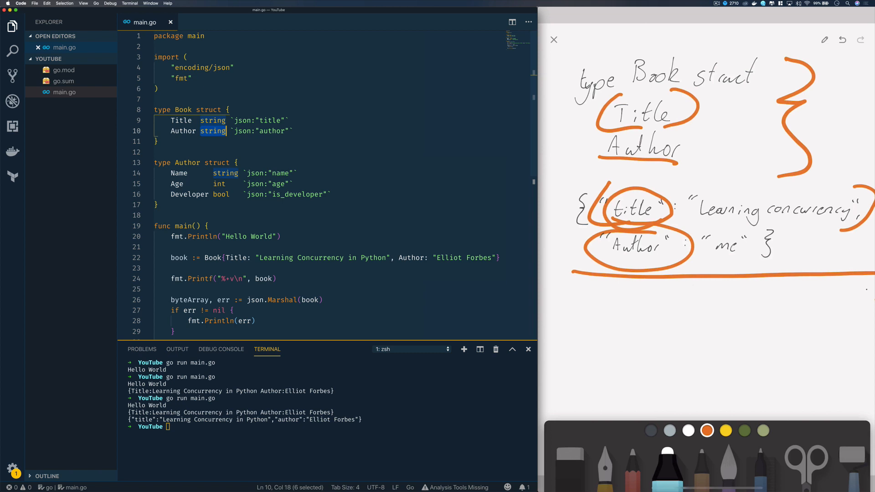
{"action": "type", "text": "Author"}
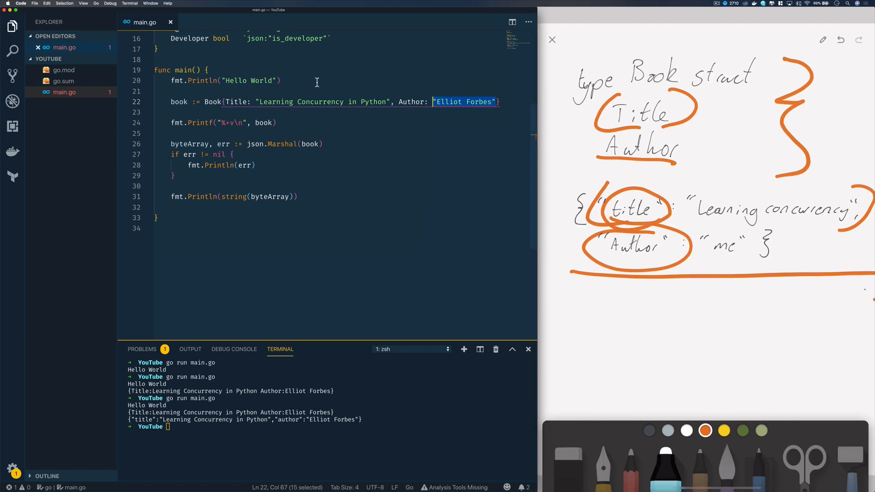
Declare author := Author{Name: "Elliot Forbes", Age: 25, Developer: true}.
{"action": "type", "text": "author :="}
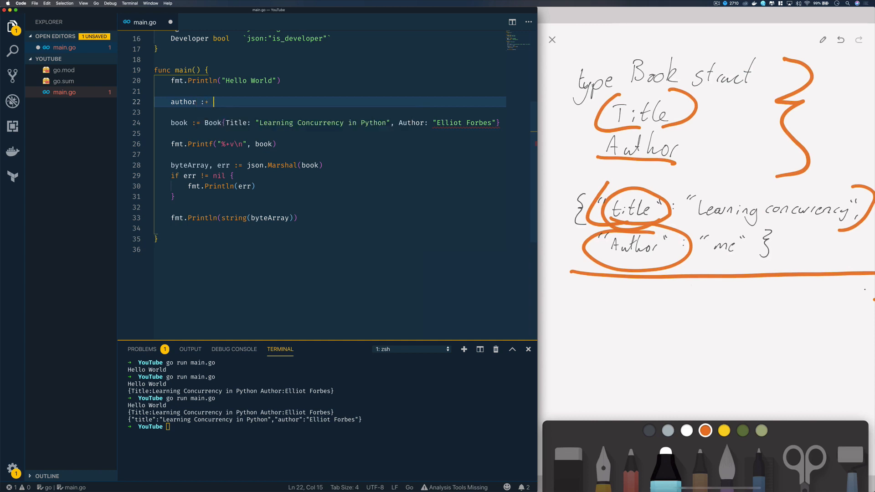
{"action": "type", "text": "AUthor"}
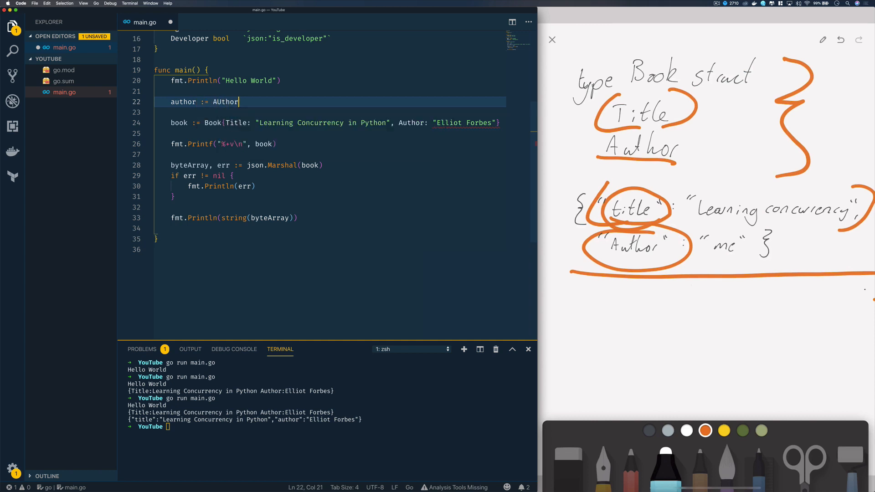
{"action": "type", "text": "Author"}
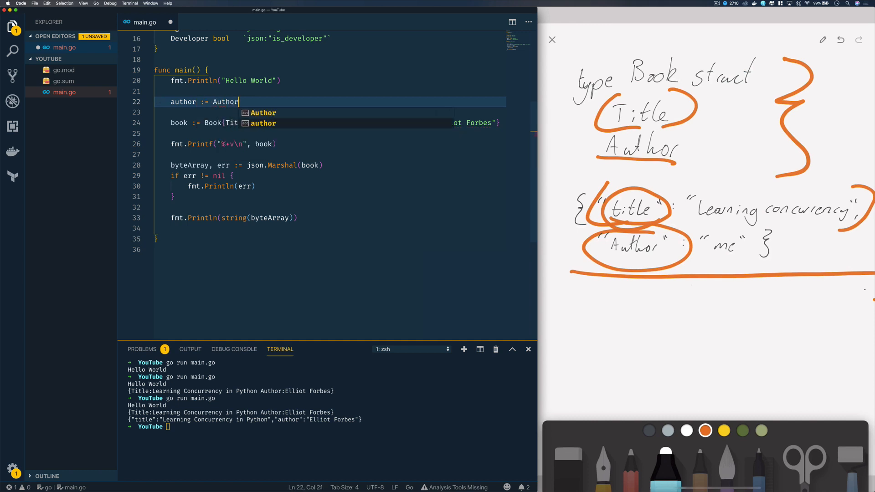
{"action": "type", "text": "{Name:"}
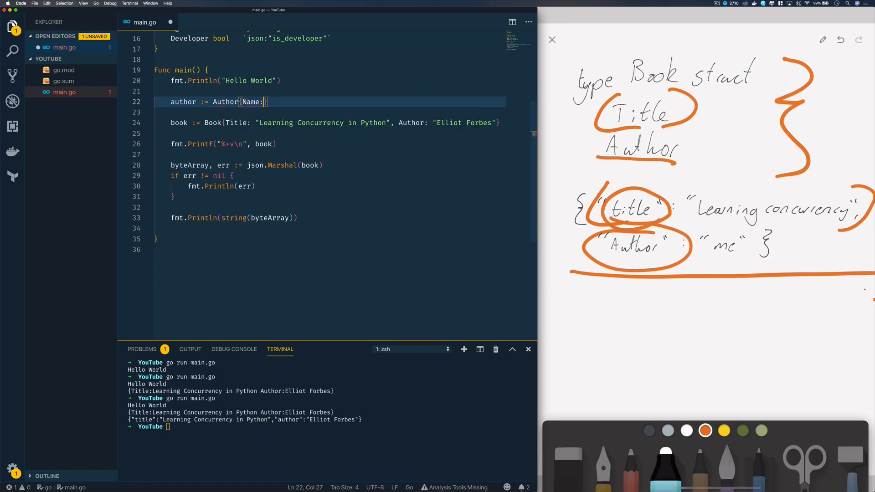
{"action": "type", "text": "\"Elliot Fo"}
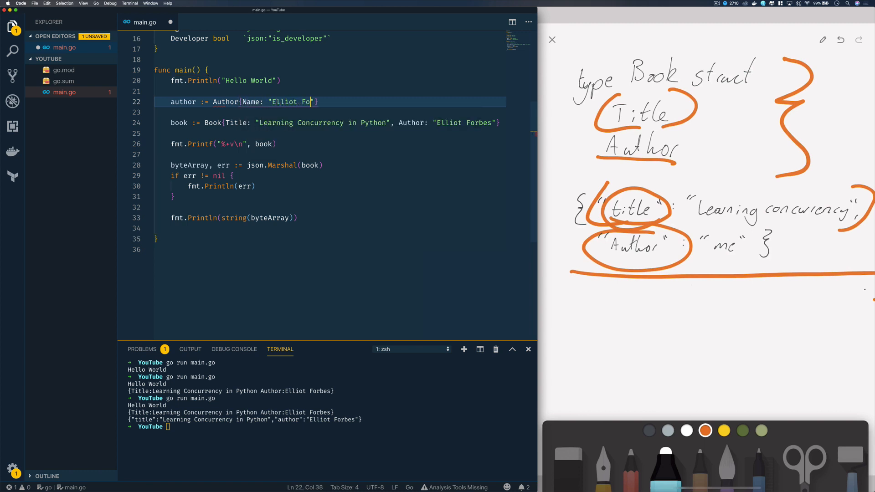
{"action": "type", "text": "rbes\", A"}
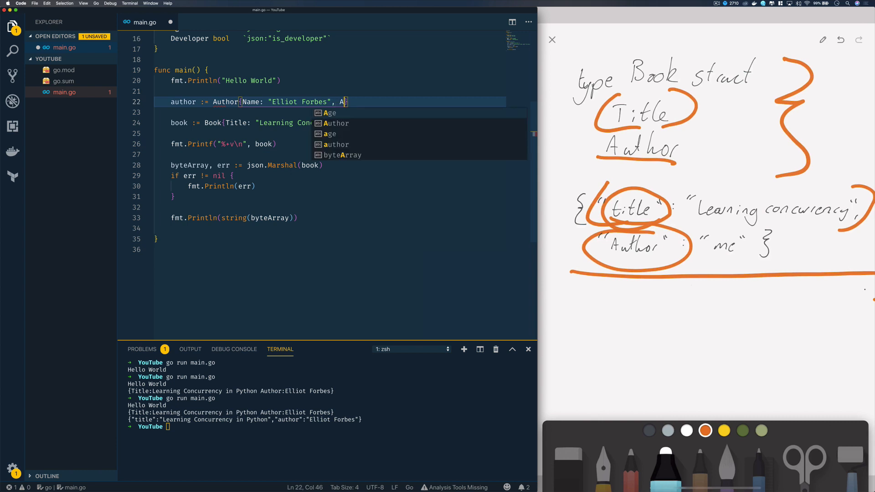
{"action": "type", "text": "ge: 25,"}
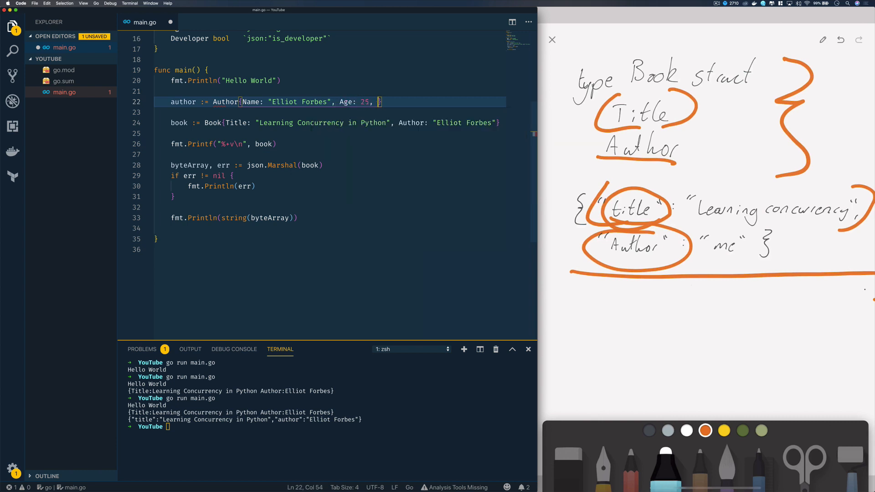
{"action": "type", "text": "Developer: true"}
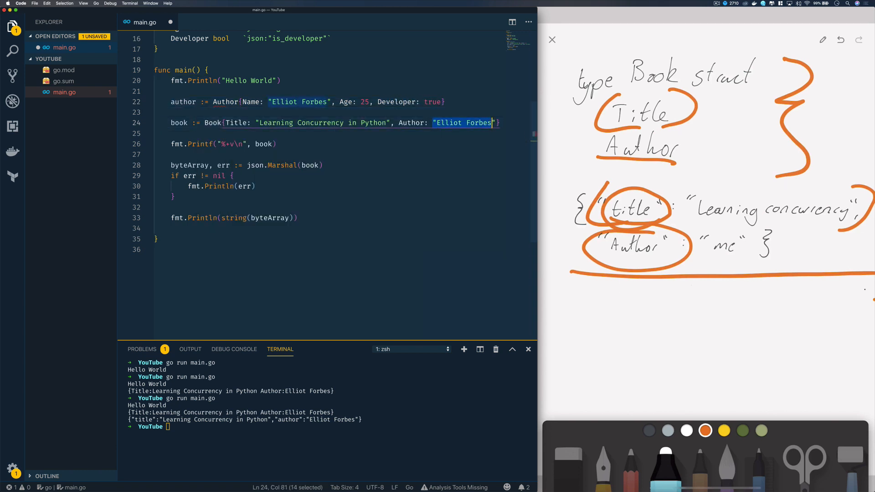
Set the book's Author to author and highlight the nested JSON output.
{"action": "type", "text": "auth"}
{"action": "left_click", "coordinate": [234, 427]}
{"action": "type", "text": "go run main.go"}
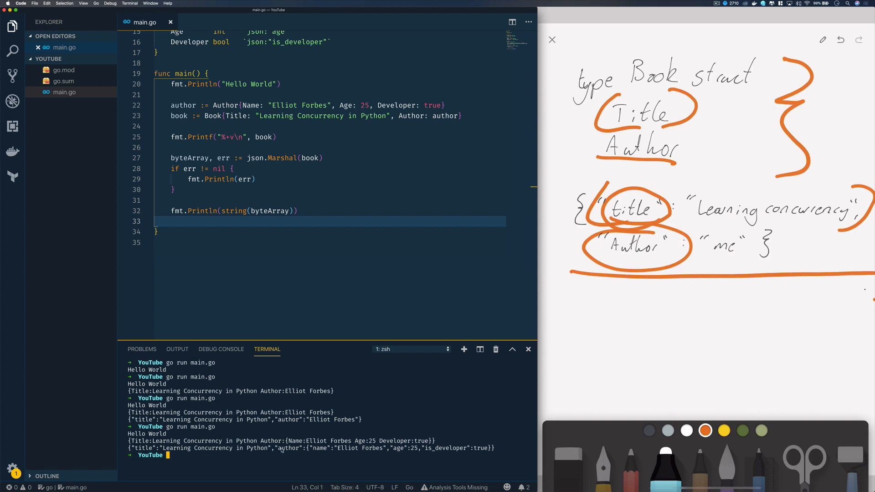
{"action": "double_click", "coordinate": [288, 448]}
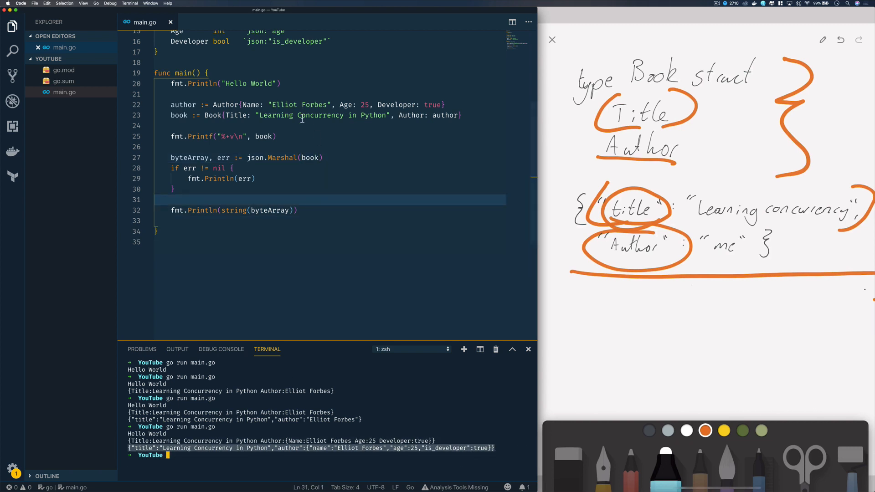
Change json.Marshal on line 27 to json.MarshalIndent(book, "", ...).
{"action": "left_click", "coordinate": [299, 157]}
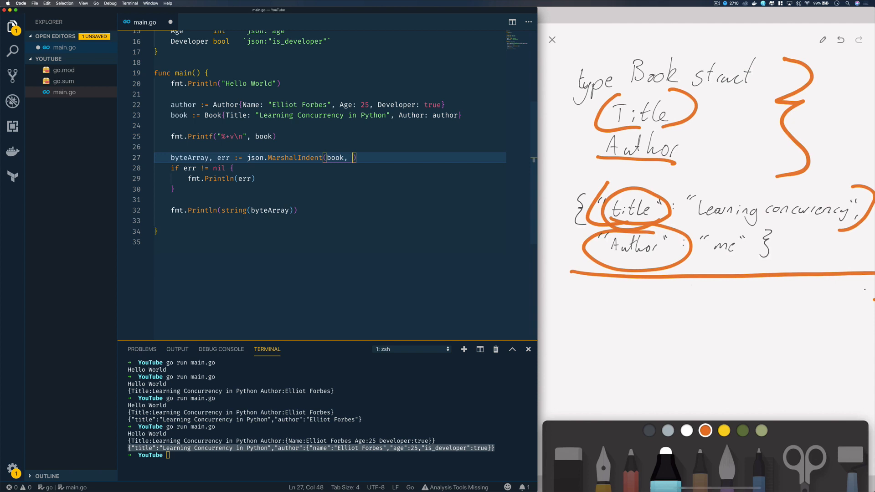
{"action": "type", "text": "\"\","}
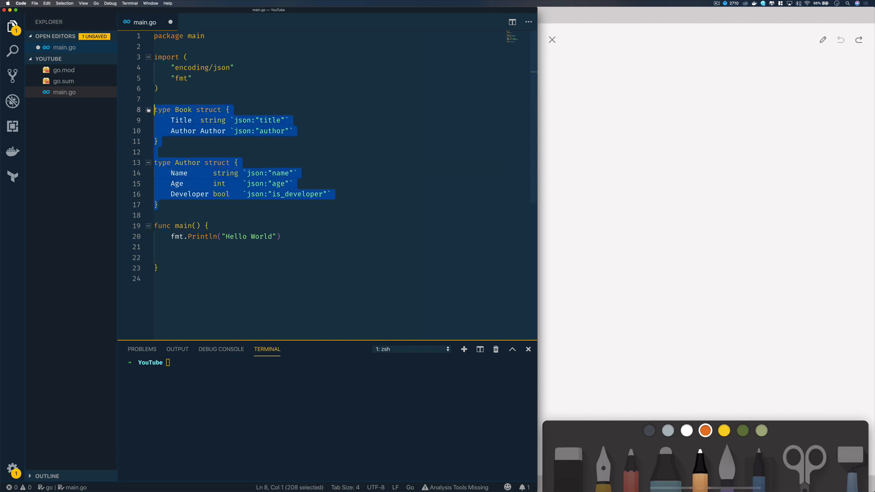
Delete the Book and Author struct definitions, leaving a Hello World main.
{"action": "key", "text": "Backspace"}
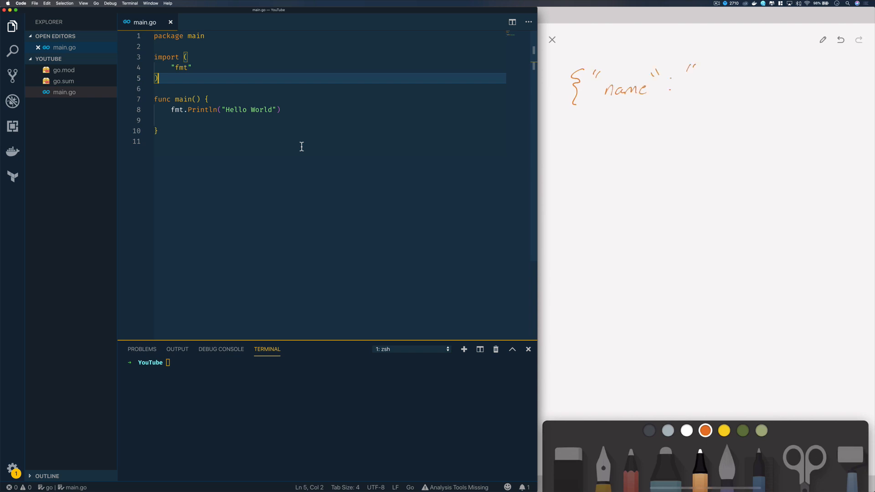
Handwrite the Battery name, capacity 40 and the ISO-STRING time, closing the object.
{"action": "left_click_drag", "start_coordinate": [686, 78], "coordinate": [737, 78]}
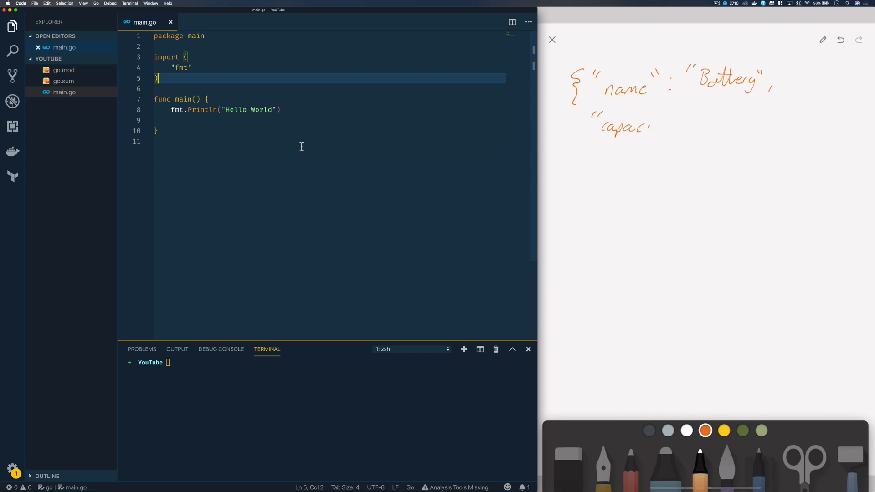
{"action": "left_click_drag", "start_coordinate": [648, 129], "coordinate": [676, 123]}
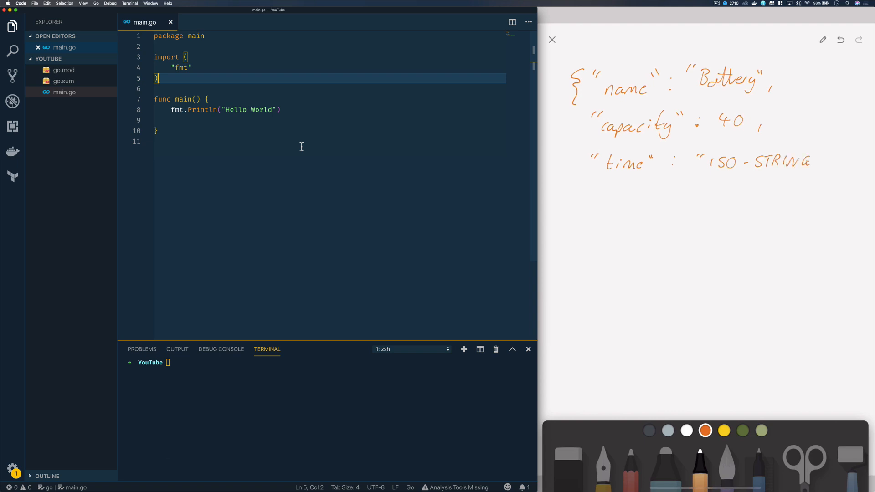
{"action": "left_click_drag", "start_coordinate": [815, 154], "coordinate": [832, 173]}
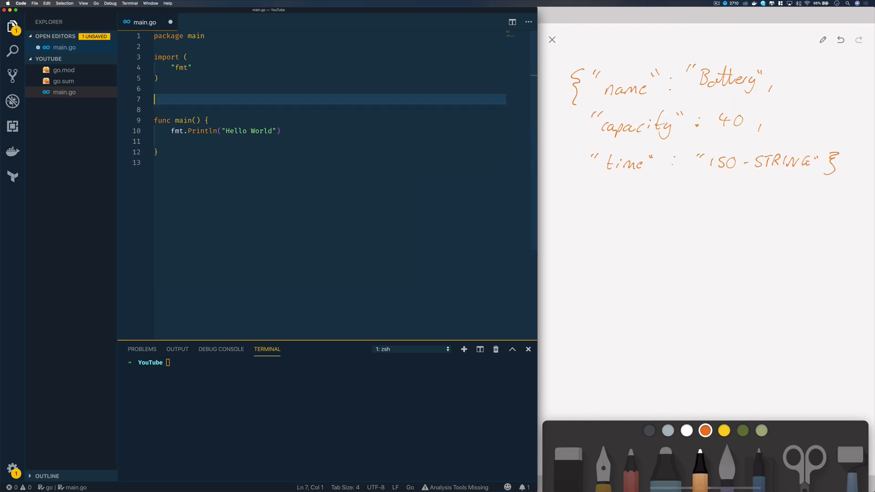
Declare type SensorReading struct with a Name string field tagged json "name".
{"action": "type", "text": "type"}
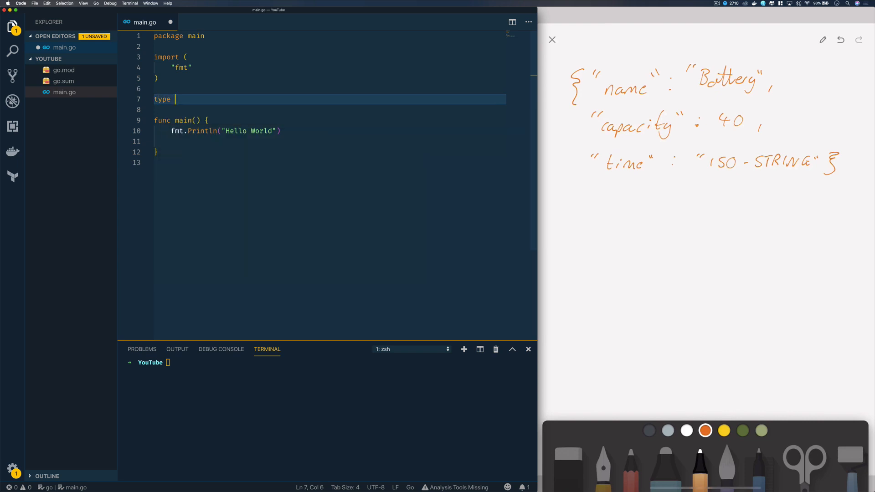
{"action": "type", "text": "SensorR"}
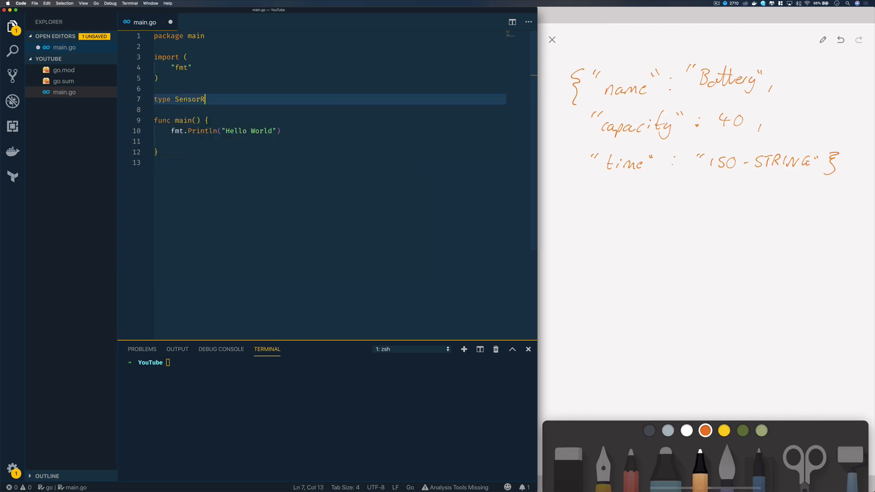
{"action": "type", "text": "eading struct {"}
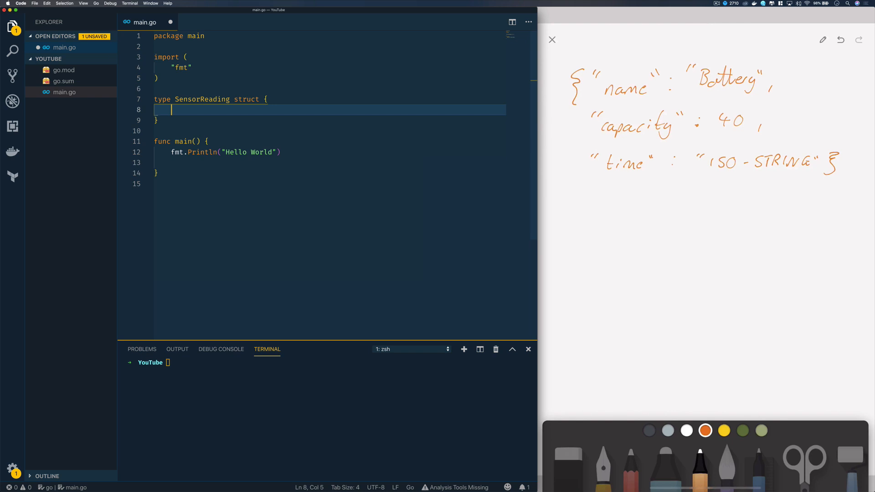
{"action": "type", "text": "Name"}
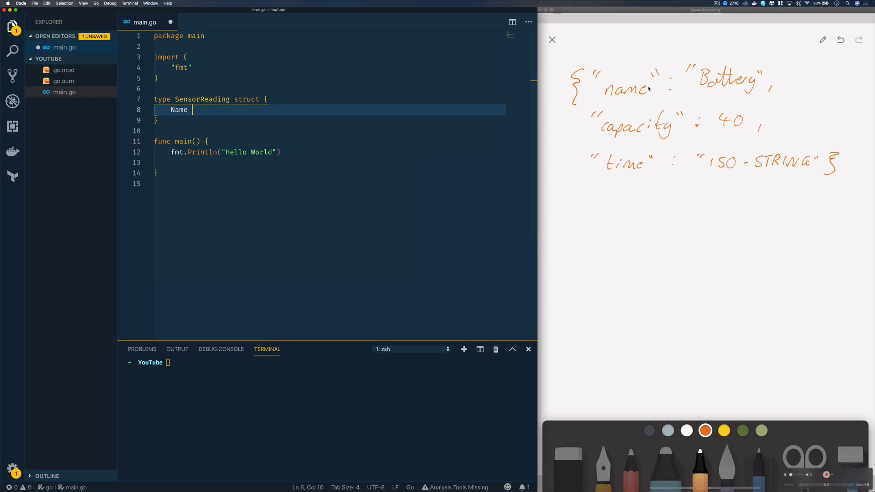
{"action": "type", "text": "s"}
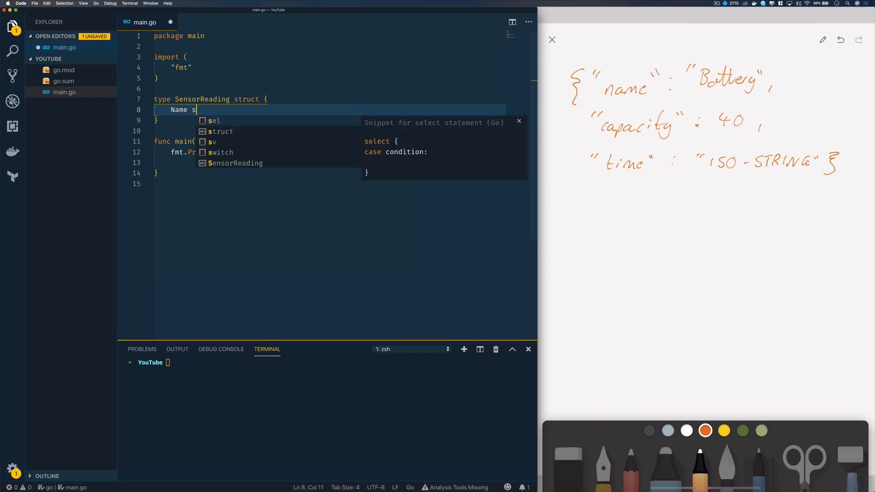
{"action": "type", "text": "tring `js"}
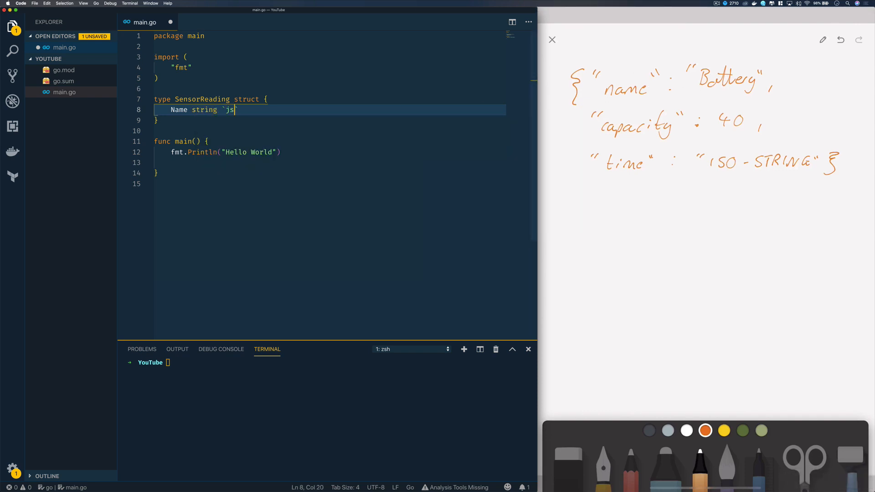
{"action": "type", "text": "on"}
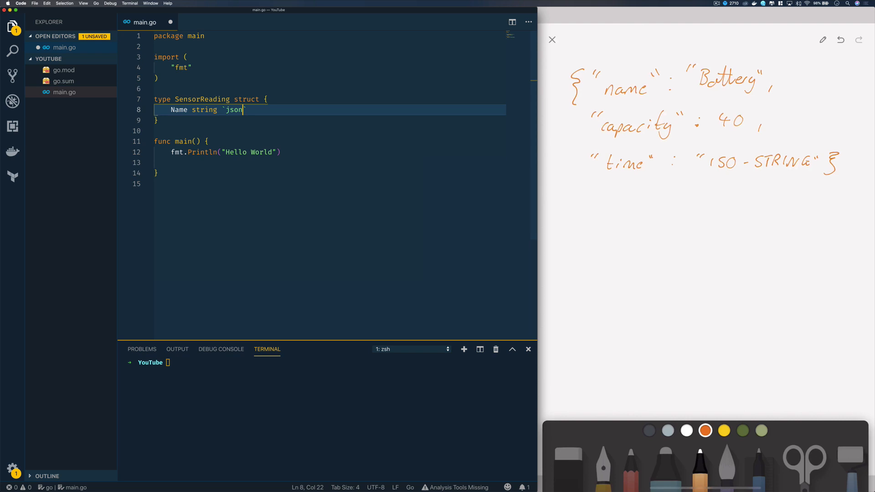
{"action": "type", "text": ":"}
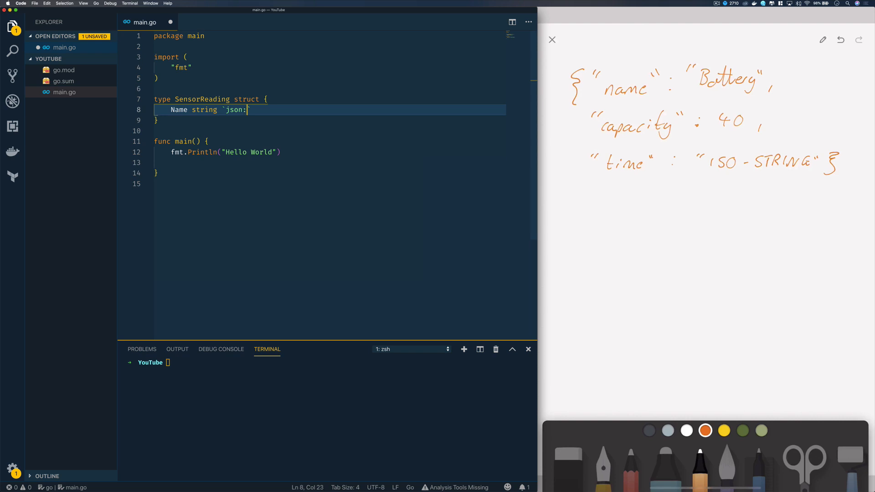
{"action": "type", "text": "\""}
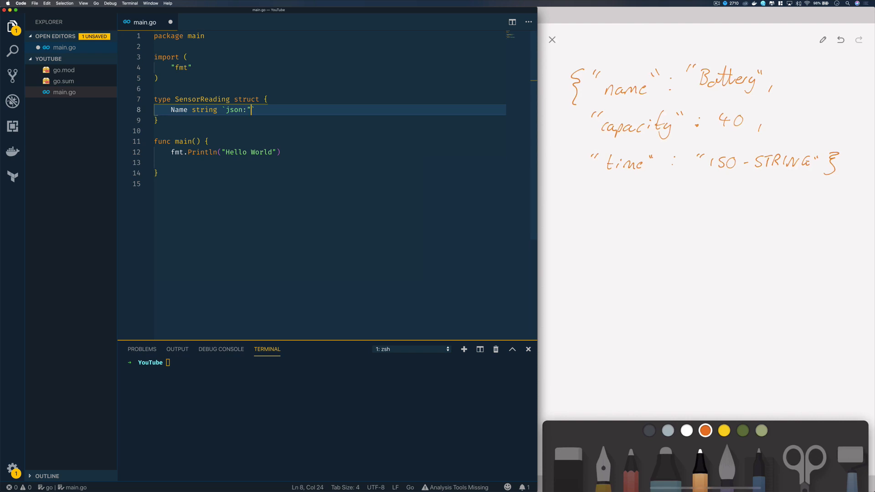
{"action": "type", "text": "name\"`"}
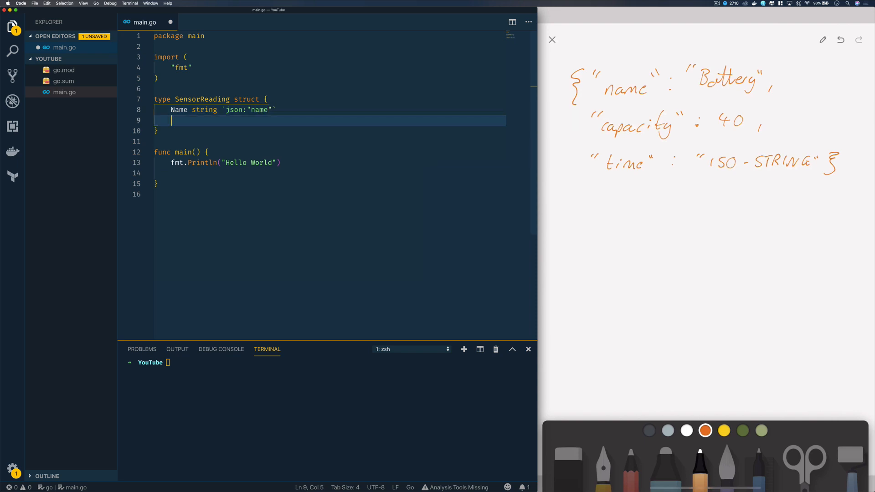
Add Capacity int tagged "capacity" and Time string tagged "time" fields.
{"action": "type", "text": "Capacity int `j"}
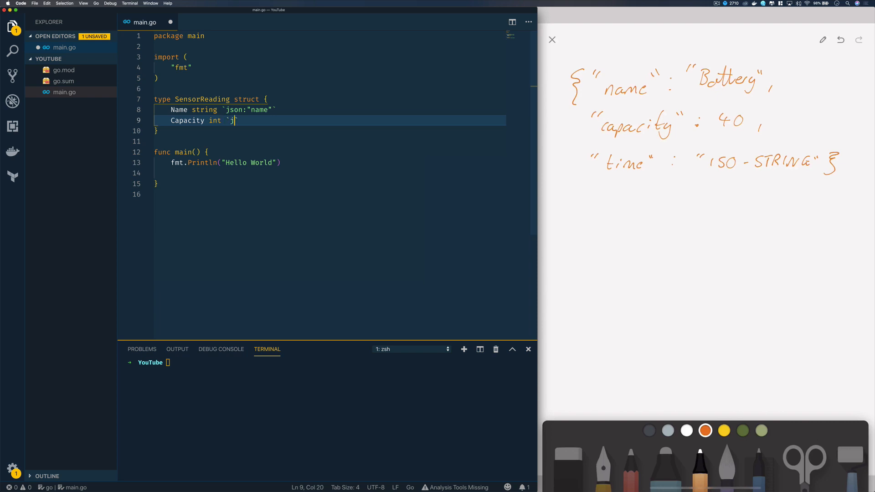
{"action": "type", "text": "son:\""}
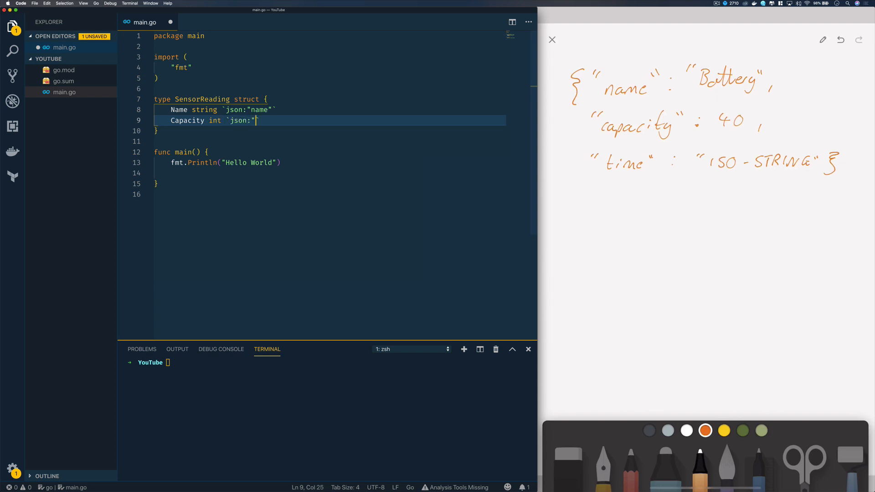
{"action": "type", "text": "ca"}
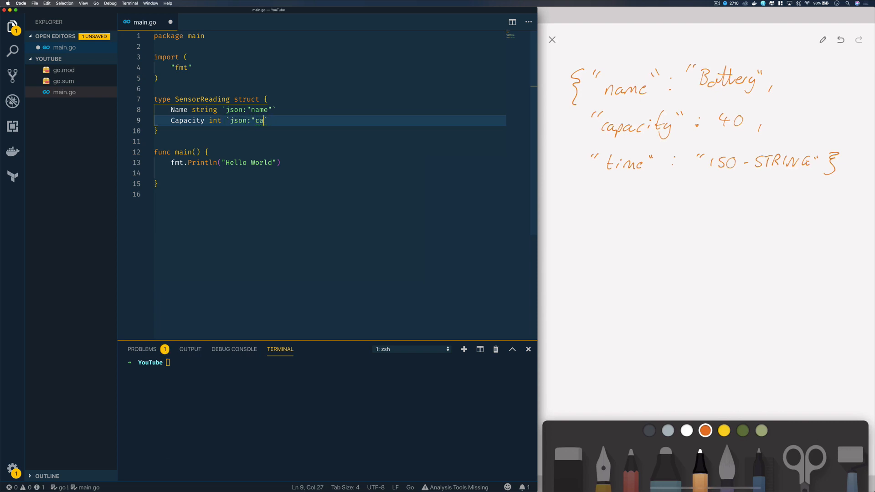
{"action": "type", "text": "pacity\"`"}
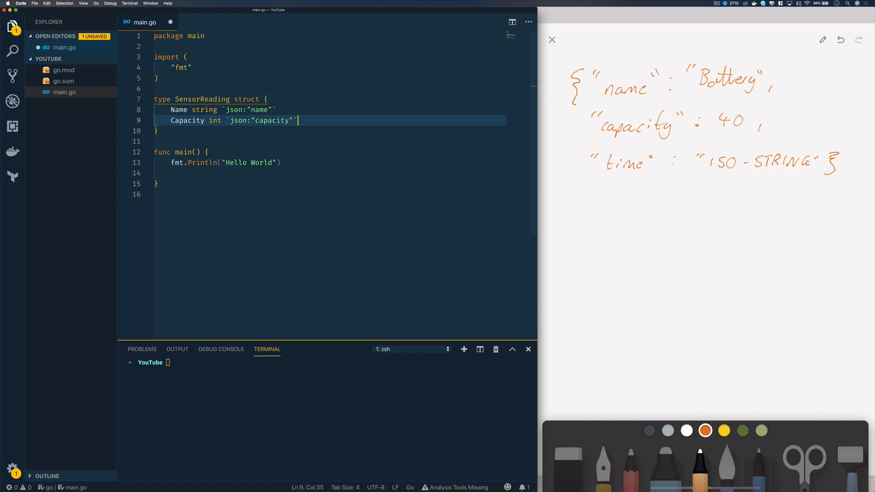
{"action": "type", "text": "Time"}
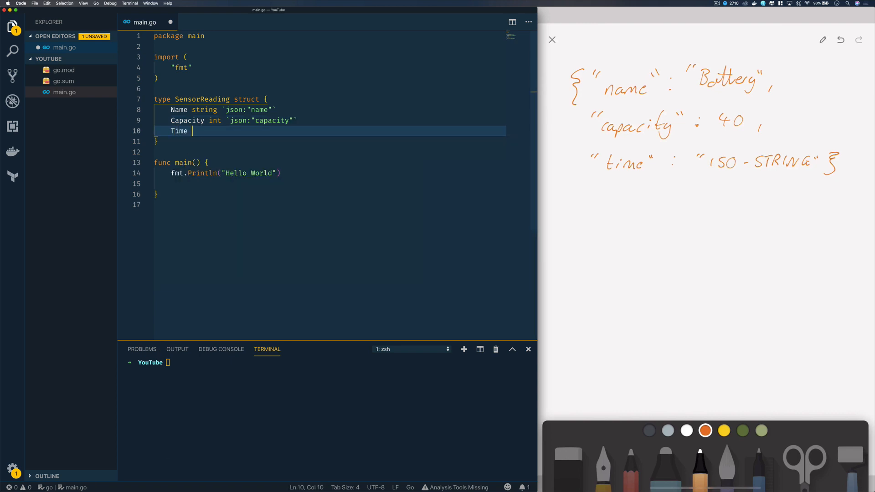
{"action": "type", "text": "string"}
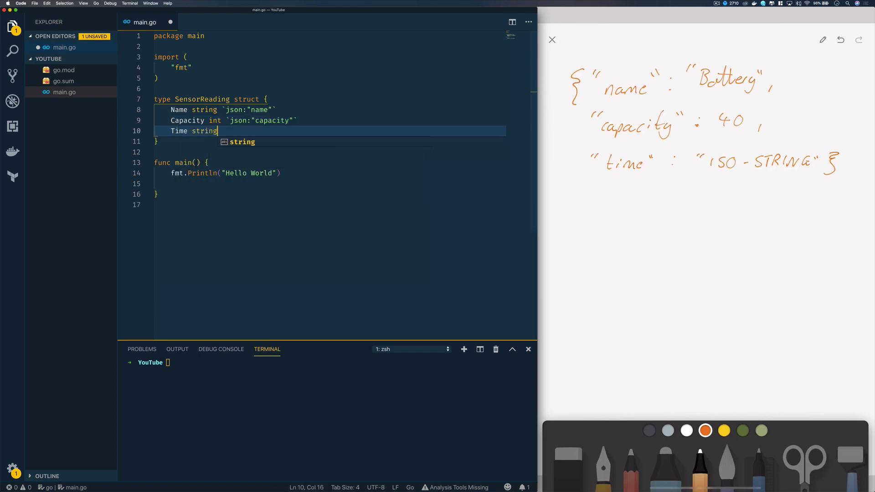
{"action": "type", "text": "`json:`"}
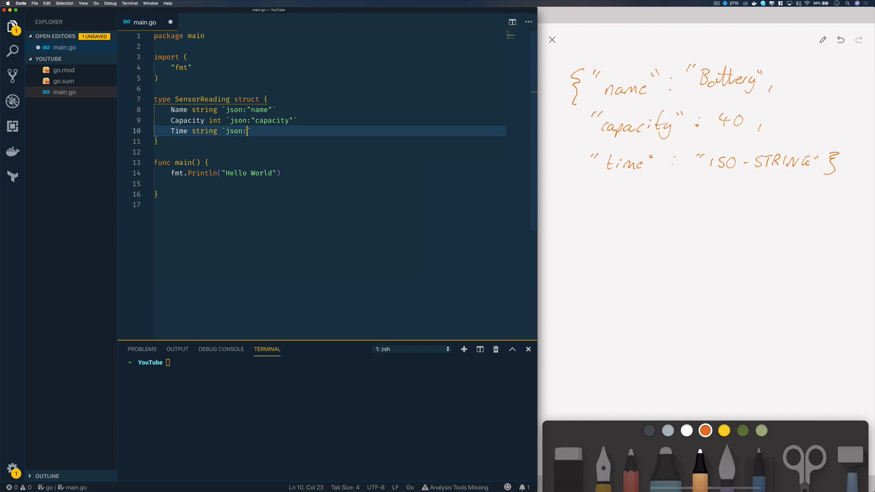
{"action": "type", "text": "\"json"}
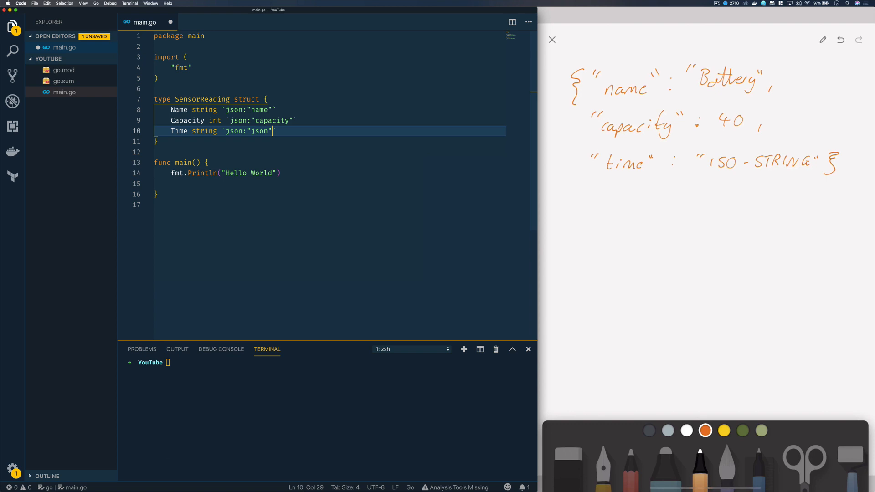
{"action": "type", "text": "//"}
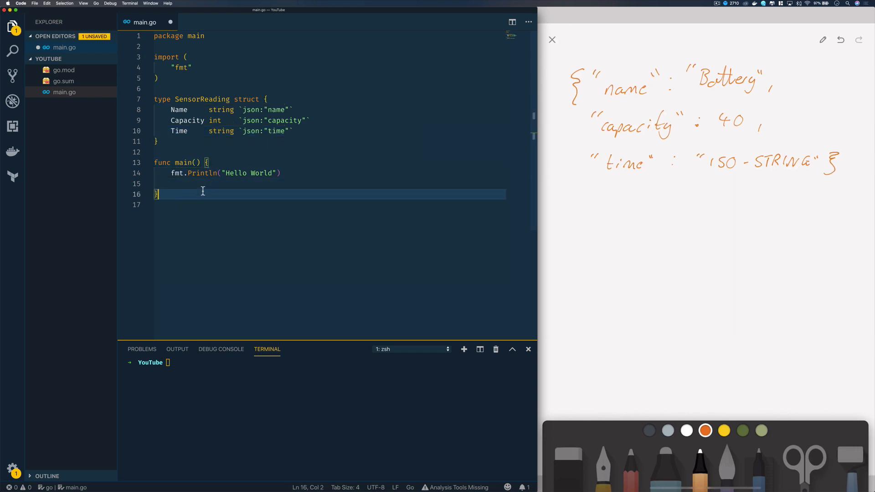
Assign jsonString a raw JSON literal: battery sensor, capacity 40, time 2019-01-21T19:07:28Z.
{"action": "key", "text": "enter"}
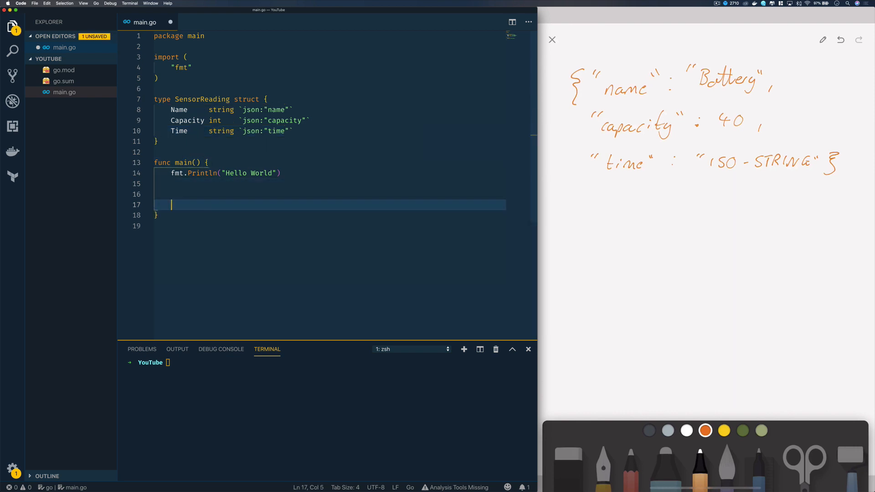
{"action": "type", "text": "jsonString"}
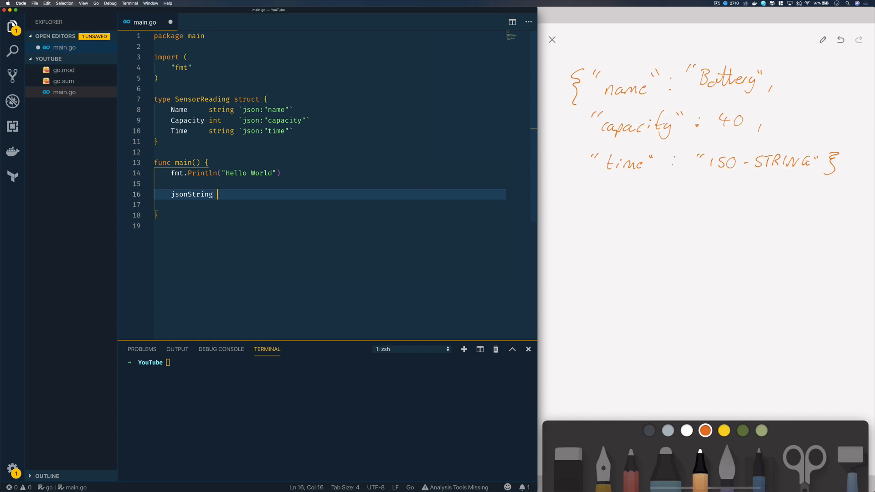
{"action": "type", "text": ":= `"}
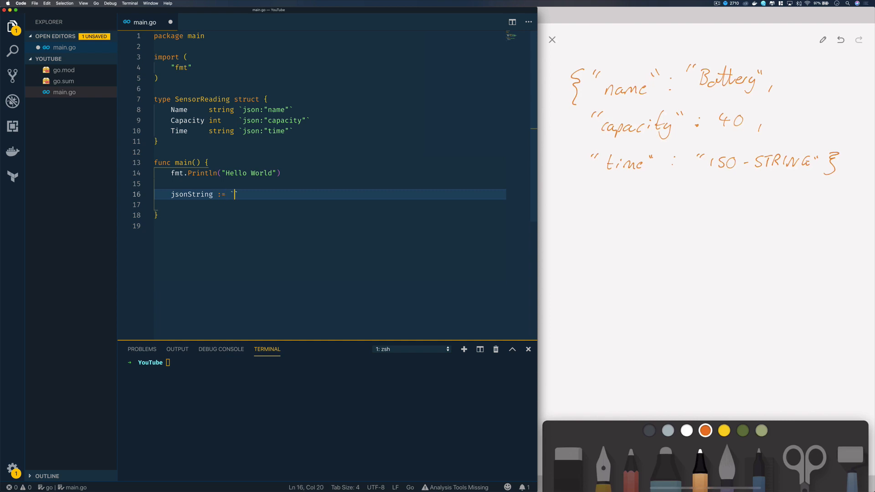
{"action": "type", "text": "{\"name"}
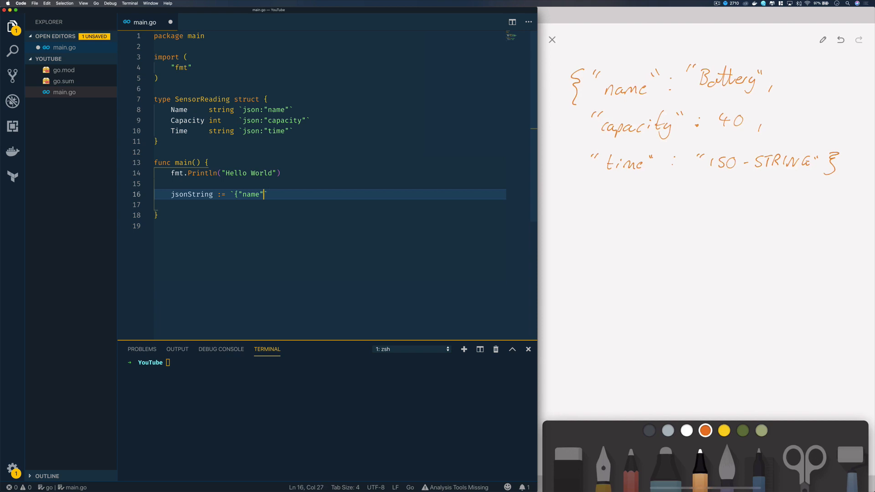
{"action": "type", "text": ": \"battery sensor\""}
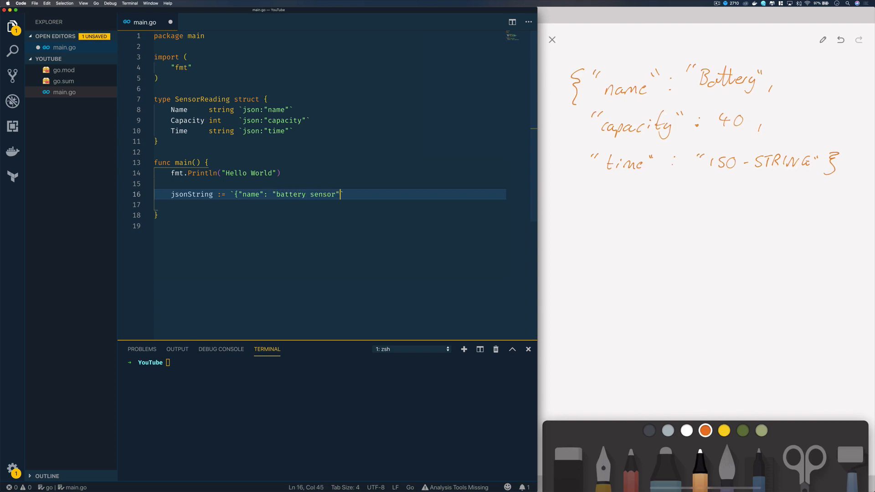
{"action": "type", "text": ", \"capac"}
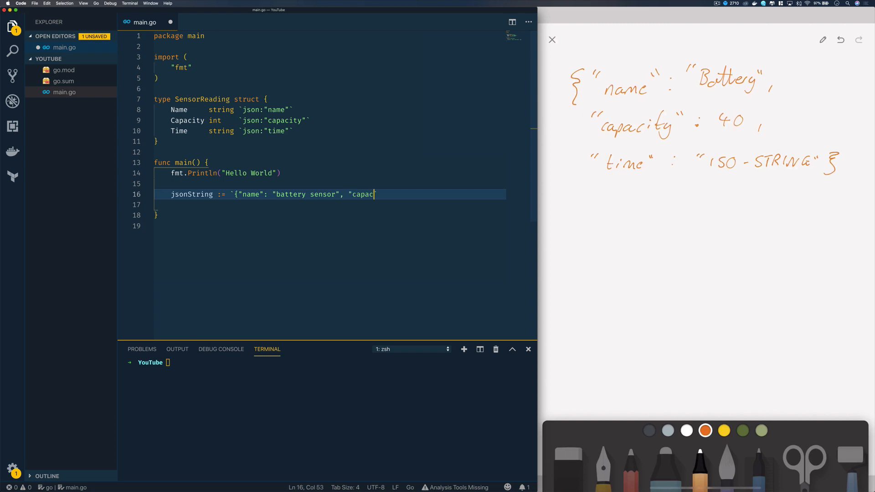
{"action": "type", "text": "ity\": 40"}
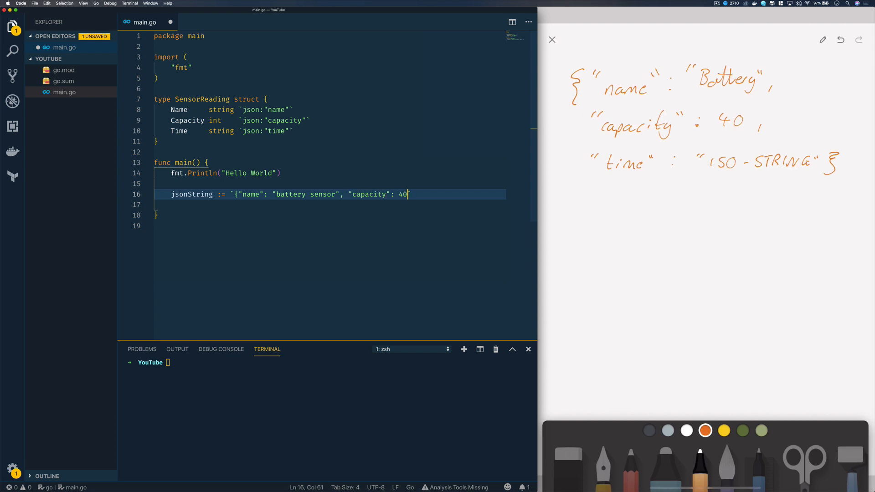
{"action": "type", "text": ", \""}
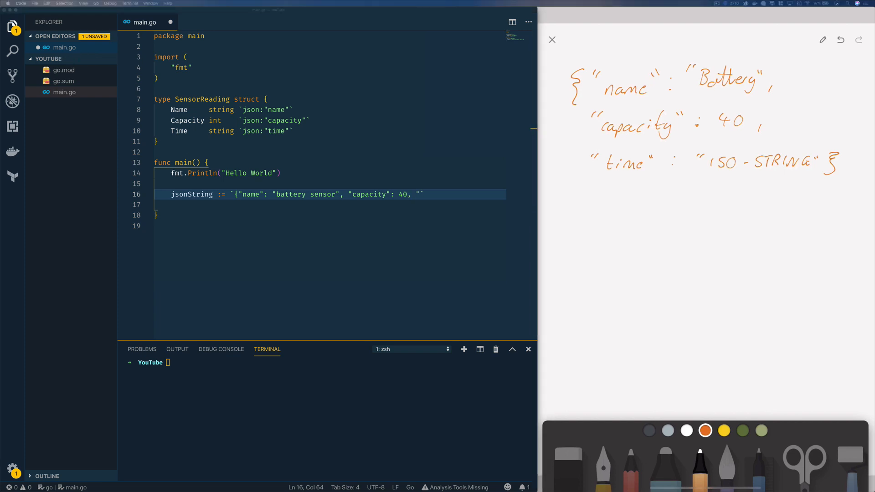
{"action": "mouse_move", "coordinate": [425, 236]}
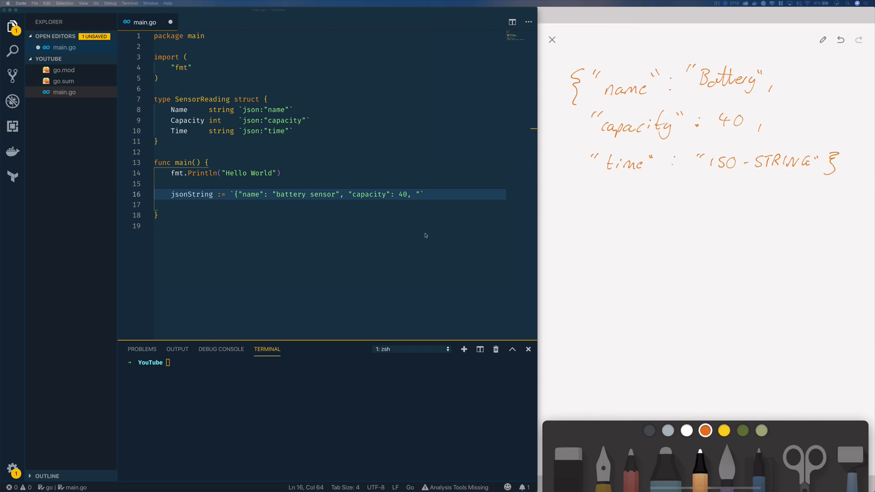
{"action": "key", "text": "Backspace"}
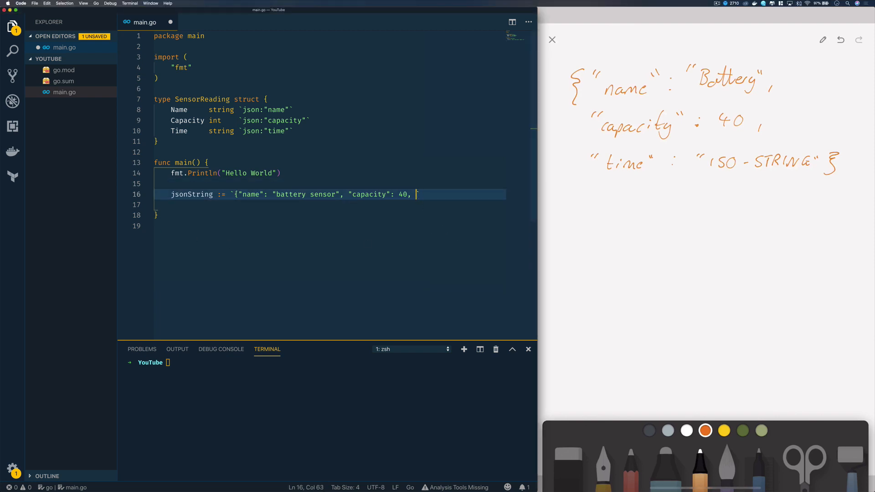
{"action": "type", "text": "\"time\": \"2019-01-21T19:07:28Z\"}`"}
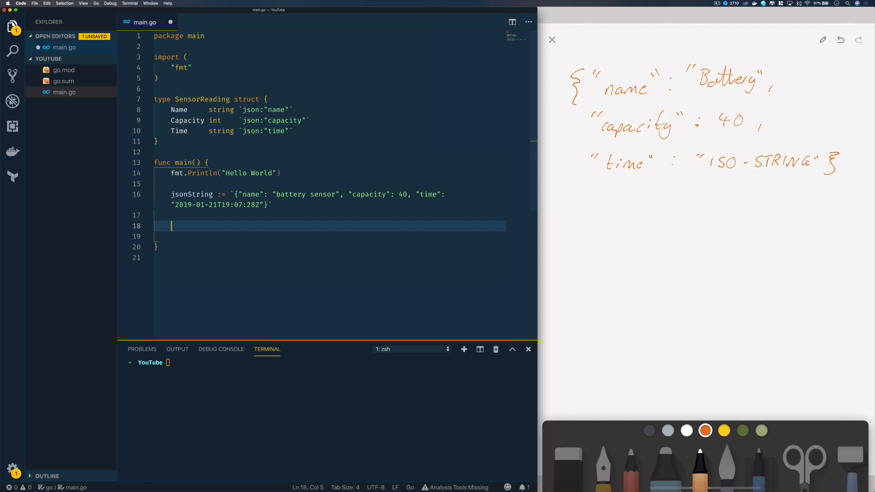
Declare var reading SensorReading and json.Unmarshal []byte(jsonString) into &reading.
{"action": "type", "text": "var read"}
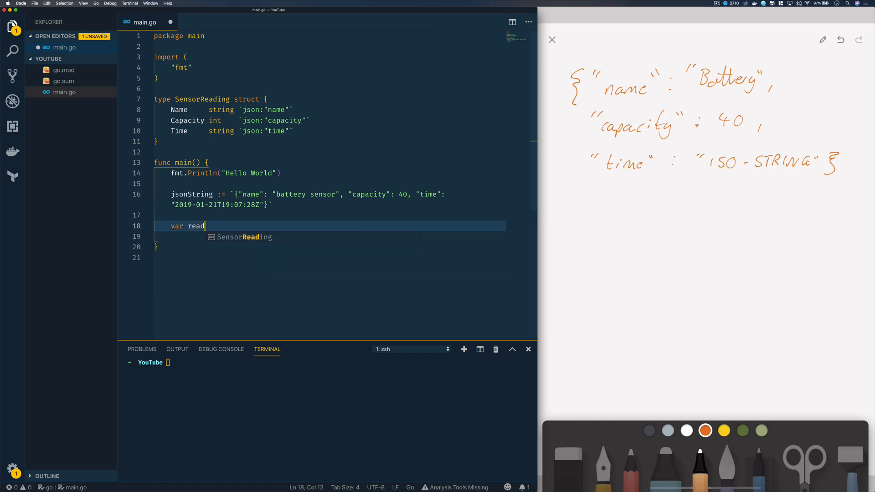
{"action": "type", "text": "Ses"}
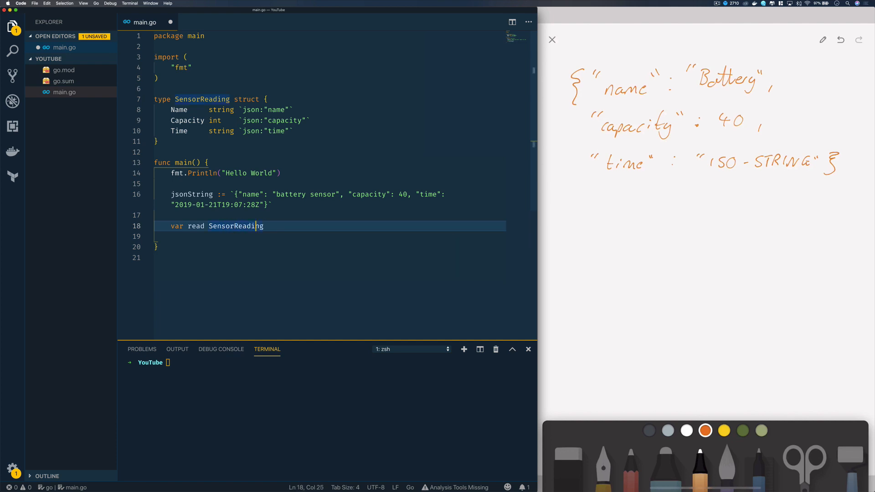
{"action": "key", "text": "enter"}
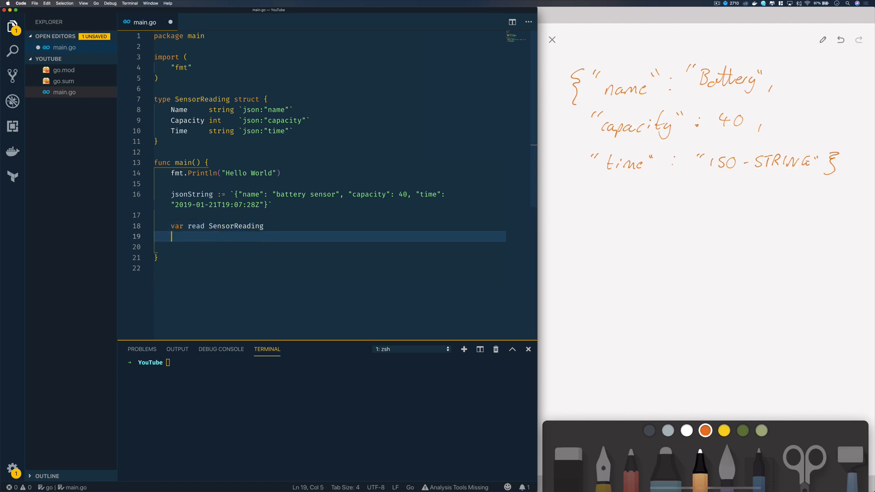
{"action": "type", "text": "err :="}
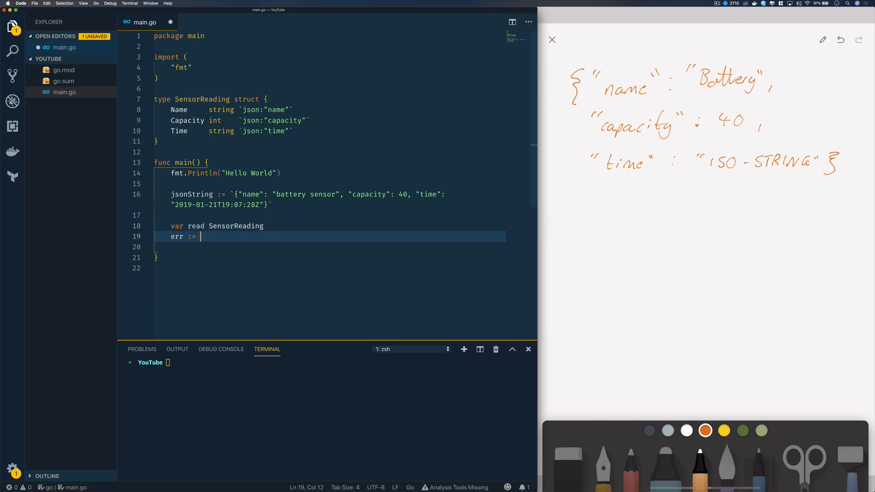
{"action": "type", "text": "json.Unmr"}
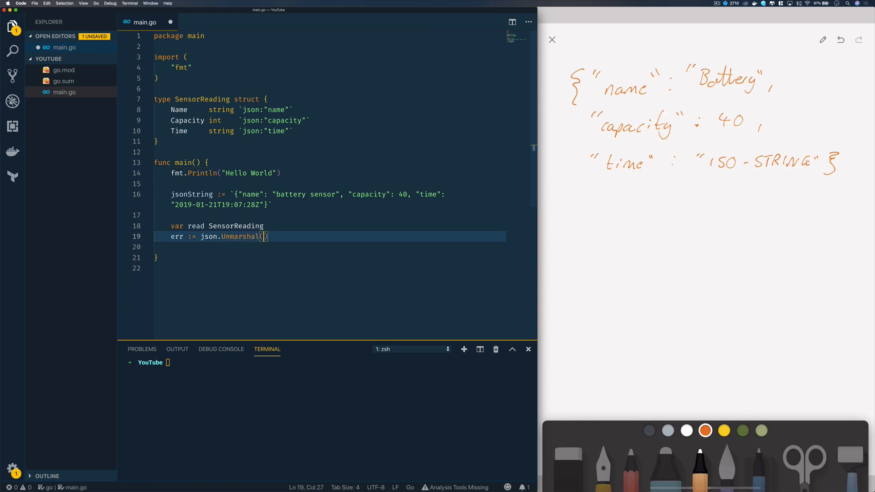
{"action": "type", "text": "[]"}
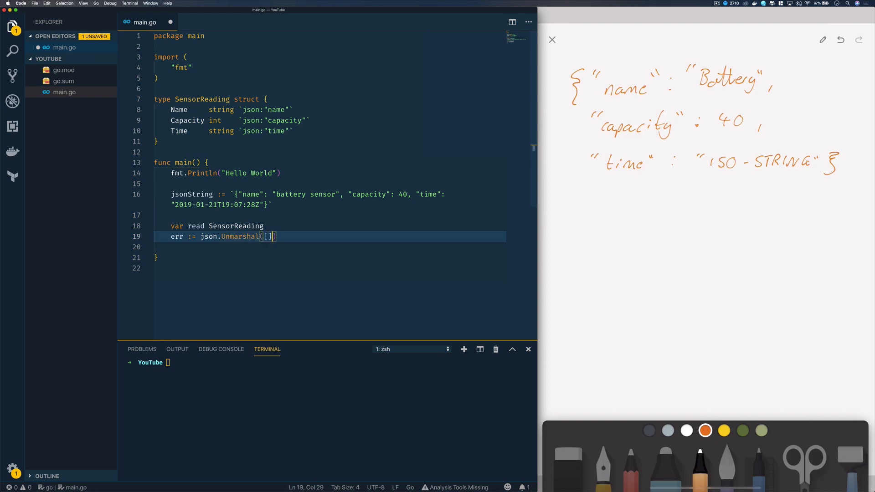
{"action": "type", "text": "byte"}
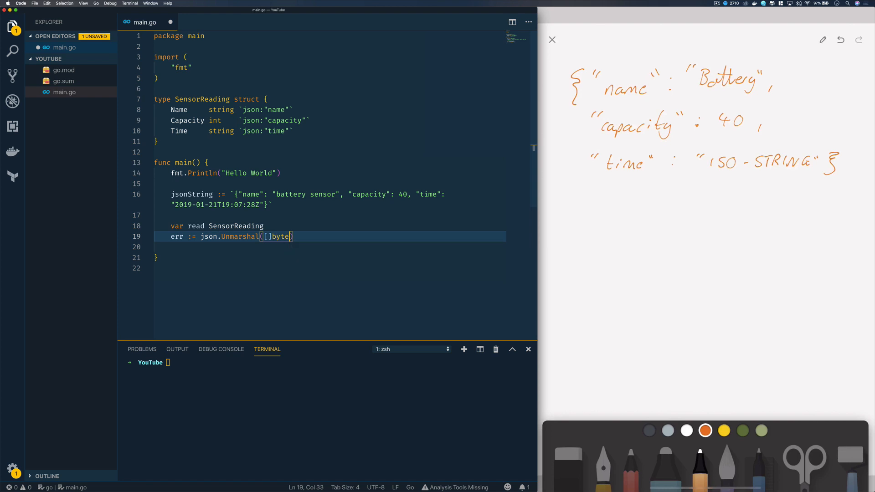
{"action": "type", "text": "jsonString"}
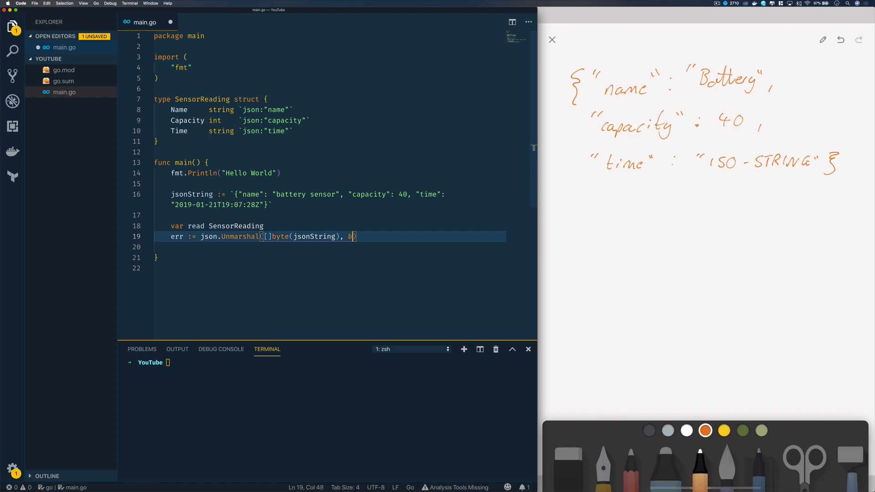
{"action": "type", "text": "reading"}
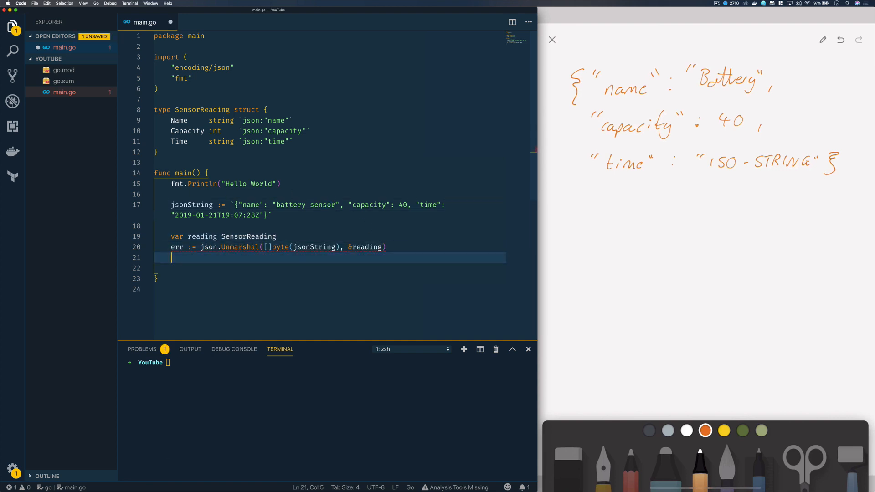
Add an if err != nil check that calls fmt.Println(err).
{"action": "type", "text": "i"}
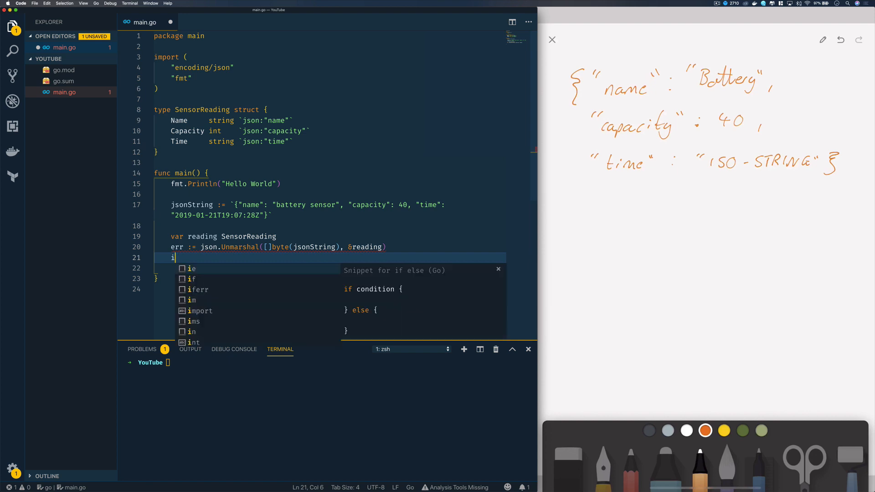
{"action": "type", "text": "f err !="}
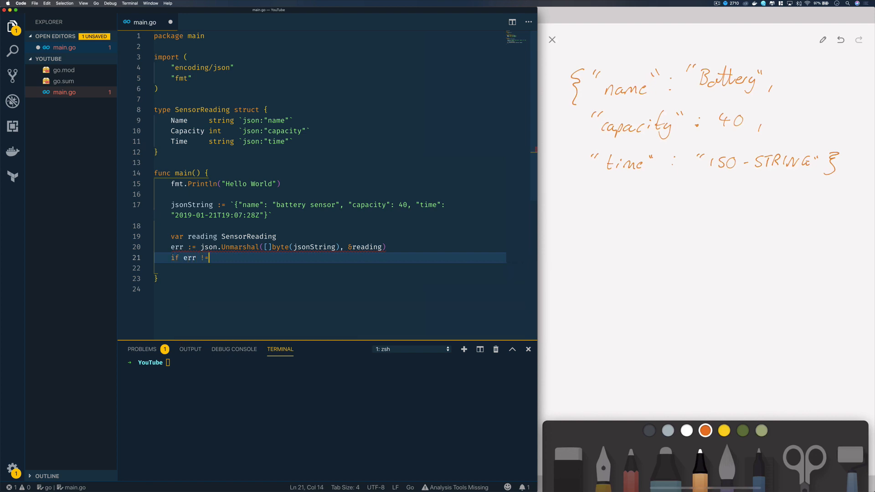
{"action": "type", "text": "nil {"}
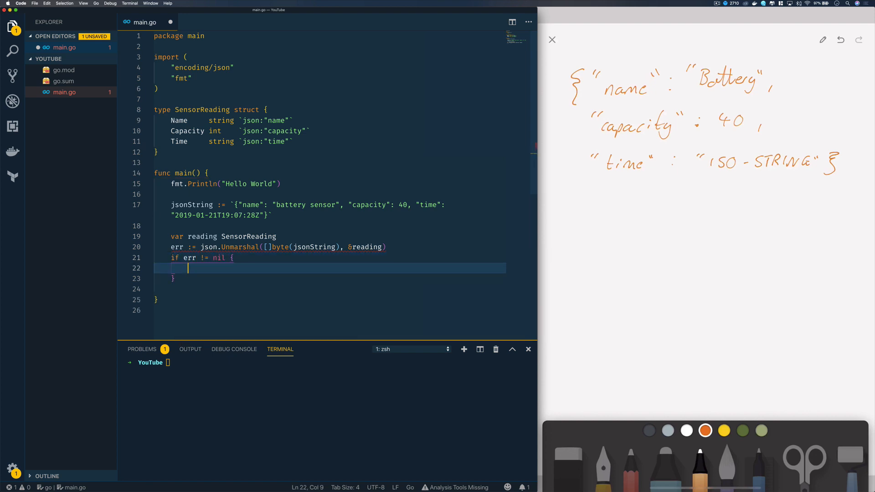
{"action": "type", "text": "fmt.Println(err"}
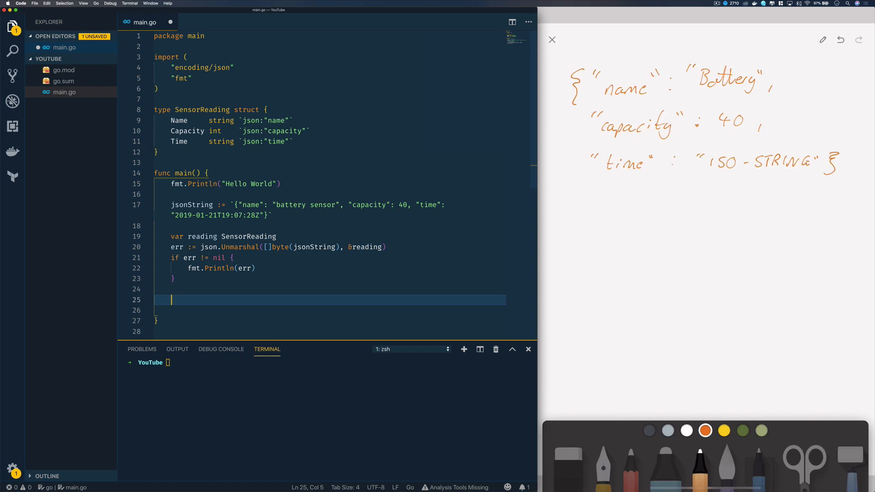
{"action": "type", "text": "fmt"}
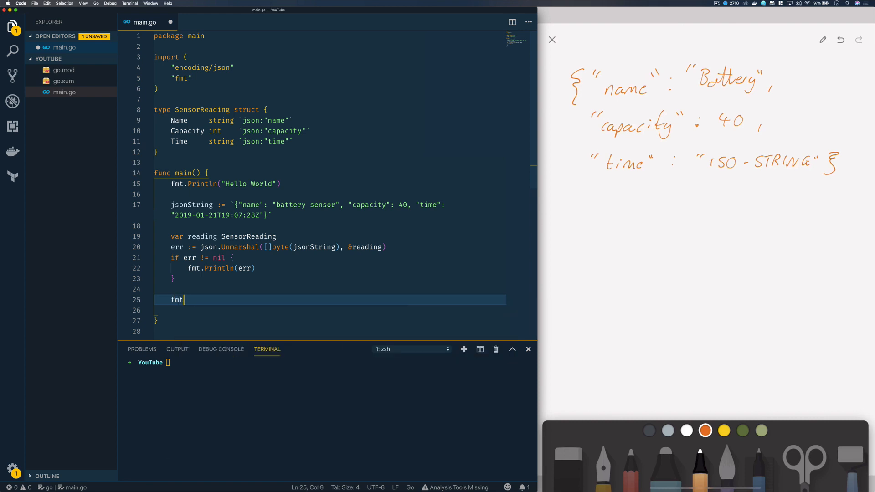
Print the reading with fmt.Printf("%+v\n", reading) and run the program.
{"action": "type", "text": ".Printf"}
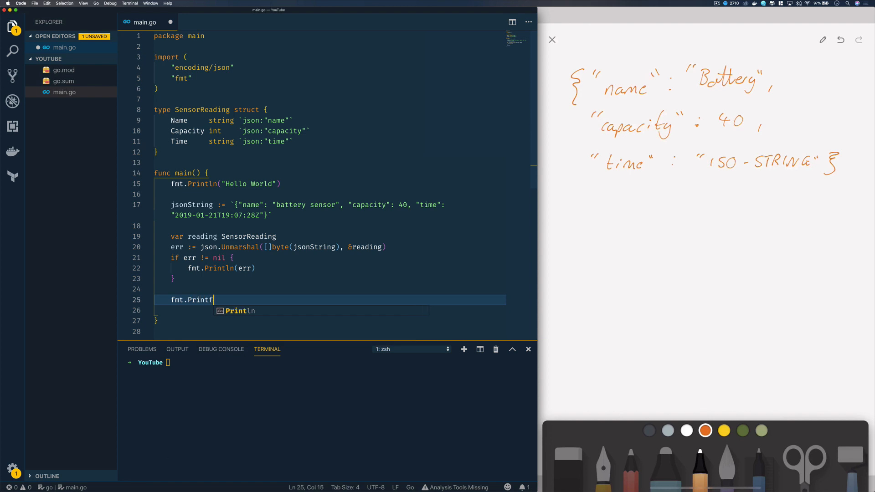
{"action": "type", "text": "(\"\")"}
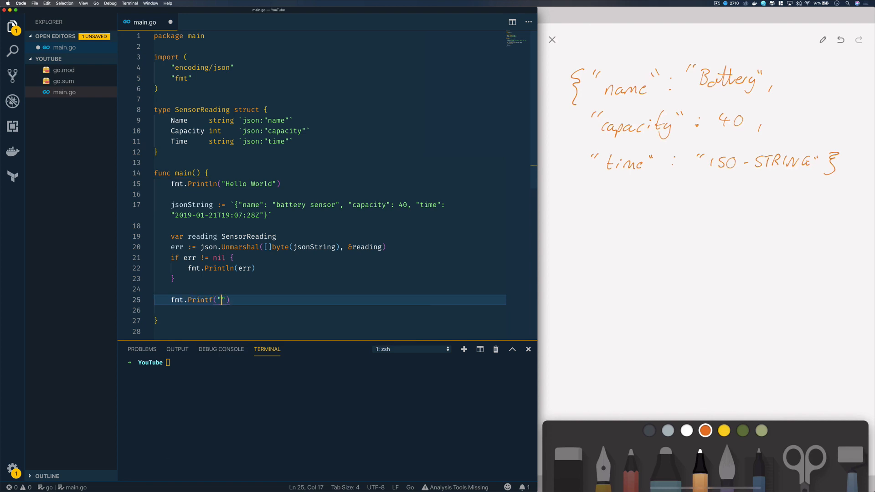
{"action": "type", "text": "%+v"}
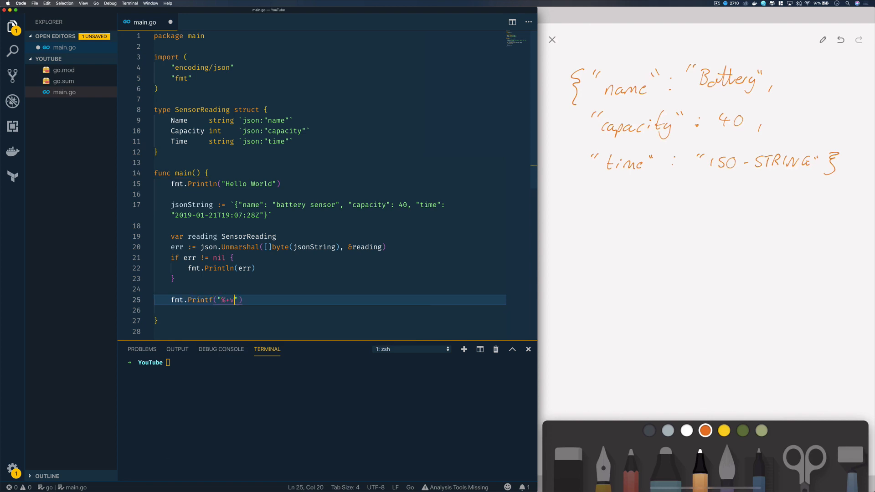
{"action": "type", "text": "\\n"}
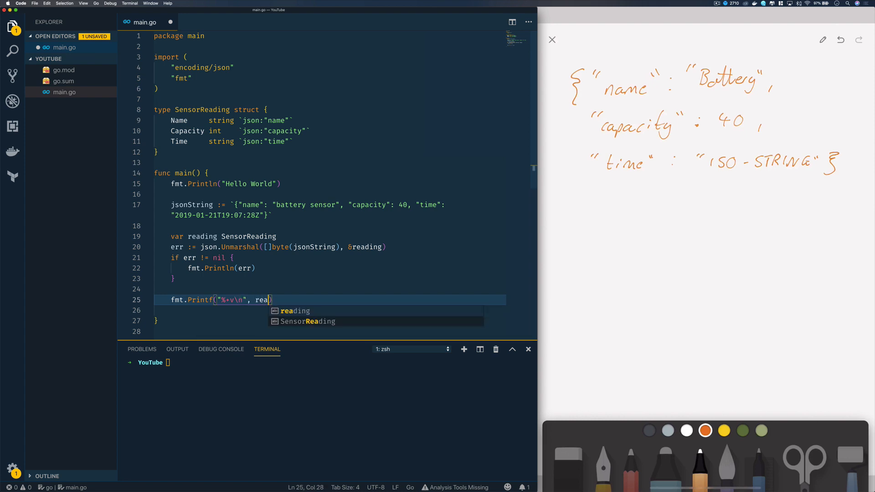
{"action": "type", "text": "reading"}
{"action": "left_click", "coordinate": [332, 363]}
{"action": "type", "text": "go run main.go"}
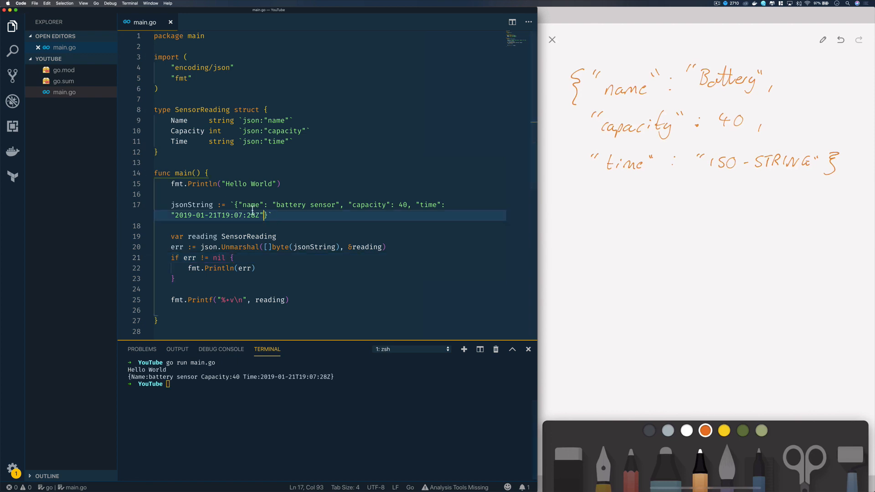
{"action": "left_click", "coordinate": [314, 247]}
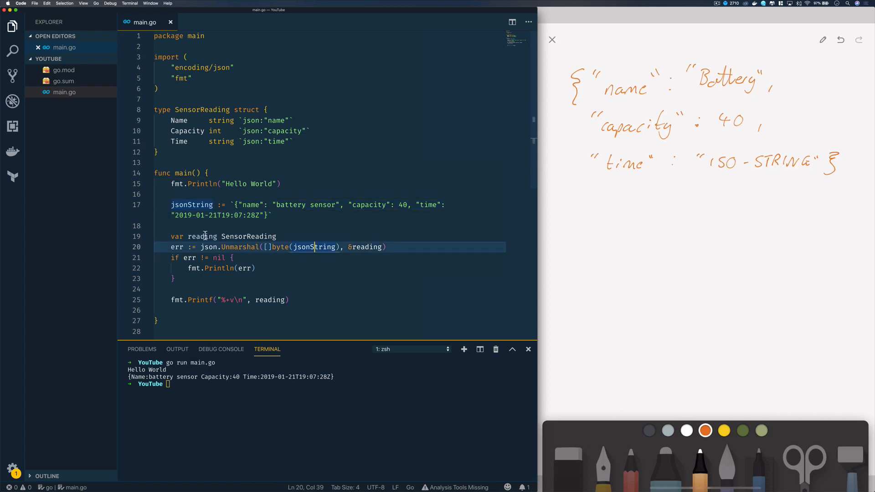
{"action": "double_click", "coordinate": [202, 237]}
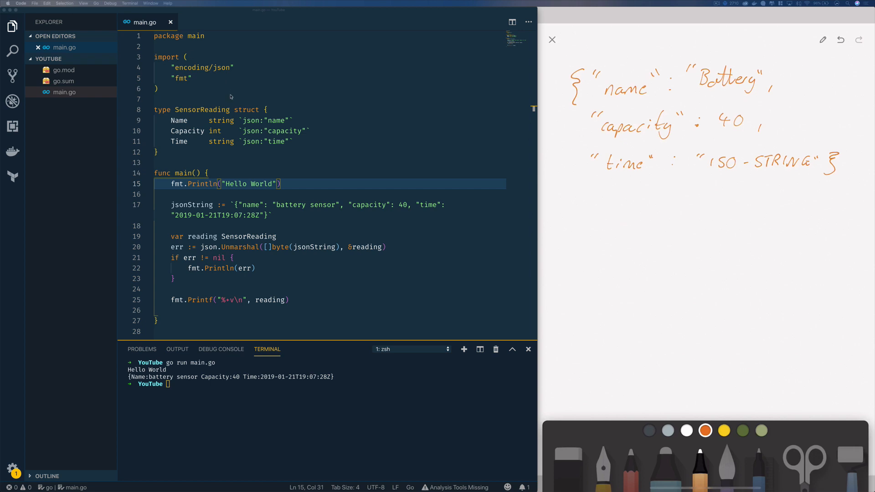
{"action": "mouse_move", "coordinate": [218, 154]}
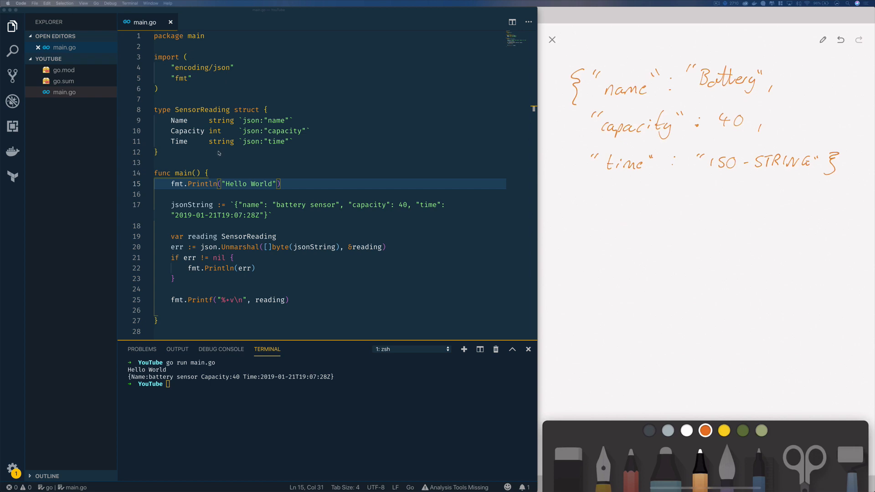
Add an Information Info field tagged json "info" to SensorReading.
{"action": "key", "text": "Return"}
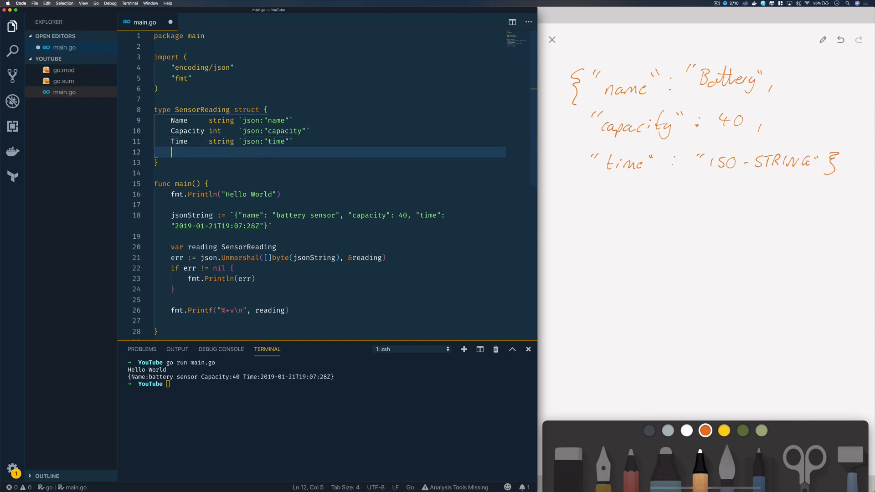
{"action": "type", "text": "I"}
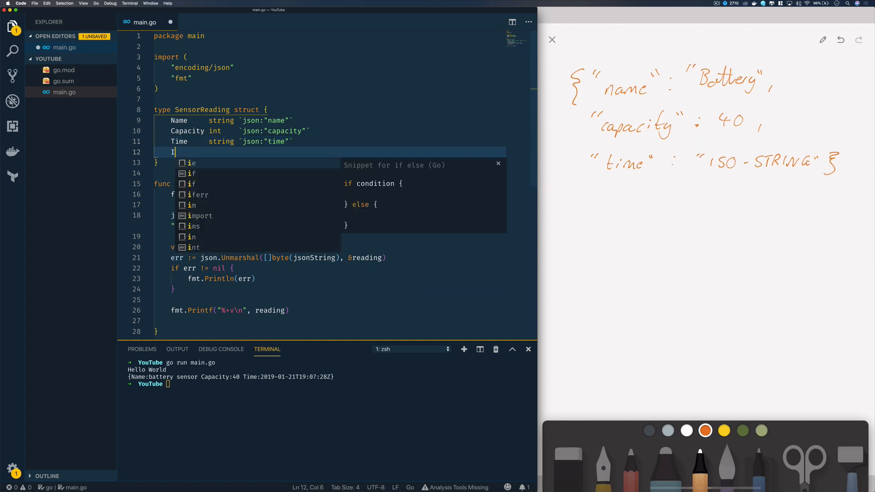
{"action": "type", "text": "nformation Intro"}
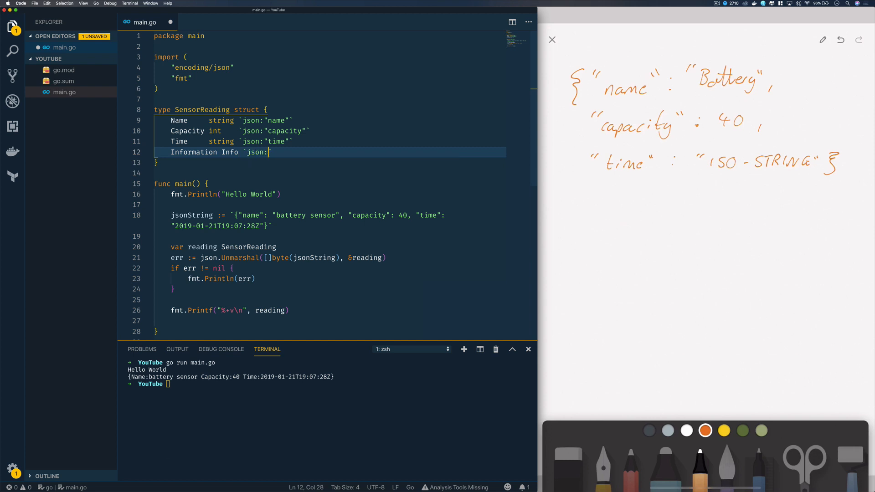
{"action": "type", "text": "\"k"}
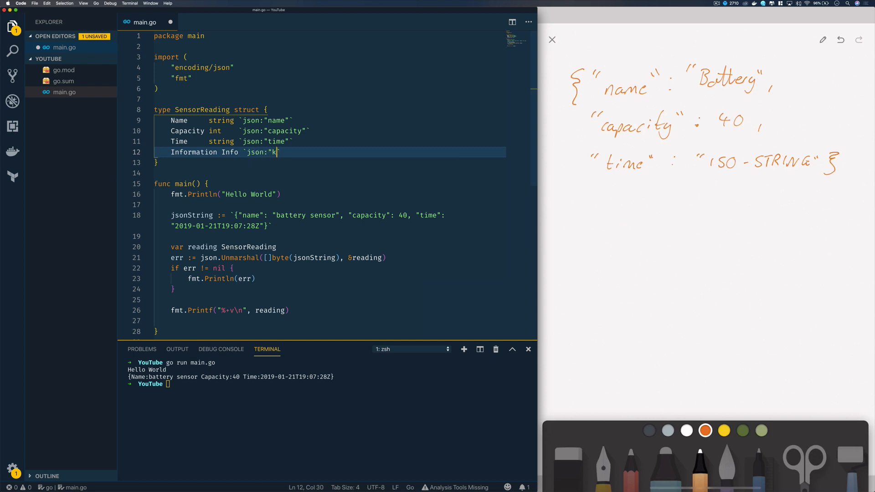
{"action": "type", "text": "info\"`"}
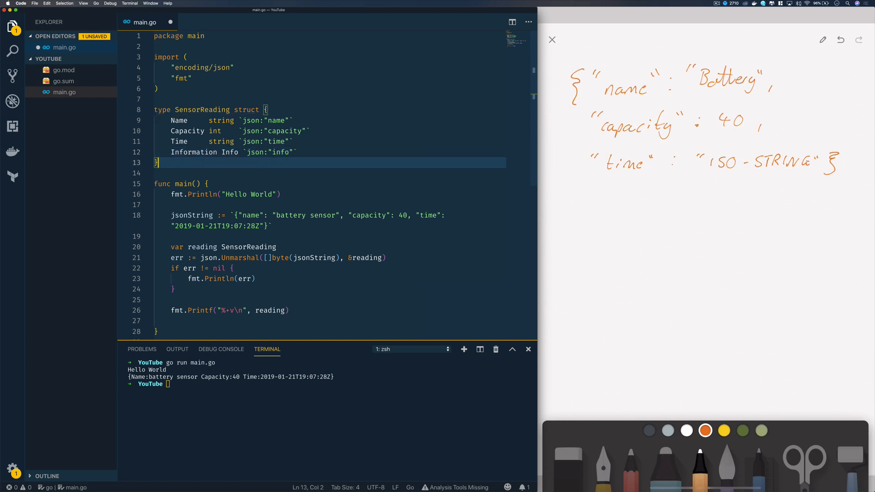
Define type Info struct with a Description string field tagged "desc".
{"action": "type", "text": "type Info struct {"}
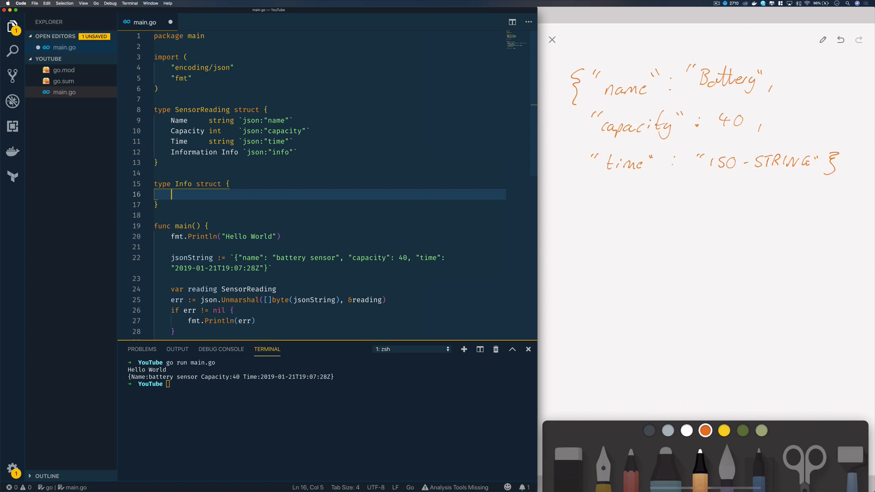
{"action": "type", "text": "Description"}
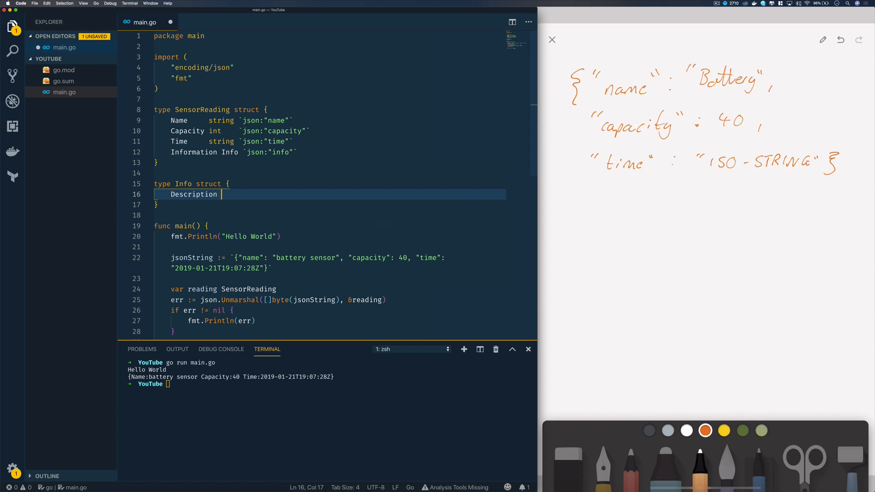
{"action": "type", "text": "string `json`"}
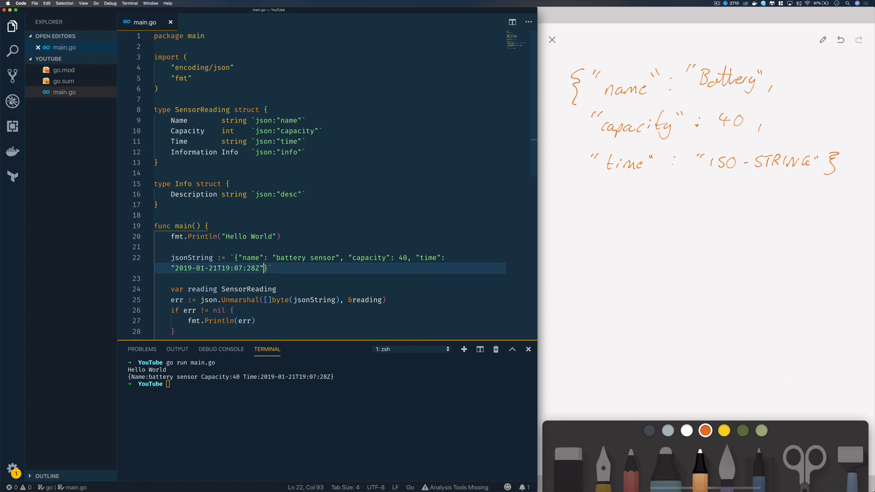
Append a nested "info" object with "desc": "a sensor reading" to jsonString.
{"action": "type", "text": ", \"info"}
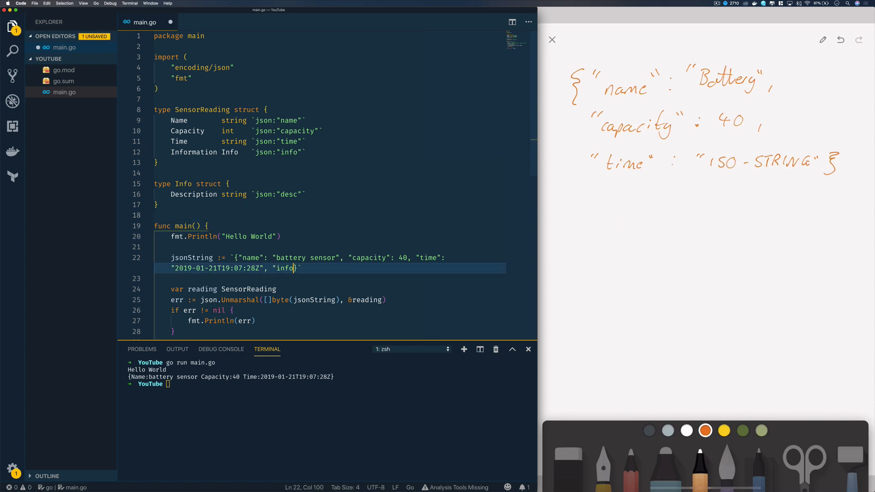
{"action": "type", "text": ": {}"}
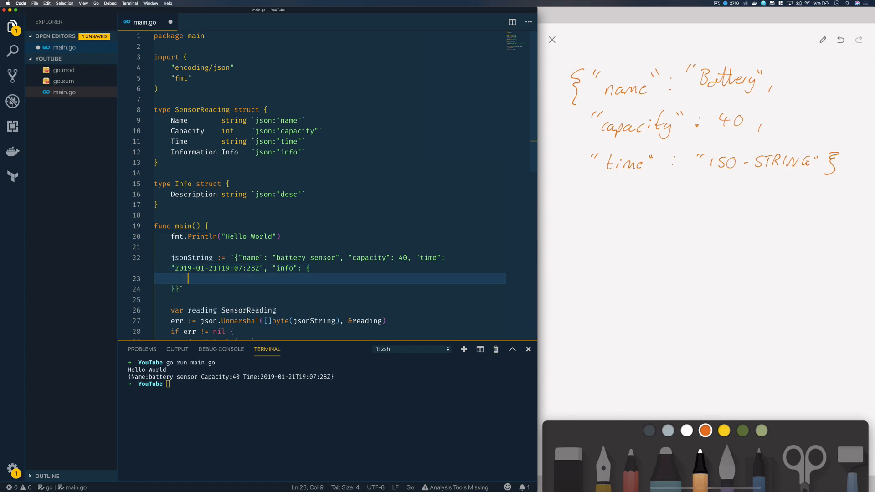
{"action": "type", "text": "\"de"}
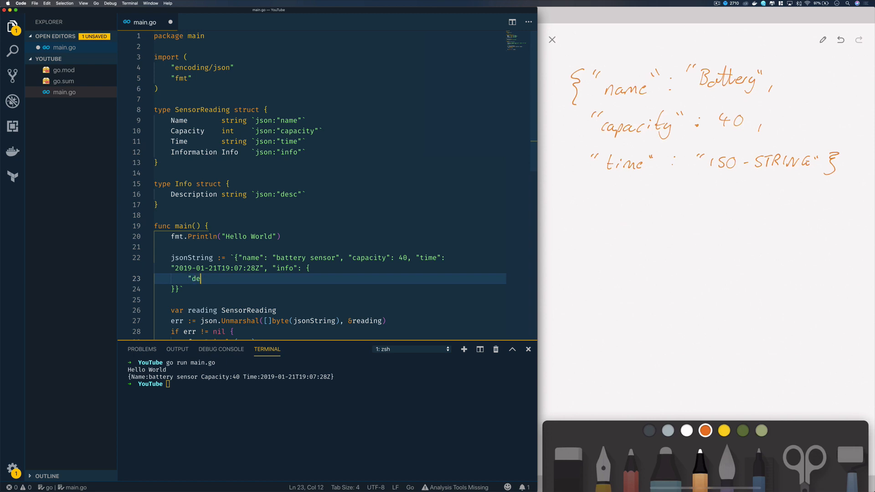
{"action": "type", "text": "sc\": \"a sensor reading\""}
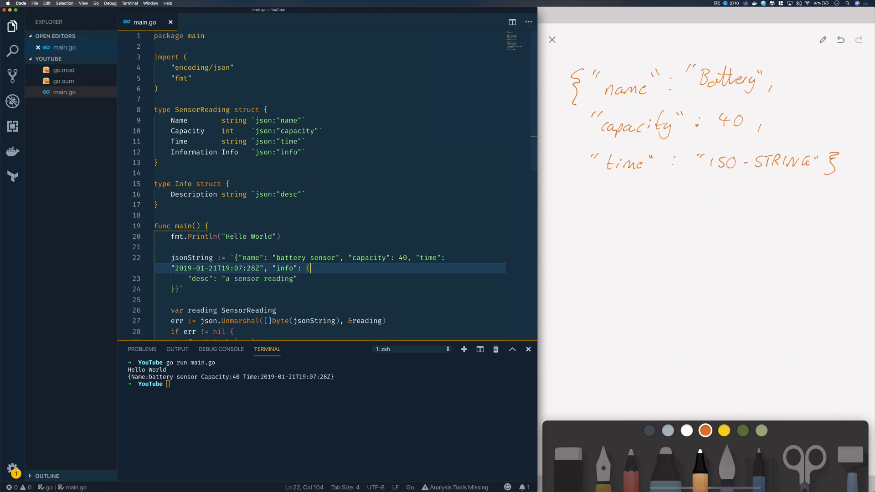
Rerun go run main.go to print Information:{Description:a sensor reading}.
{"action": "scroll", "scroll_direction": "down", "scroll_amount": 3}
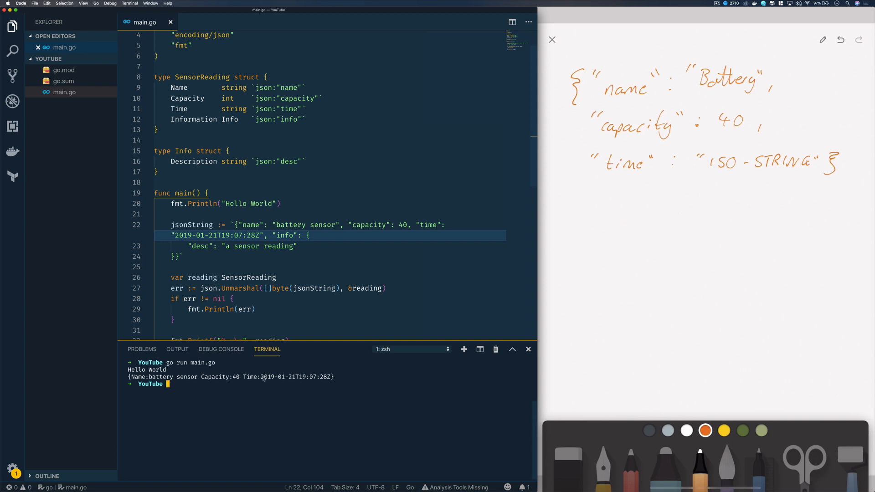
{"action": "key", "text": "Enter"}
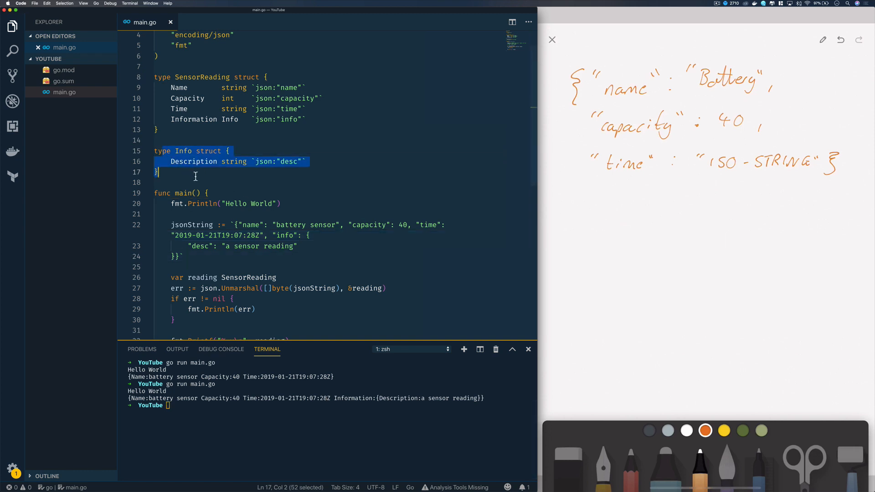
{"action": "left_click", "coordinate": [240, 179]}
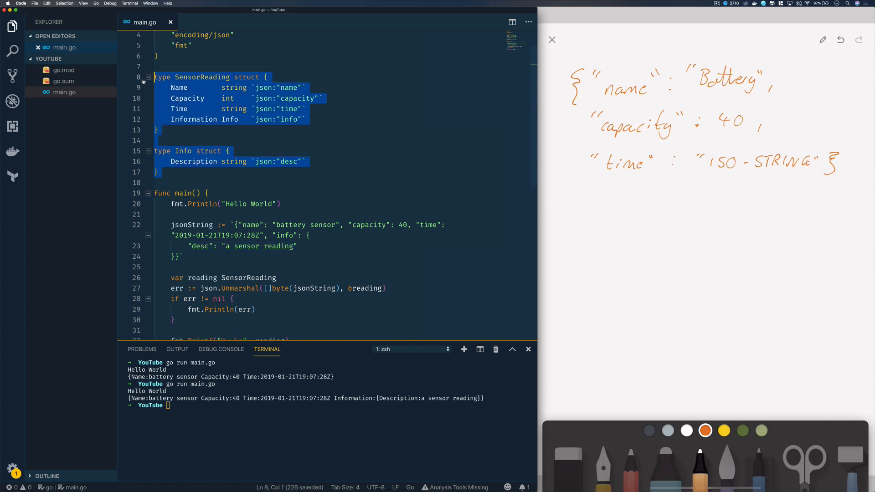
Delete the SensorReading and Info structs and declare reading as map[string]interface{}.
{"action": "key", "text": "Delete"}
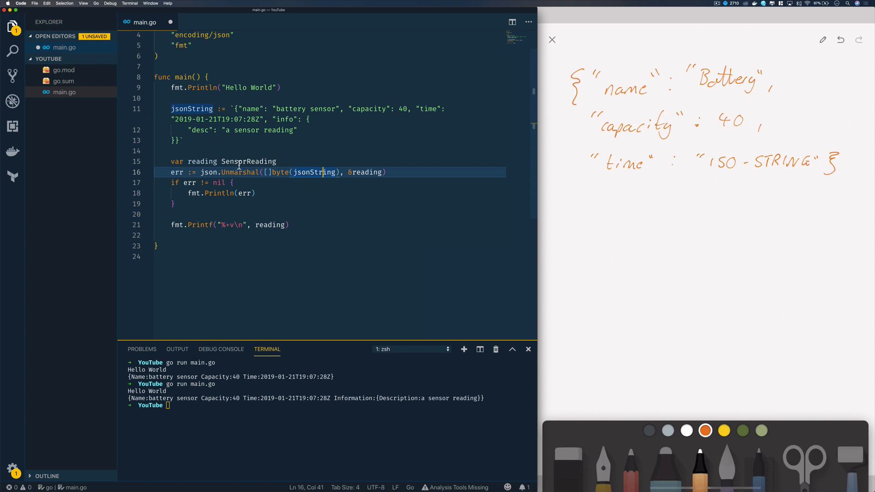
{"action": "double_click", "coordinate": [248, 161]}
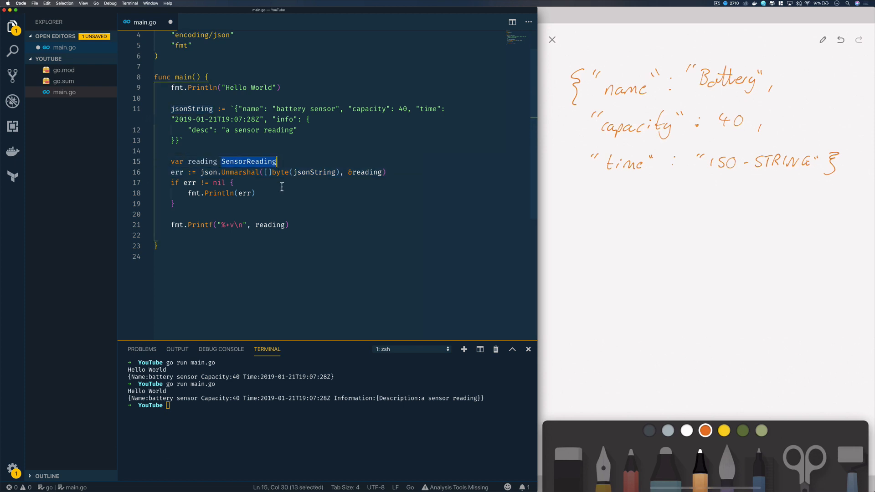
{"action": "type", "text": "map[str"}
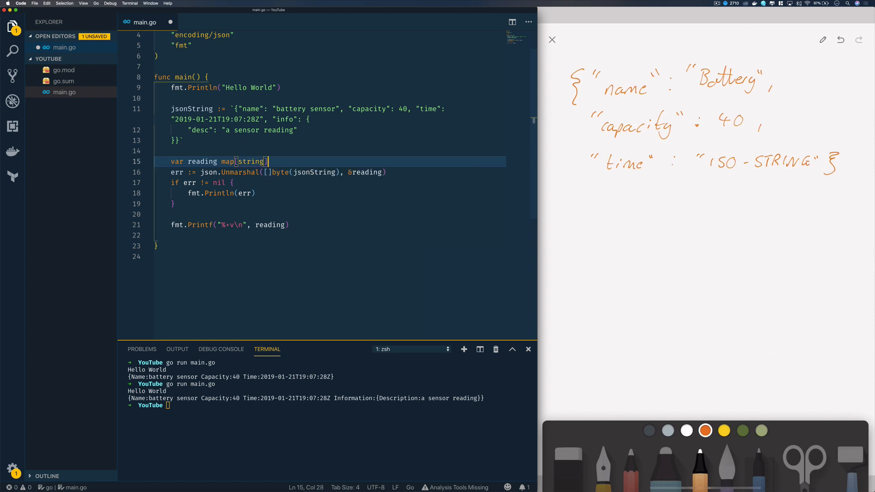
{"action": "type", "text": "interface{"}
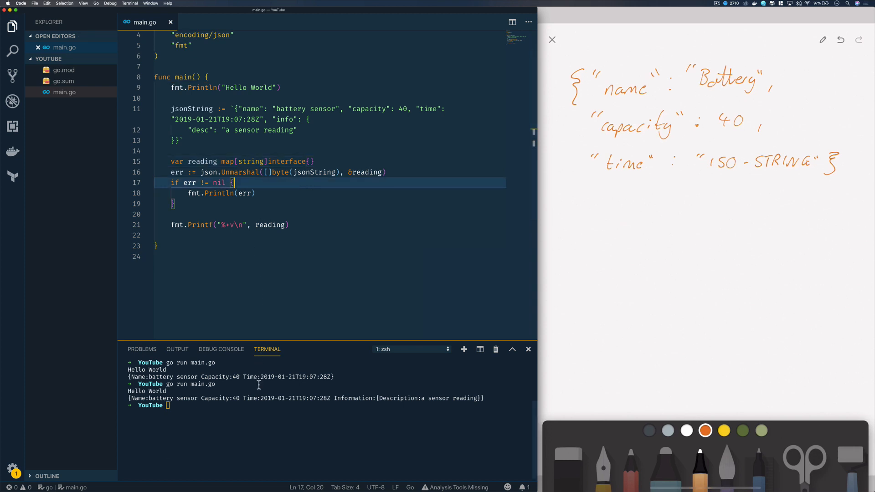
Run go run main.go and highlight the capacity:40 entry in the nested info map output.
{"action": "type", "text": "go run"}
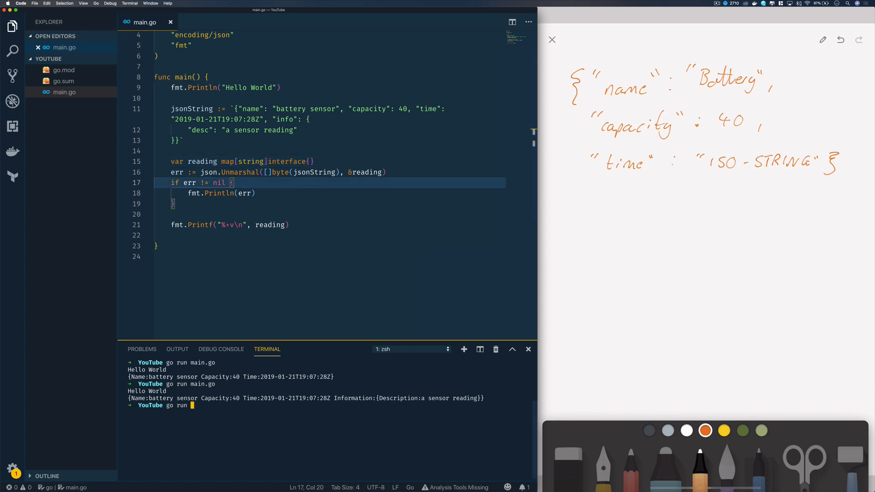
{"action": "key", "text": "Enter"}
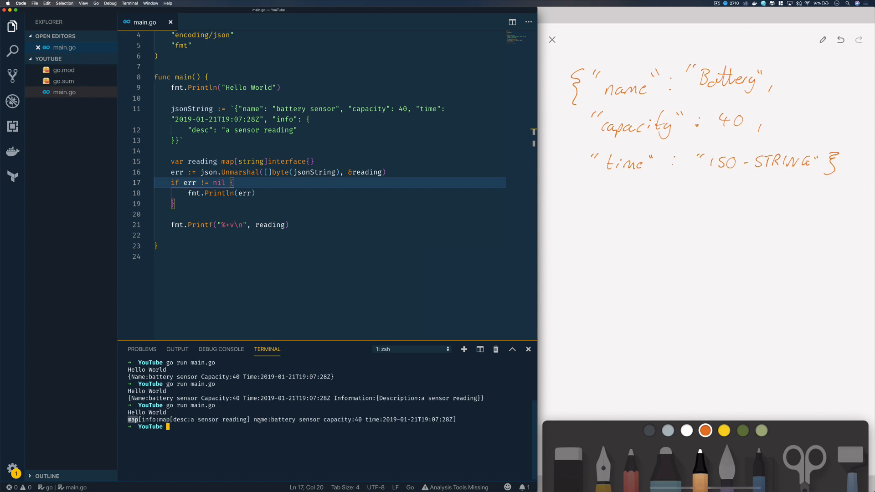
{"action": "double_click", "coordinate": [343, 419]}
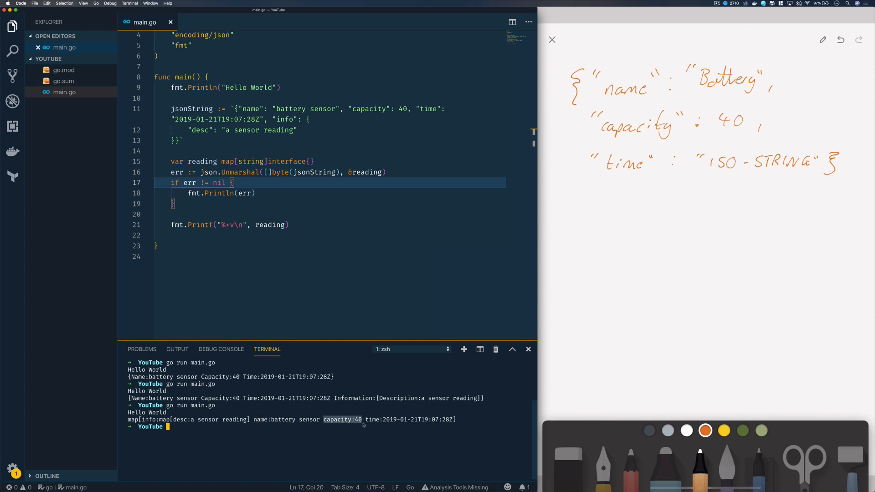